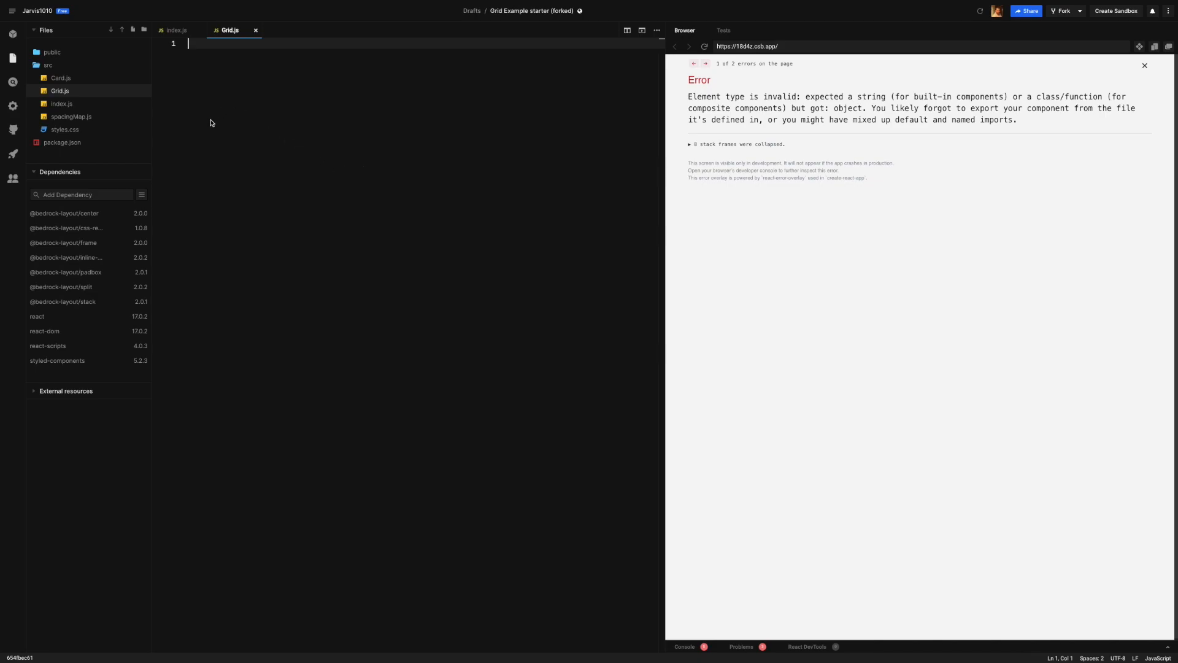
mouse_move(205, 125)
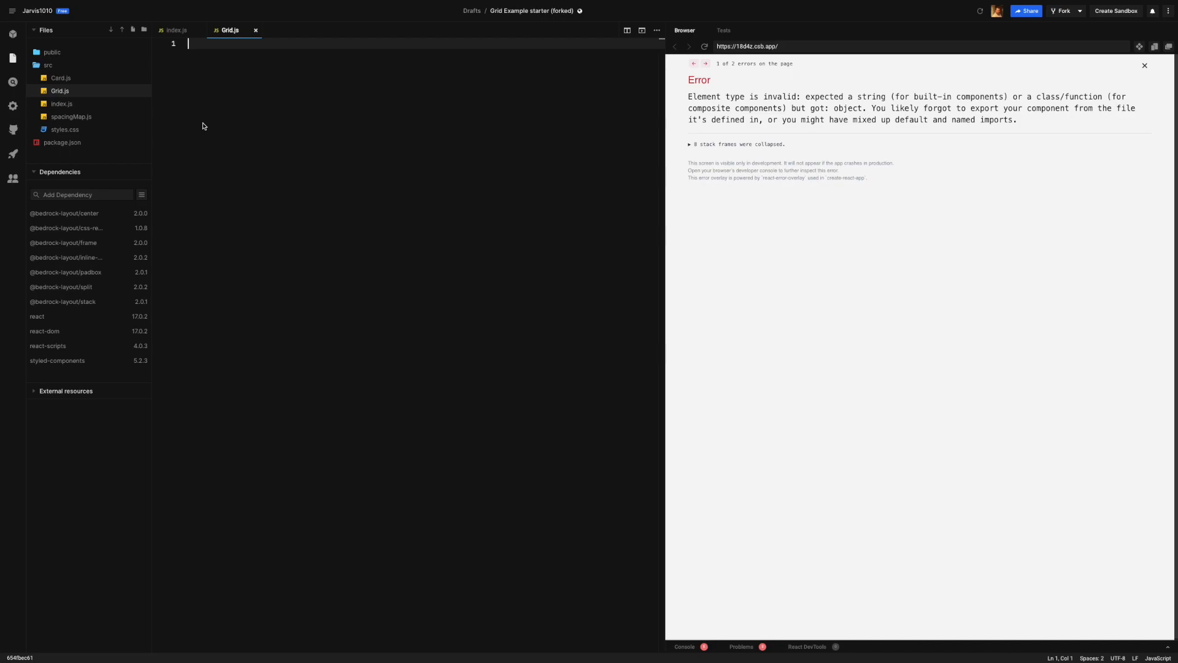
mouse_move(101, 142)
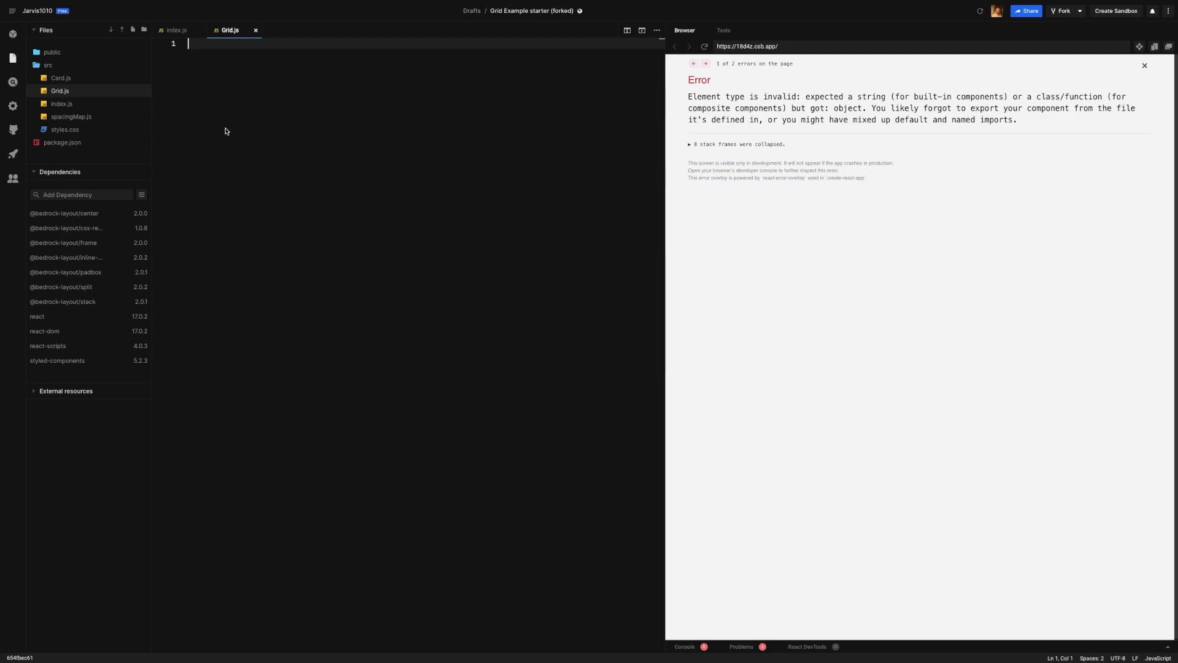
Import React from 'react' in Grid.js and begin a second import line.
text(import)
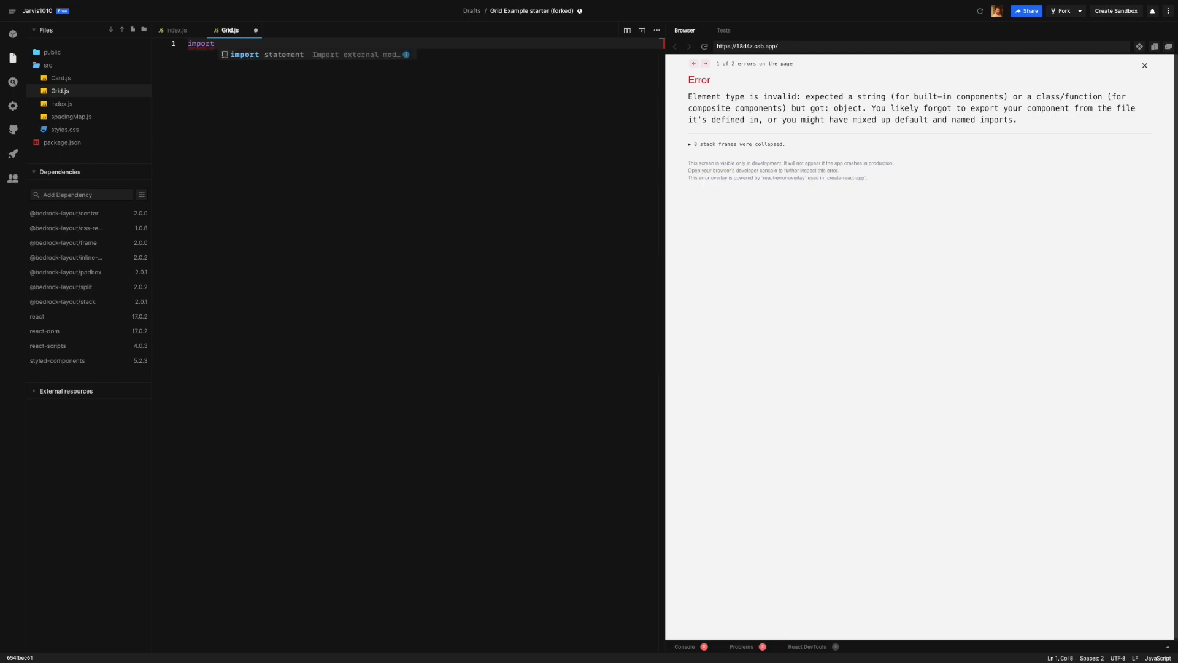
text(i)
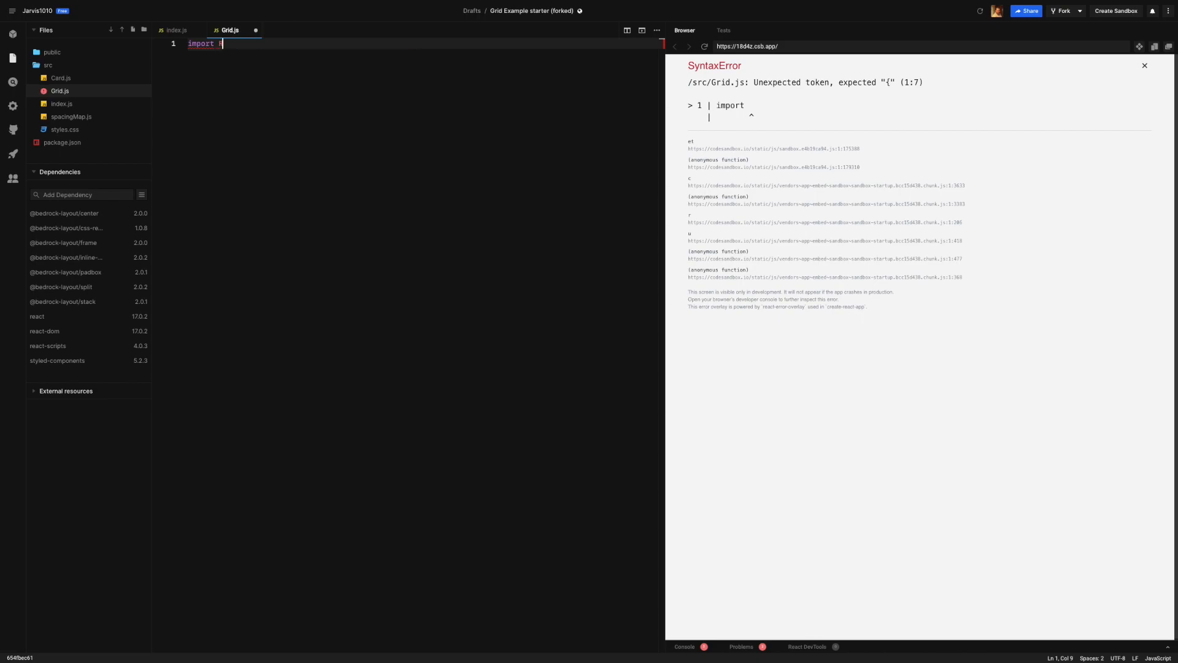
text(React from 'react)
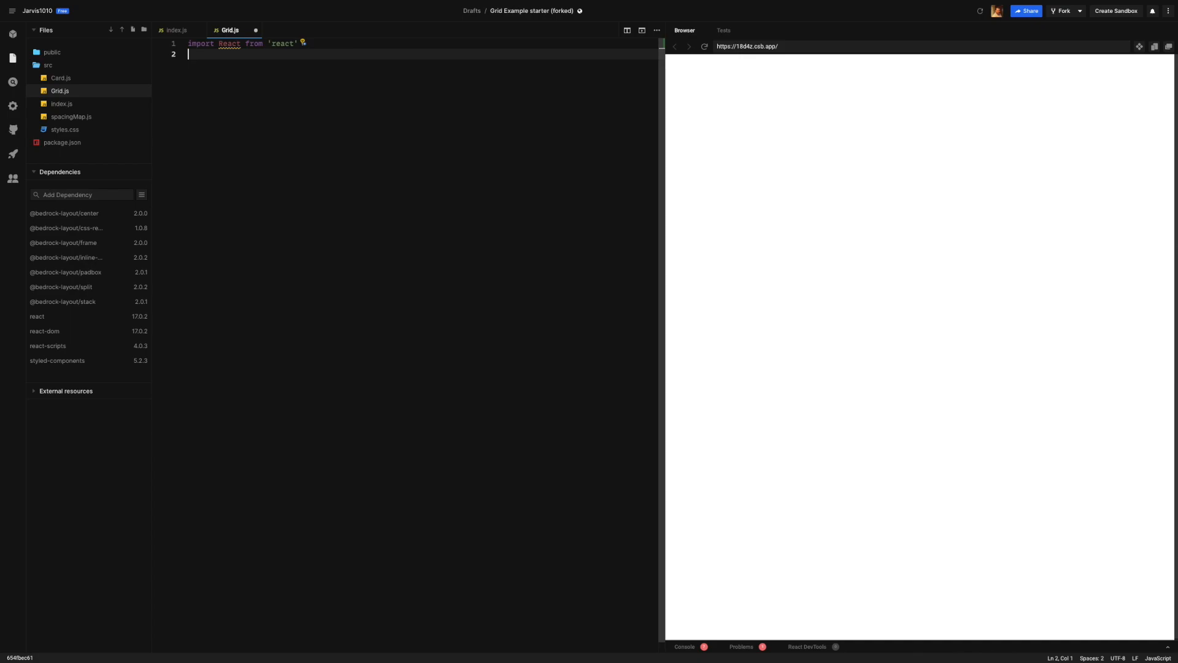
key(enter)
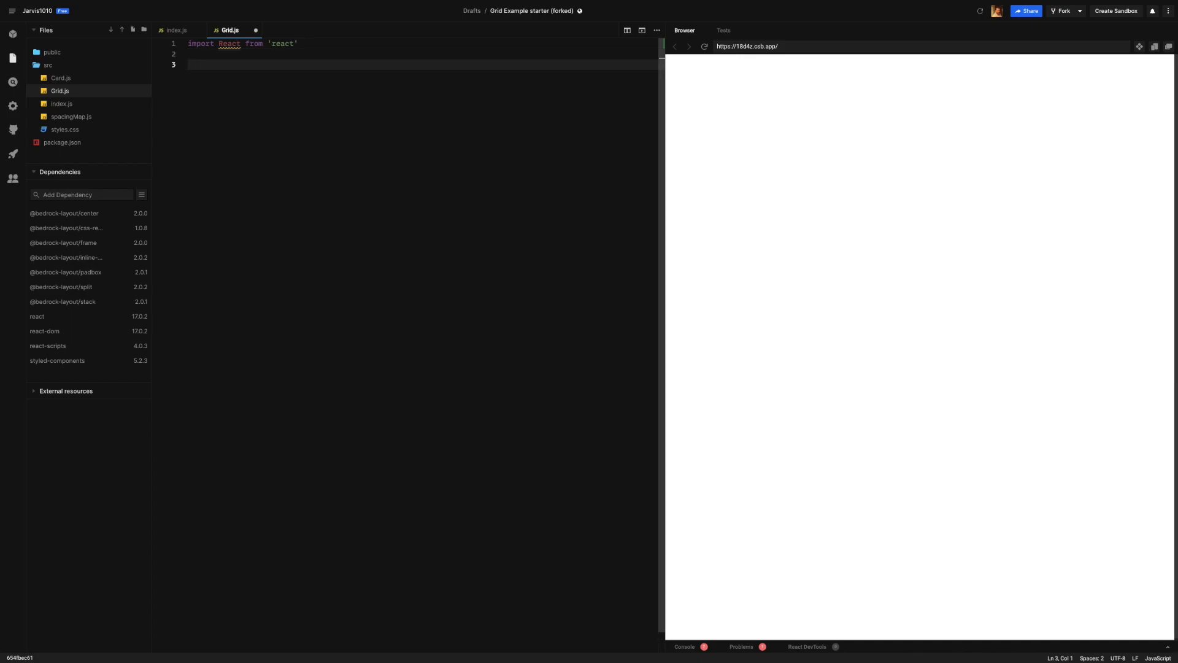
text(import)
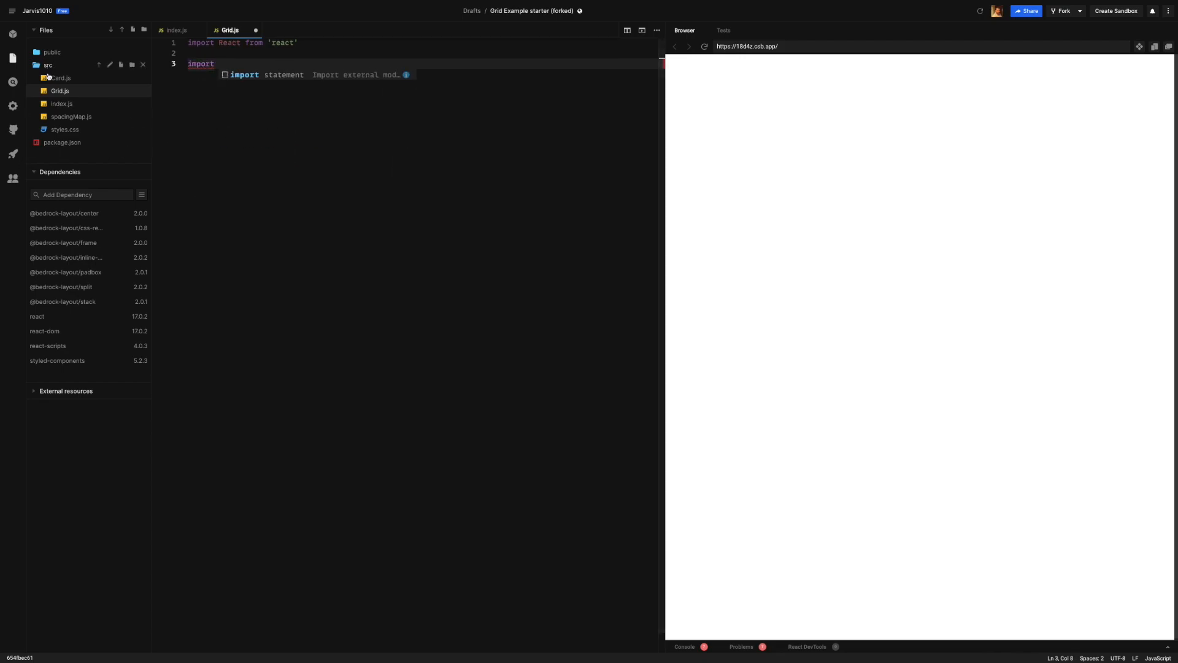
Review Card.js, then add import Card from './Card' below the React import in Grid.js.
click(61, 77)
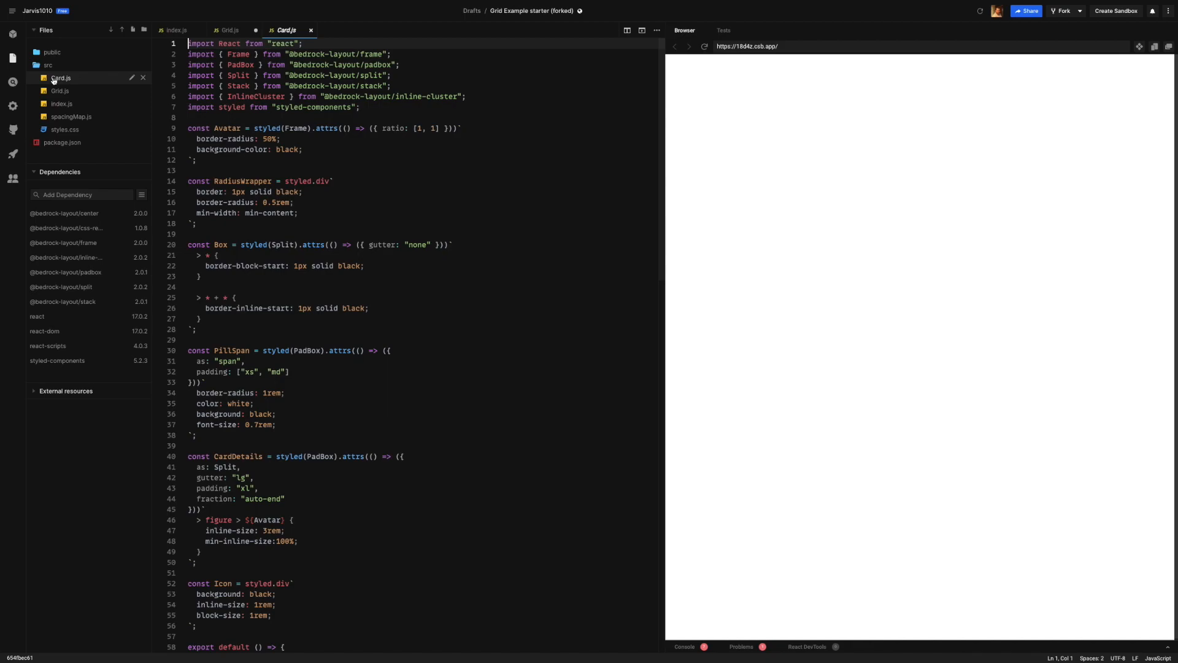
scroll(down, 3)
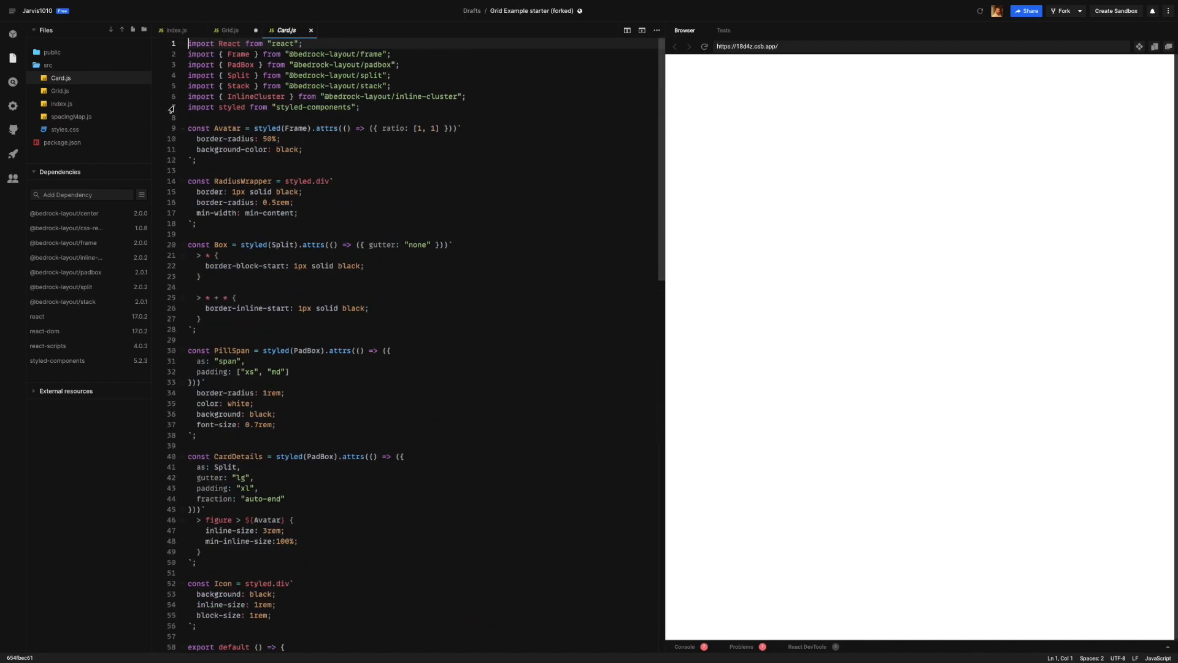
click(229, 30)
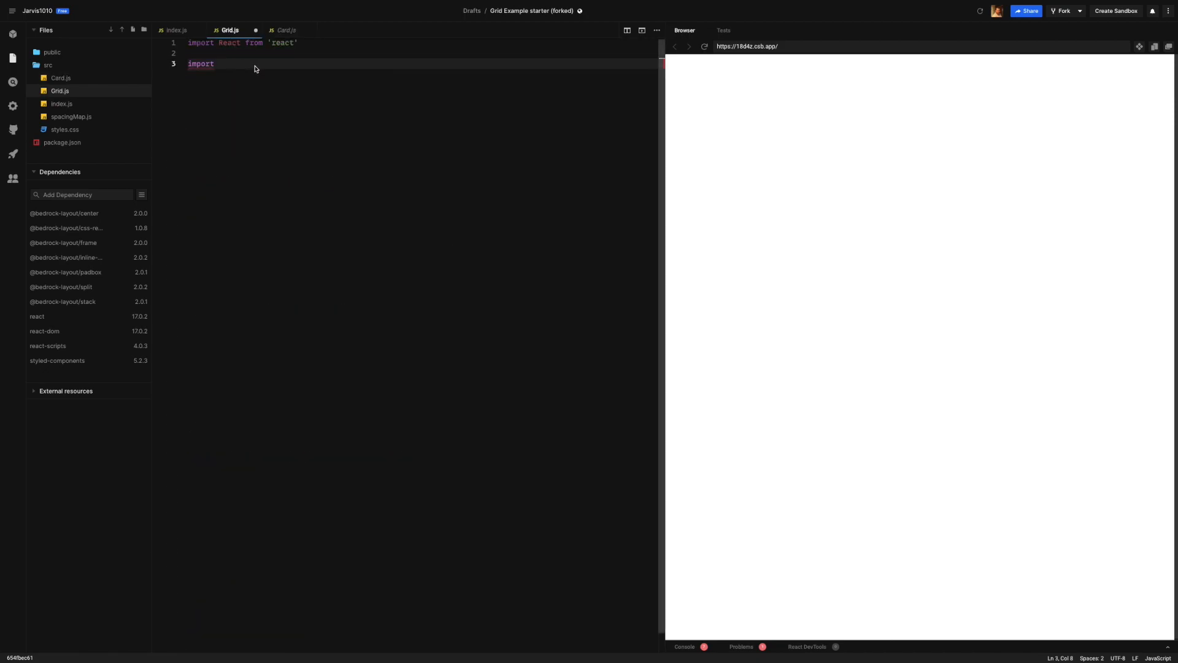
text(Card)
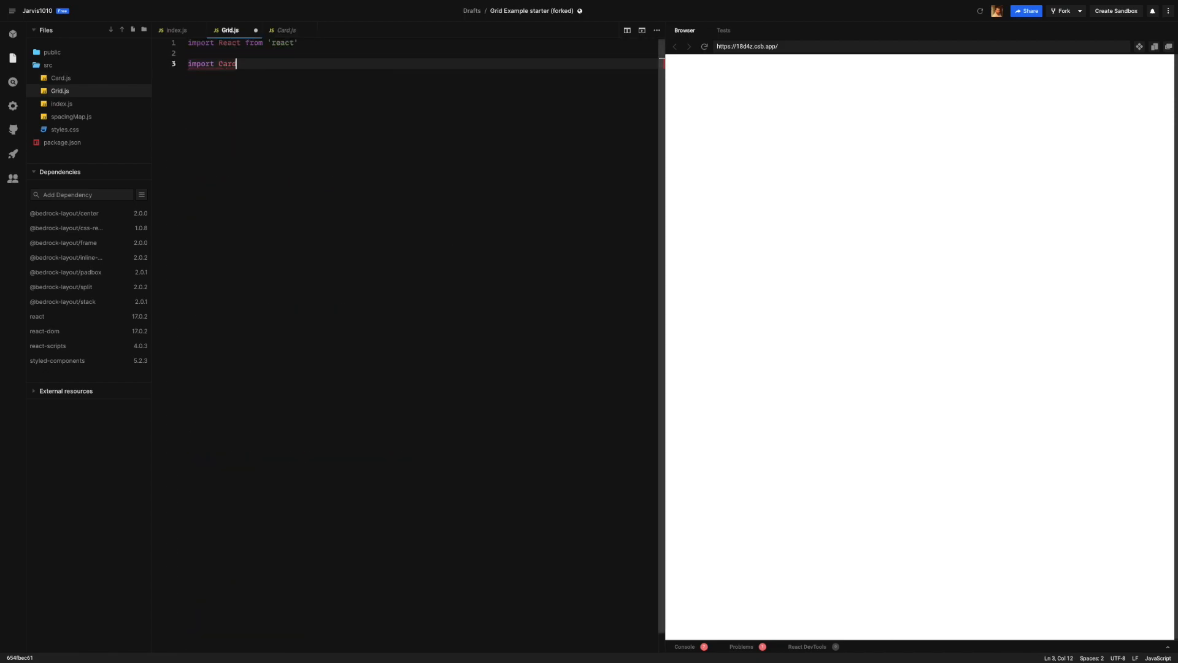
text(from '')
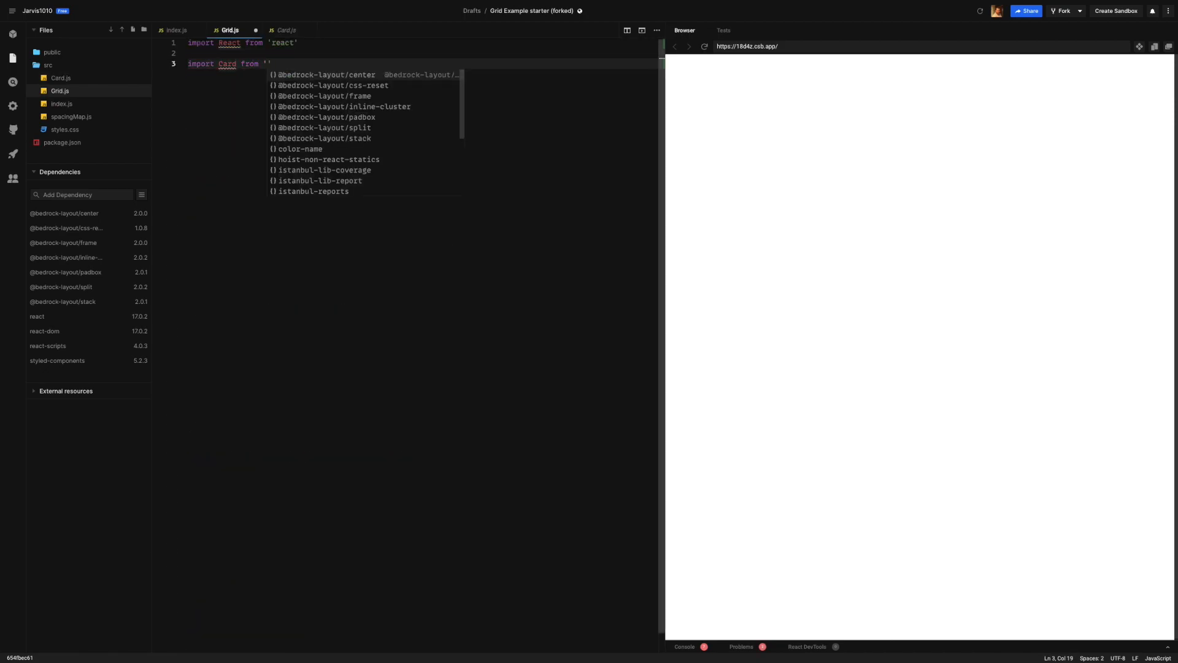
text(./Card)
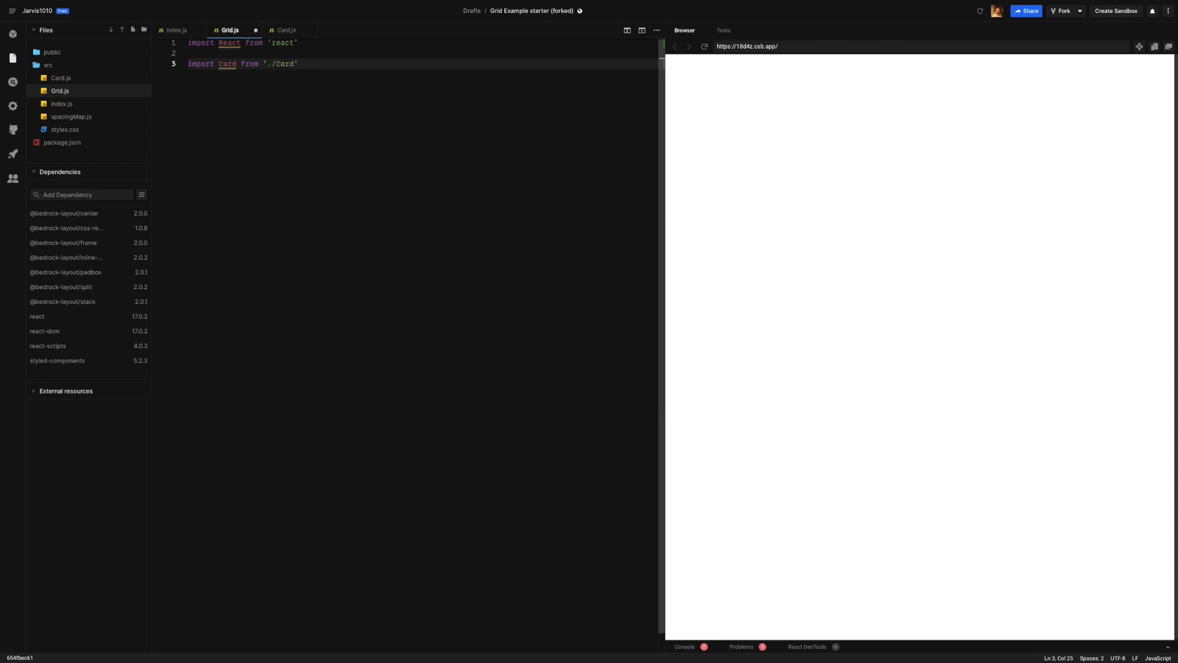
key(enter)
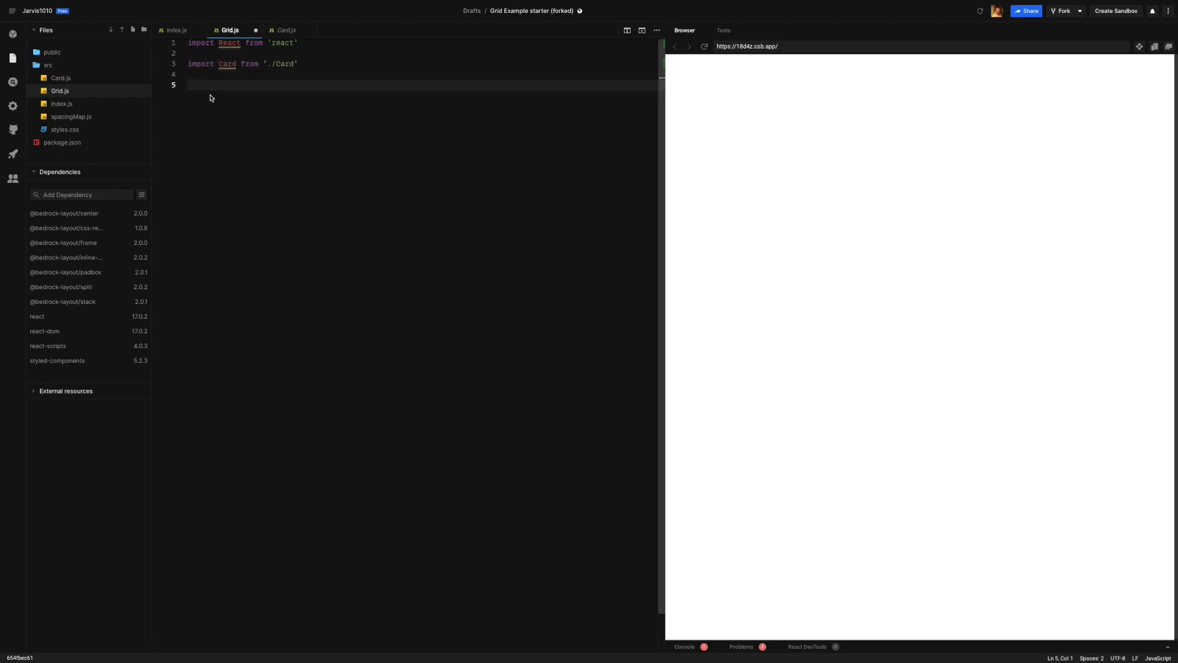
Write export default function ContactList() returning a div of seven <Card /> elements.
text(export default function ContactList() {)
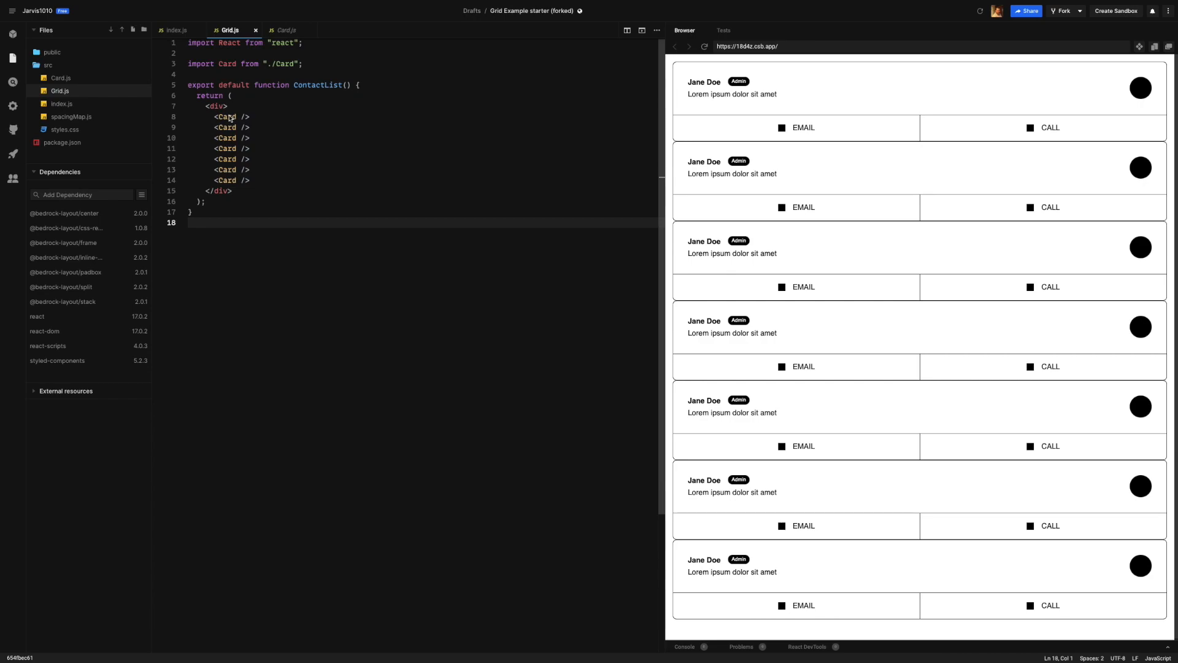
mouse_move(762, 142)
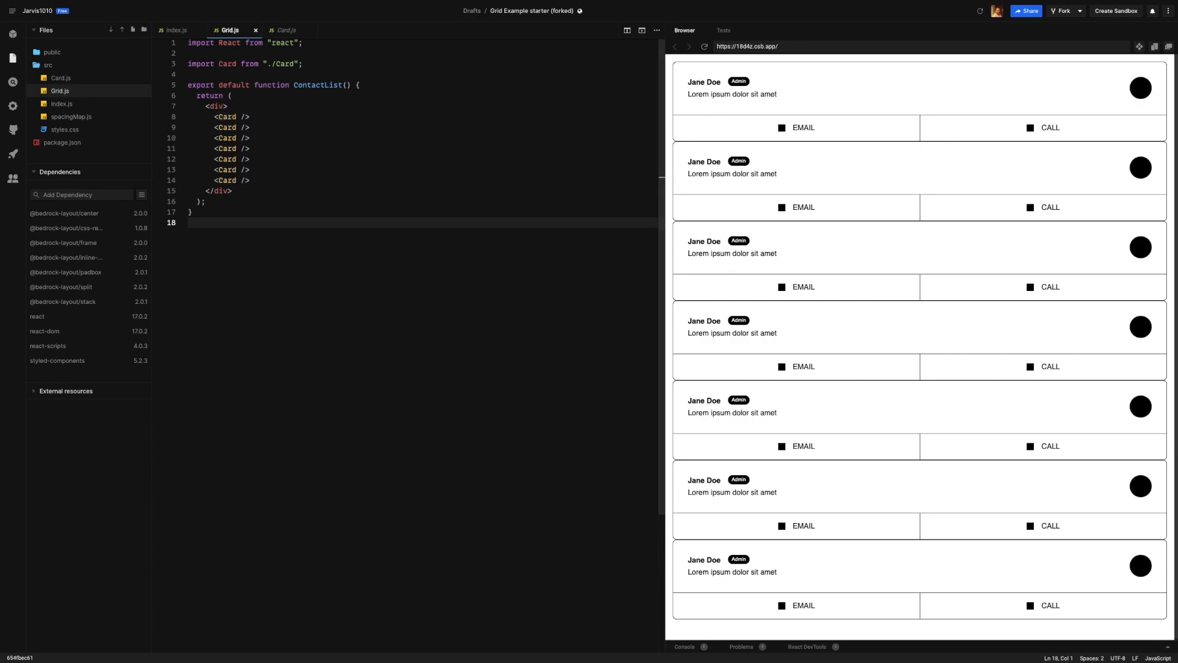
mouse_move(253, 185)
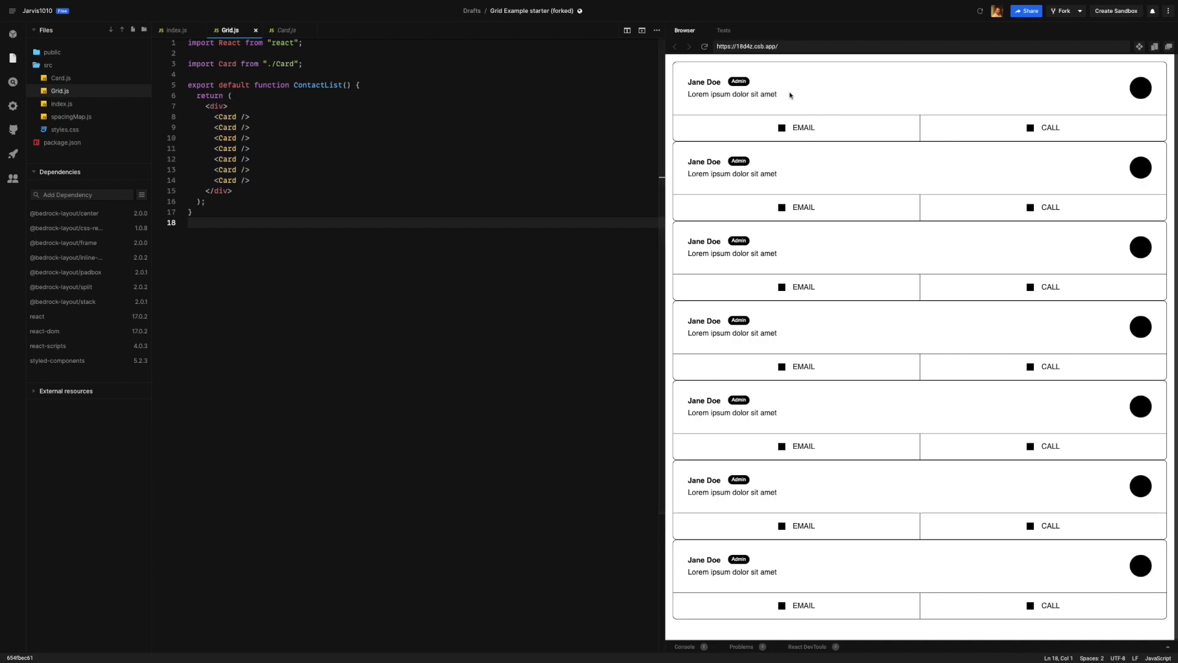
mouse_move(633, 145)
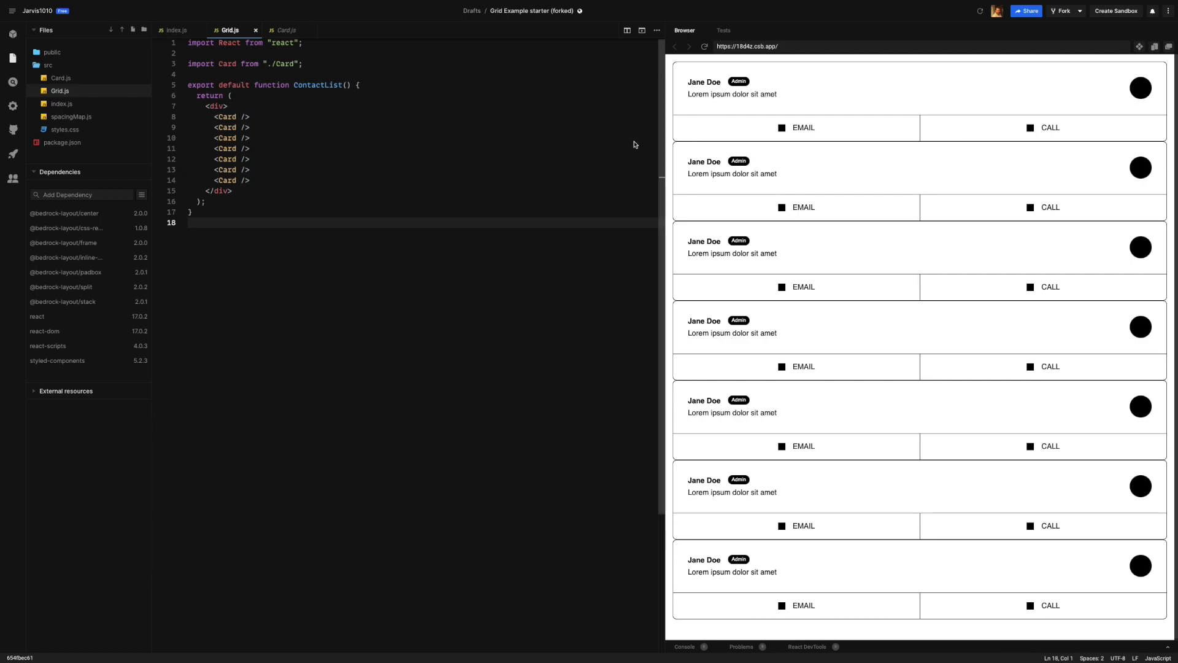
mouse_move(218, 213)
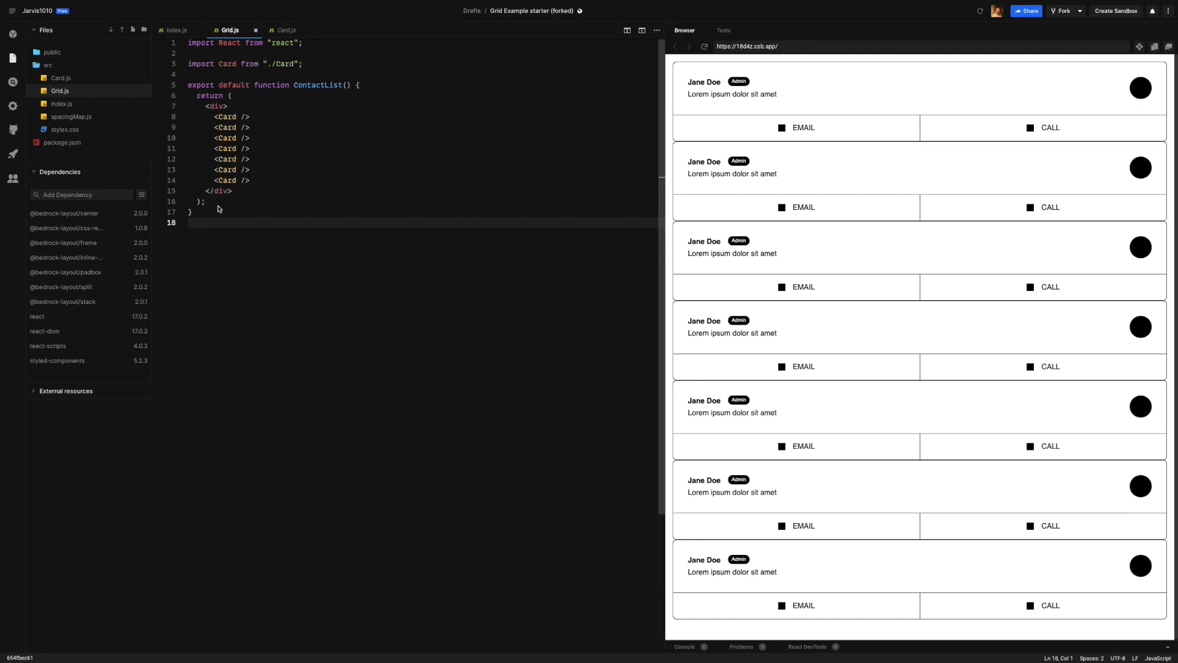
Add import styled from 'styled-components' on line 2 of Grid.js.
click(303, 63)
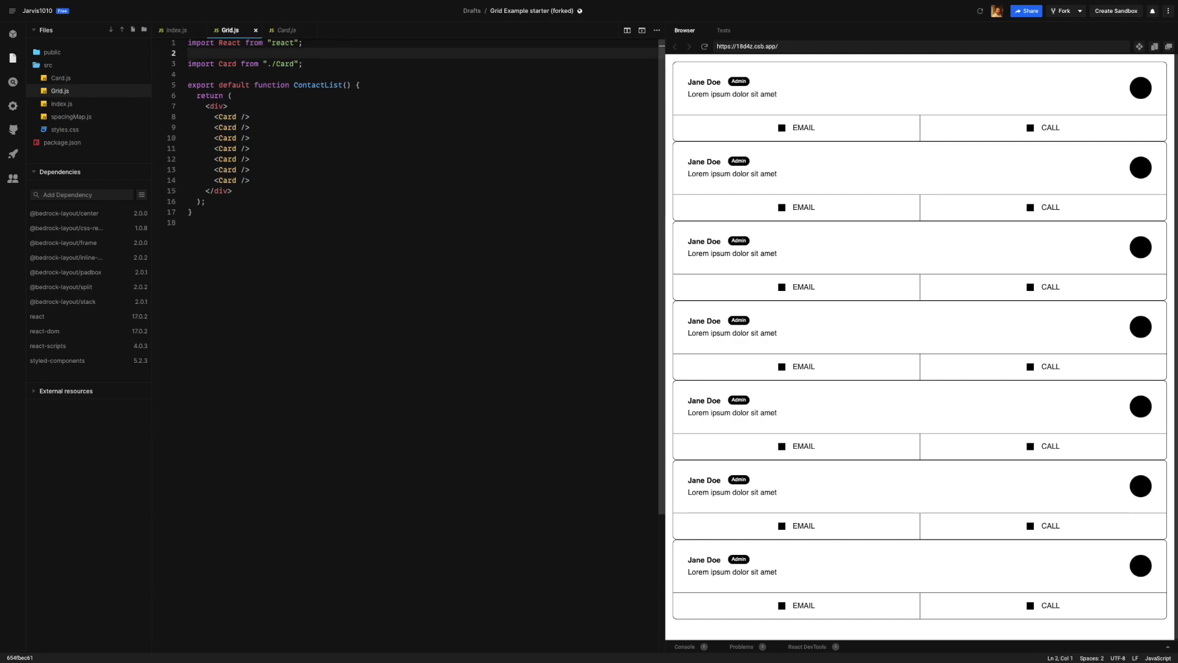
text(import)
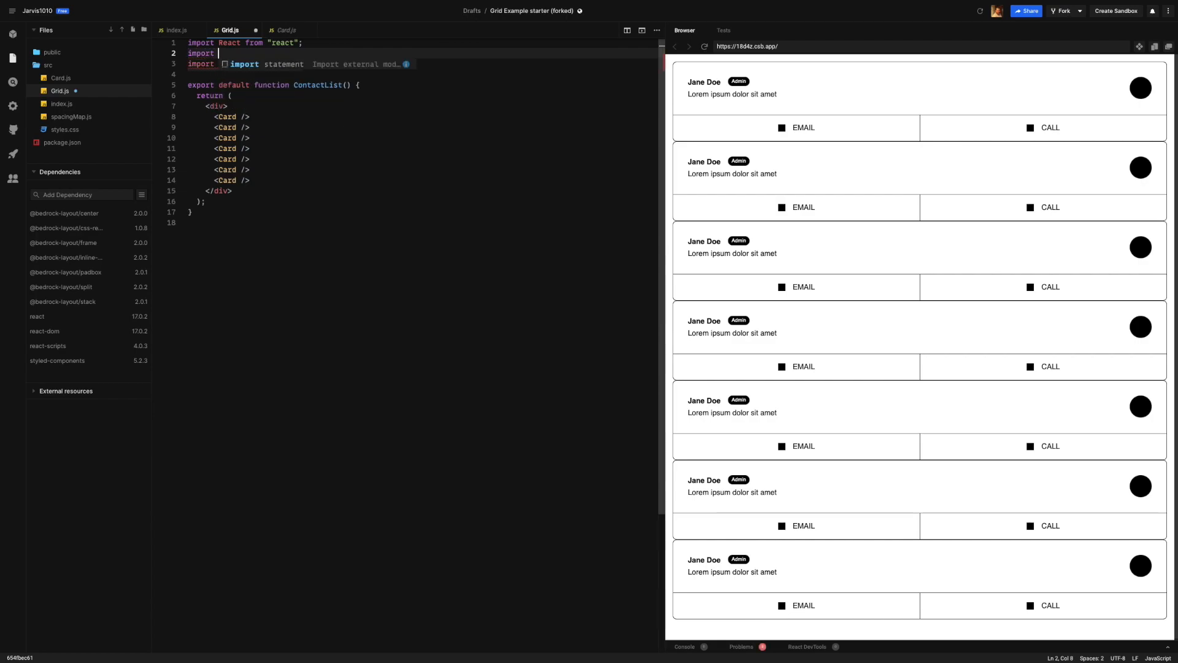
text(G)
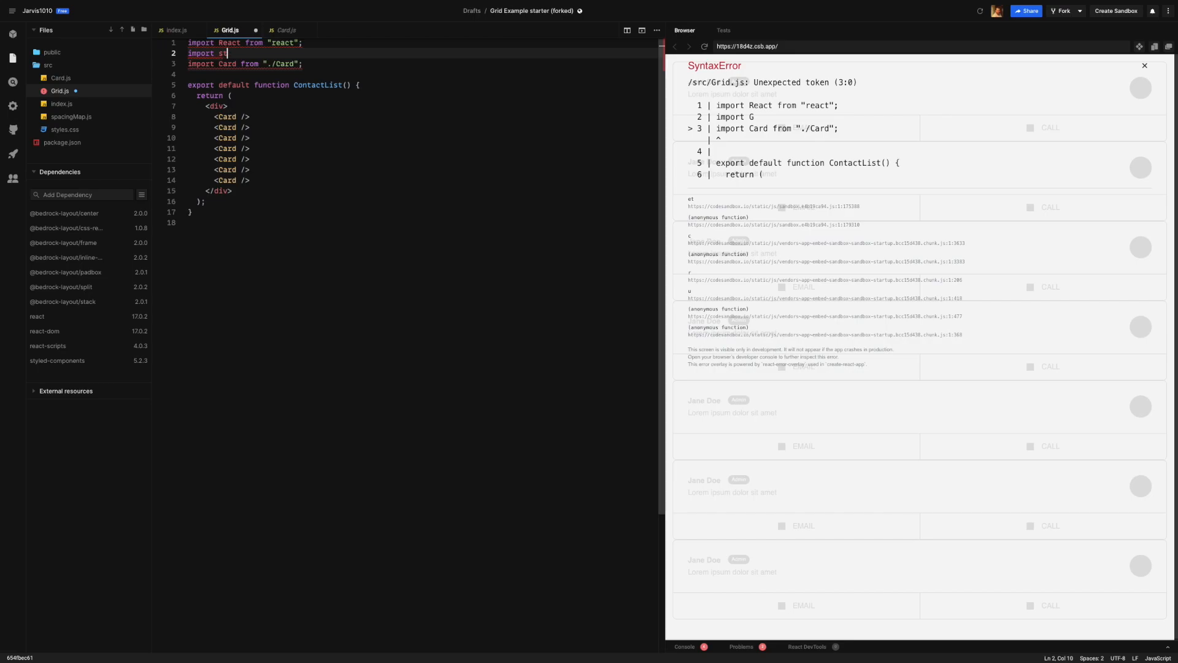
text(tyled from 'styled-components)
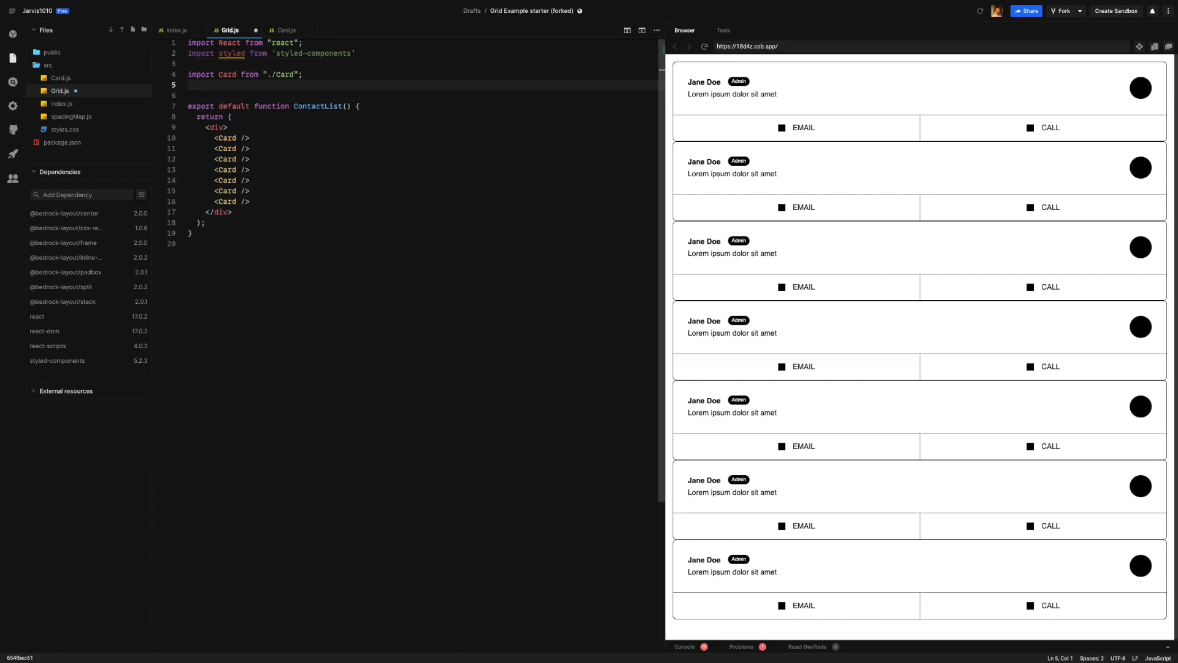
Add import {spacingMap} from './spacingMap' below it.
text(import {)
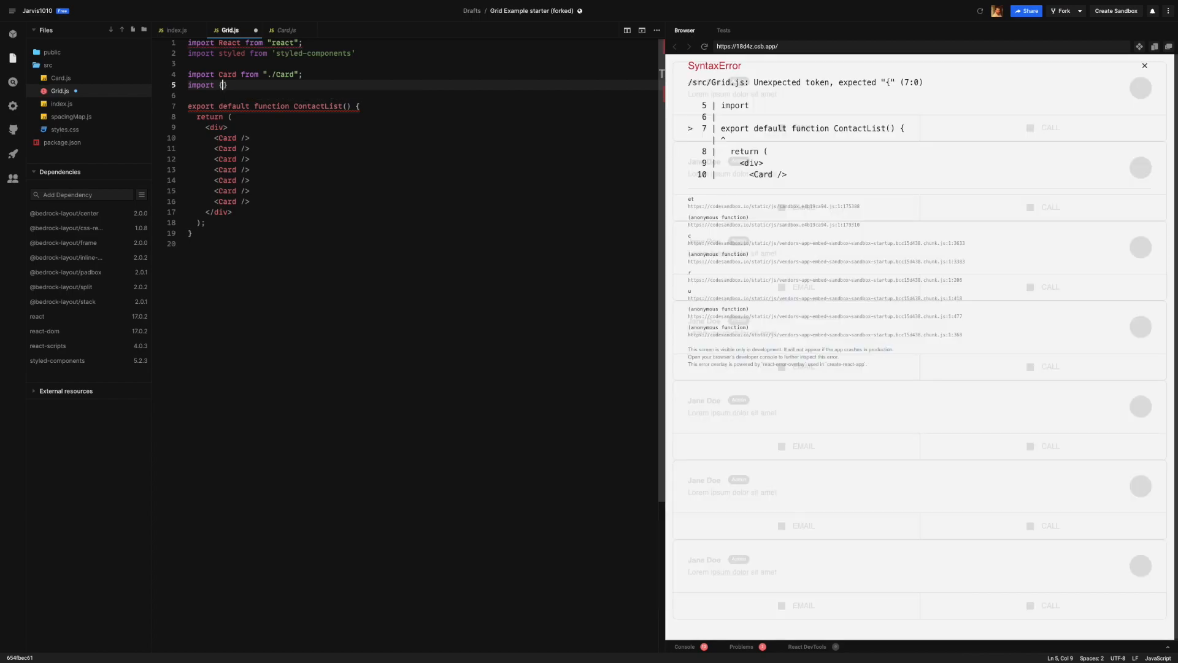
text(spacing)
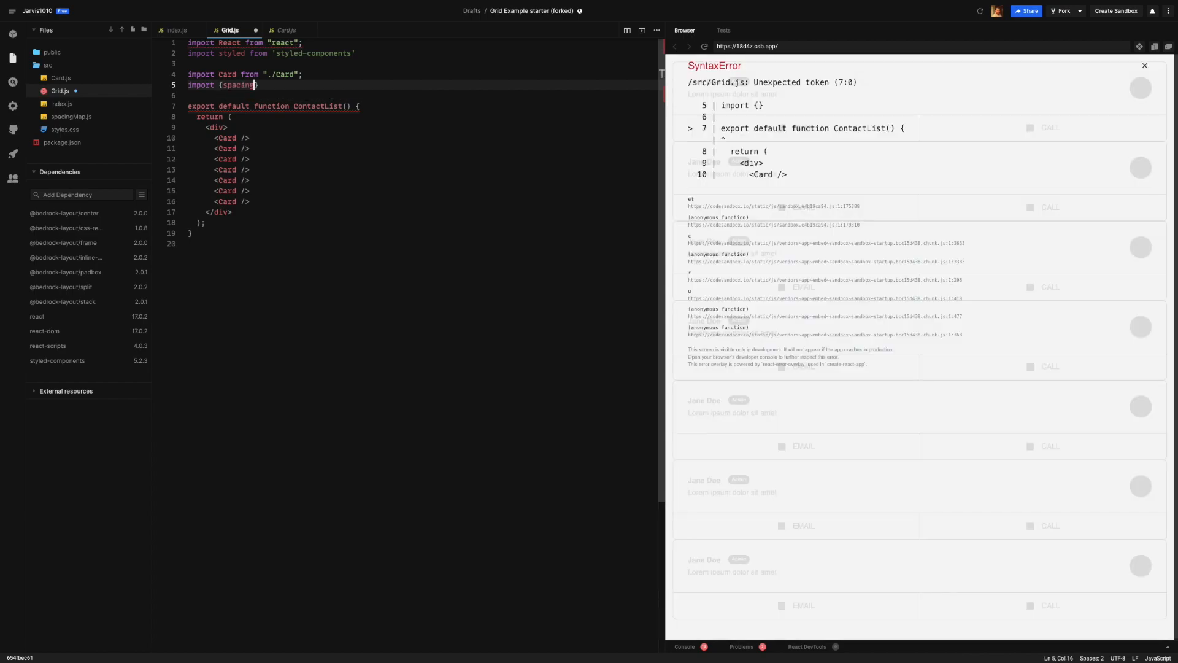
text(Map} from './spacingMap)
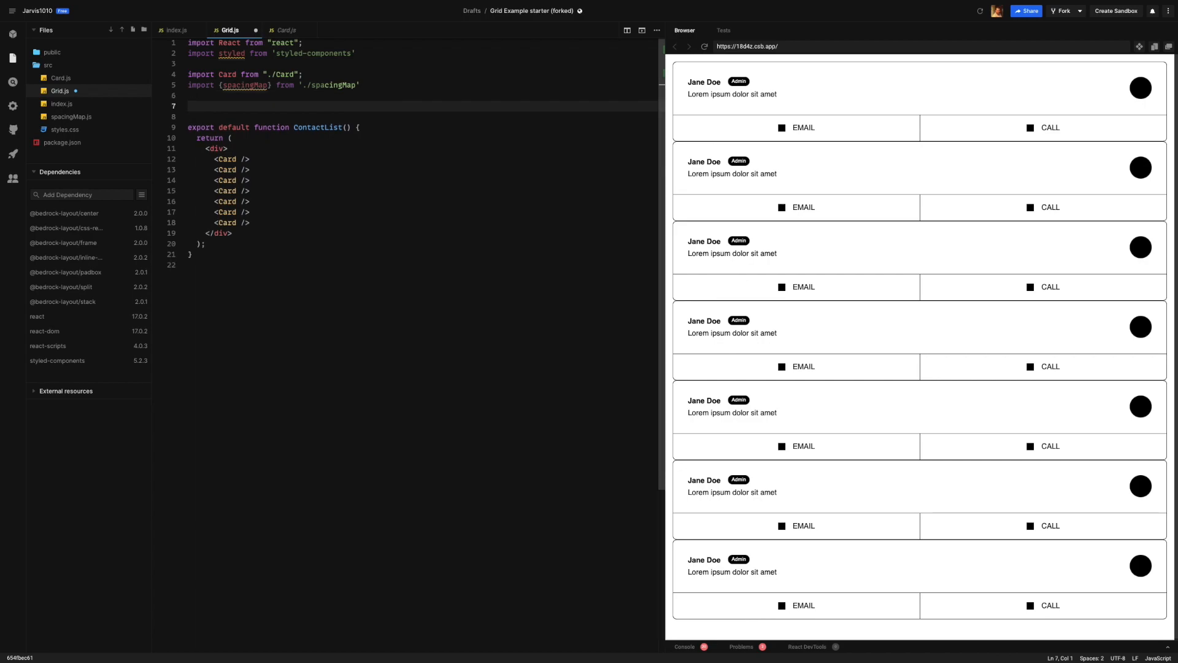
Define const Grid = styled.div to wrap the seven Card elements.
text(const G)
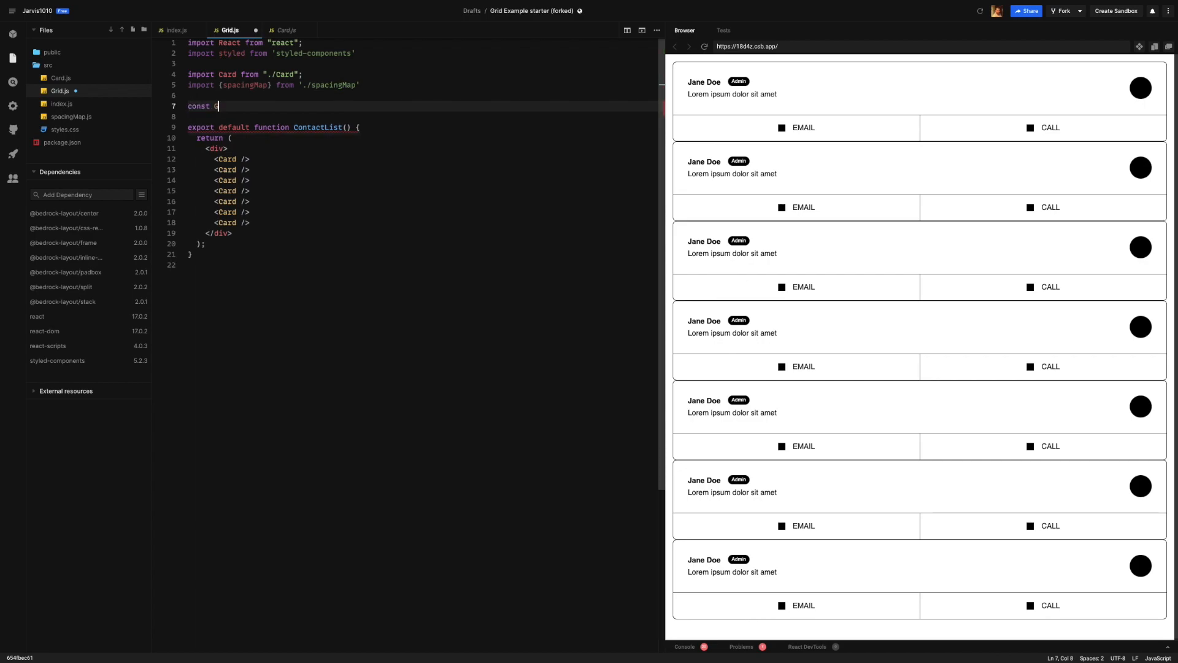
text(Grid)
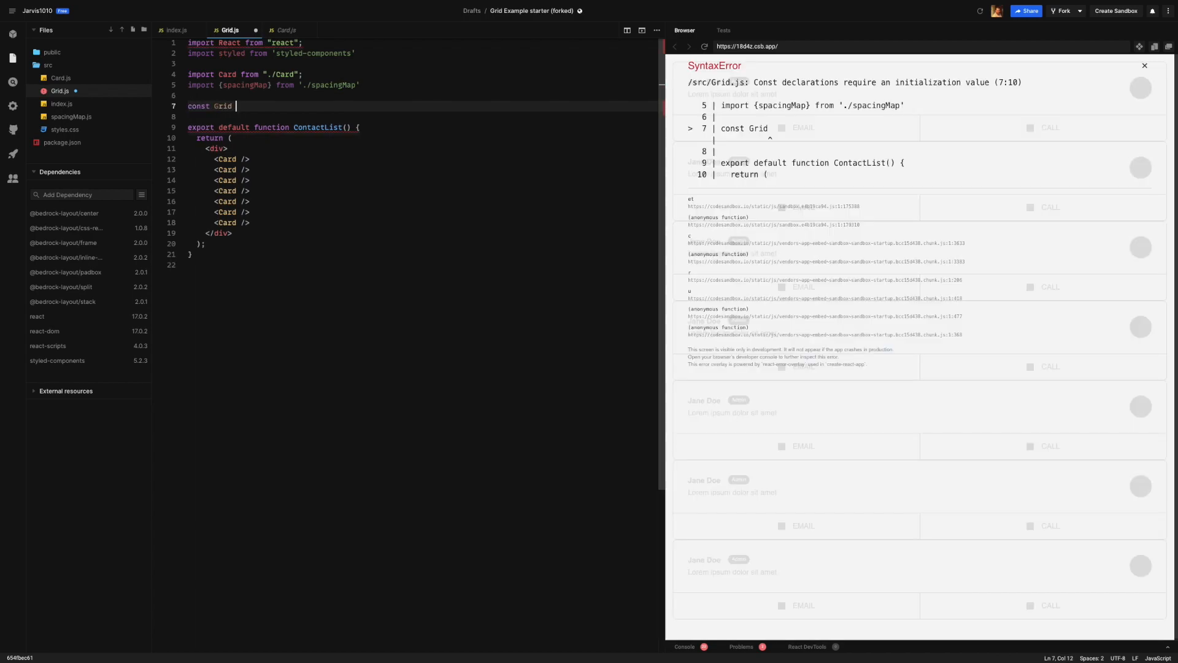
text(= styled.div``1)
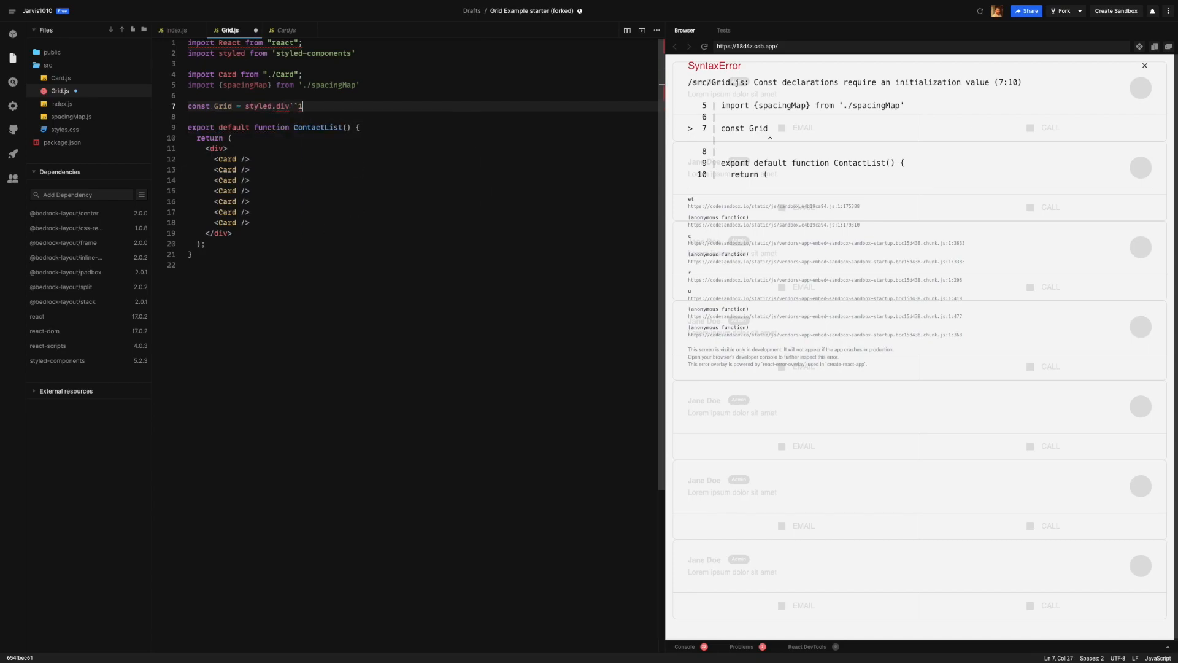
Add display: grid inside the Grid style template.
click(1144, 66)
text(Gri)
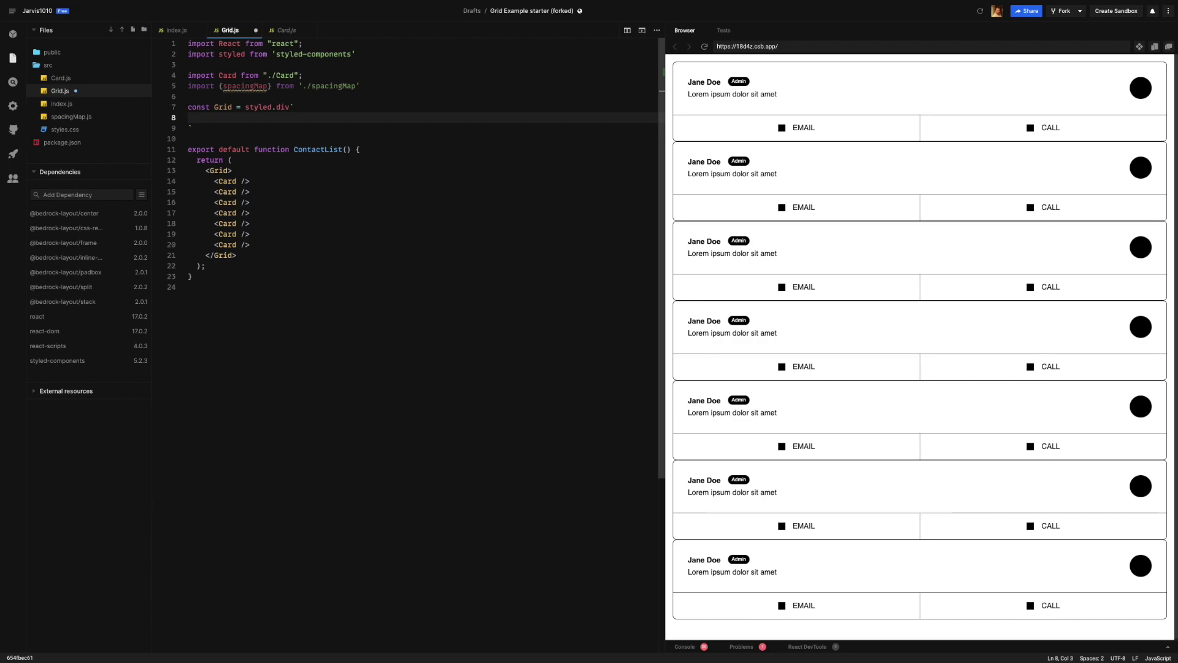
text(display)
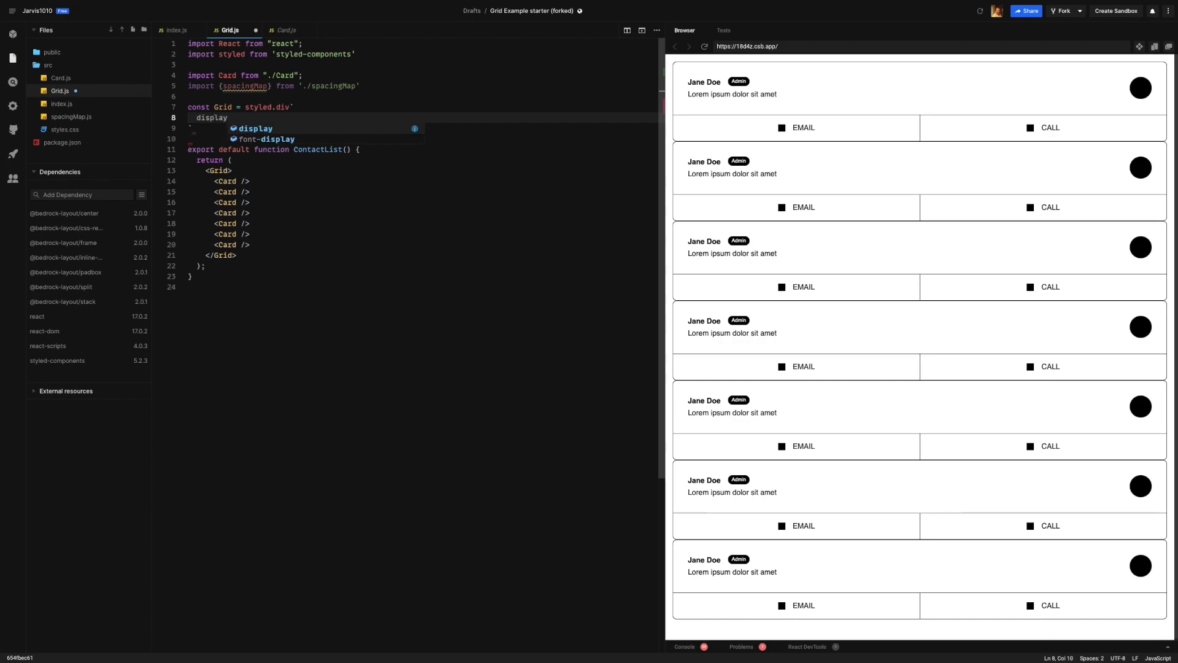
text(:grid;)
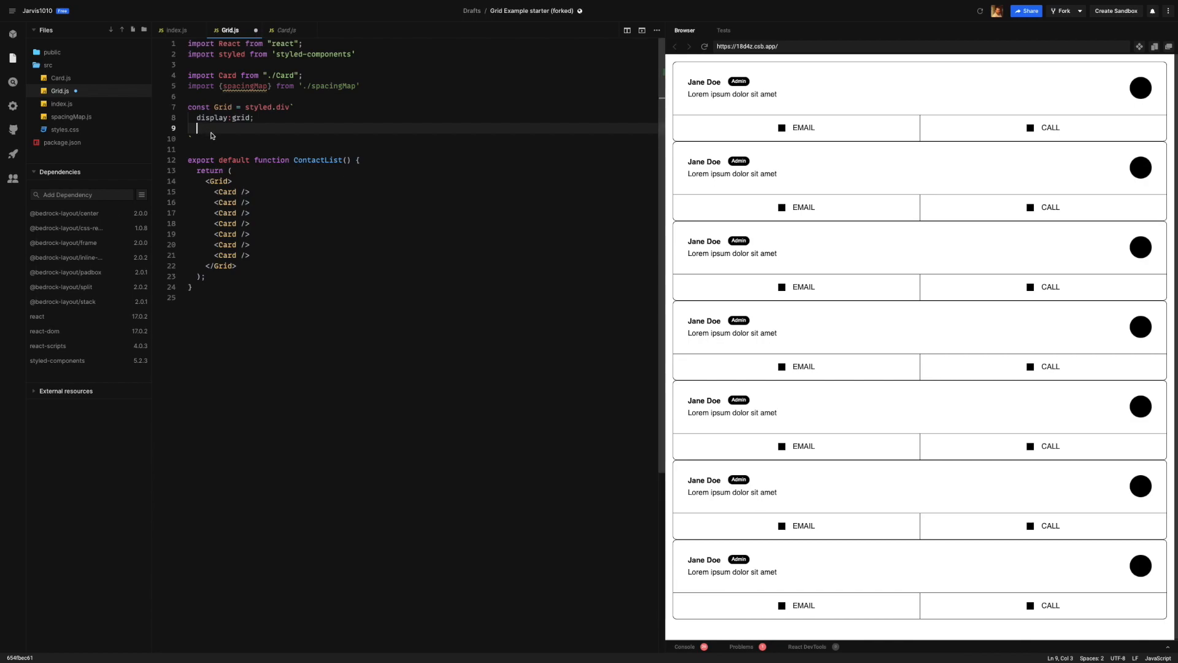
Add gap: ${(props) => spacingMap[props.gutter] ?? spacingMap.lg}; to the Grid styles.
text(gap: ${(props) => spacingMap[props.gutter] ?? spacingMap.lg};)
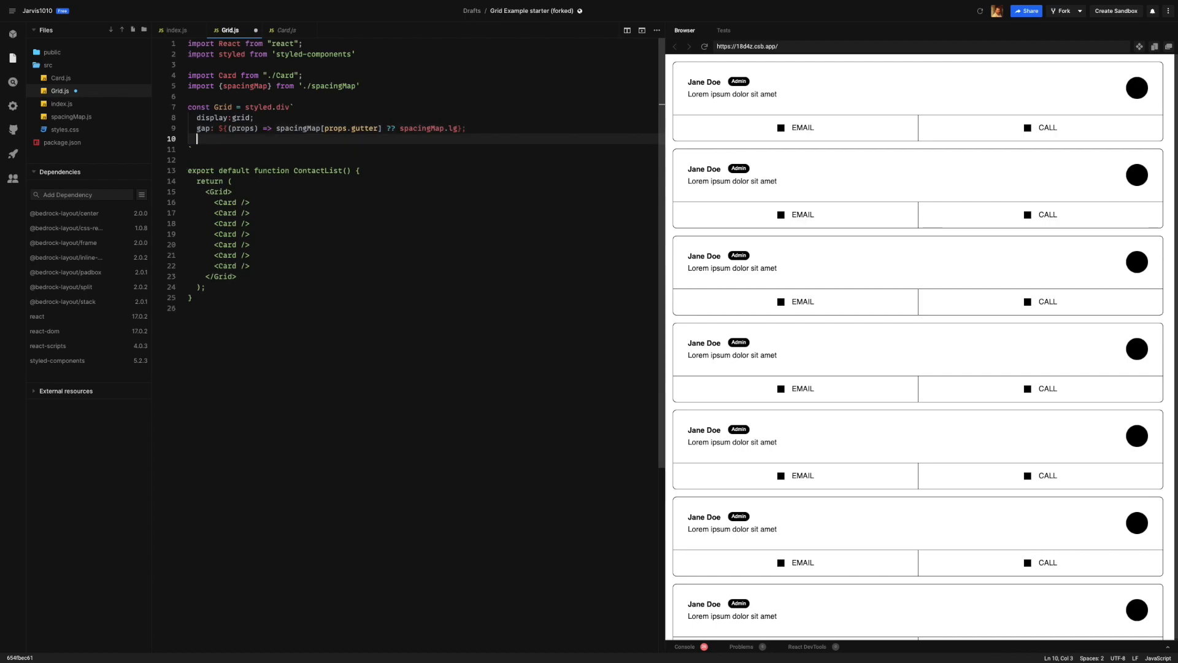
key(Enter)
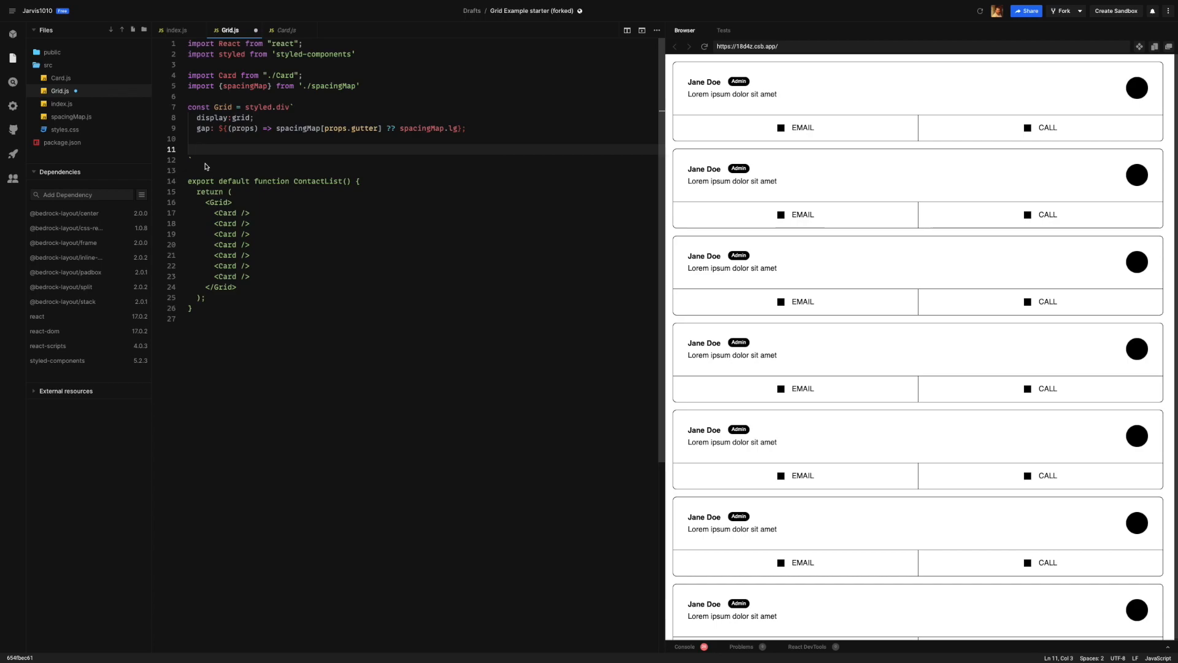
Set grid-template-columns to repeat(auto-fit, 1fr) below the gap rule.
text(grid)
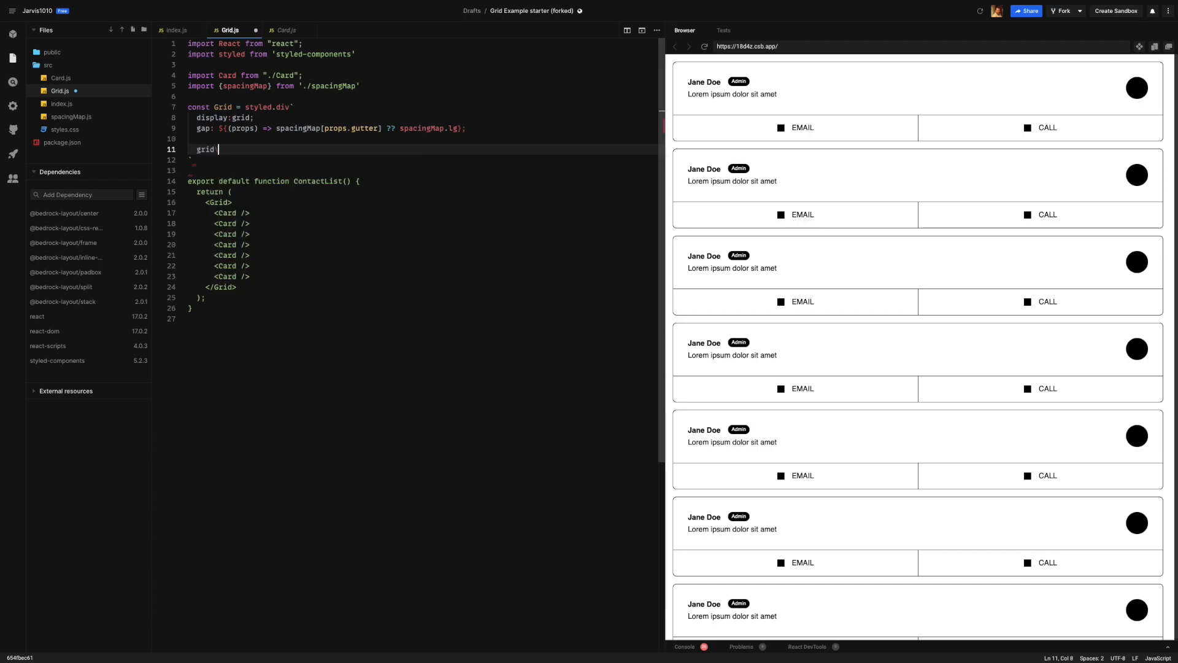
text(-template)
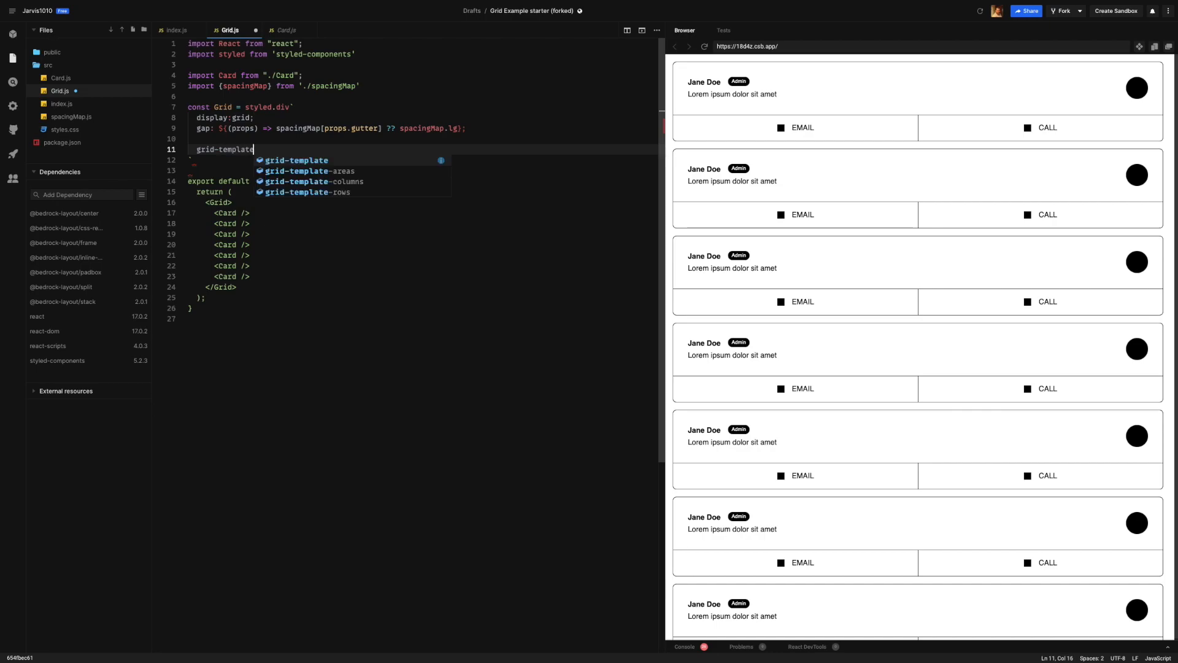
click(311, 181)
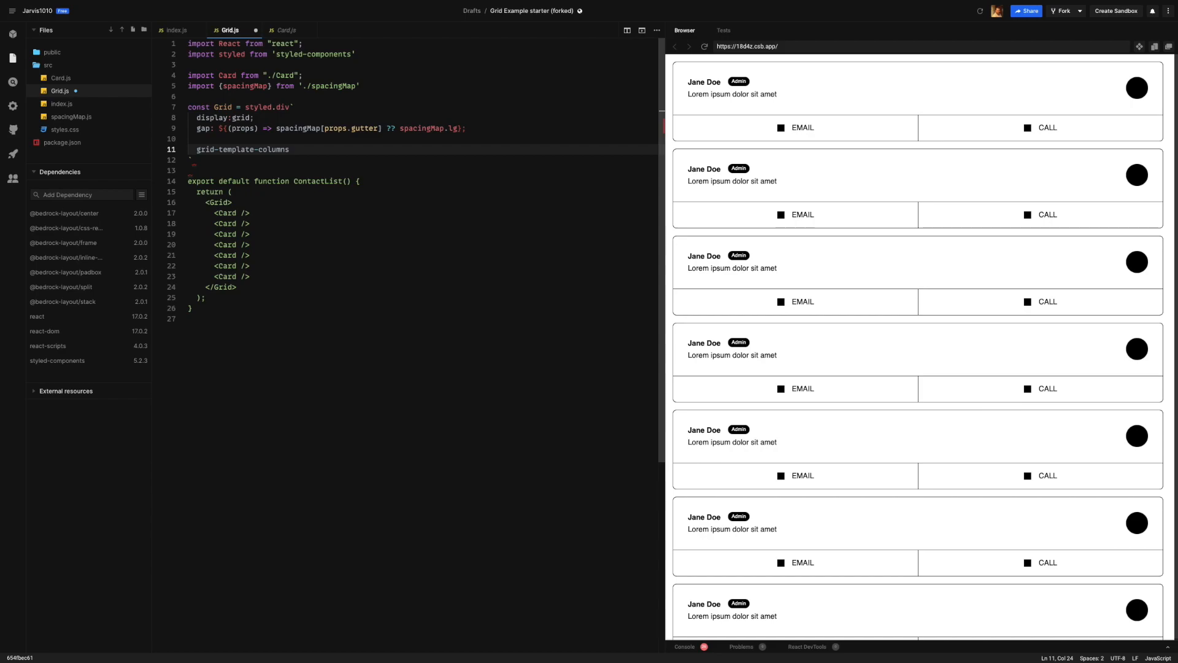
text(:repeat()()
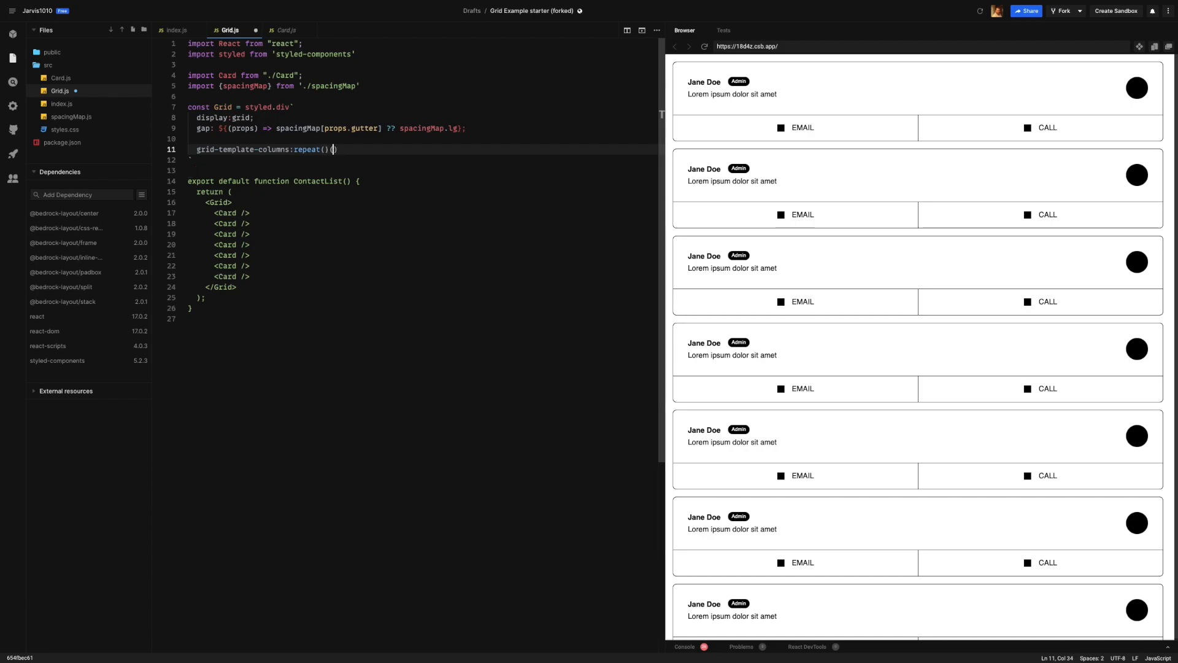
key(Backspace)
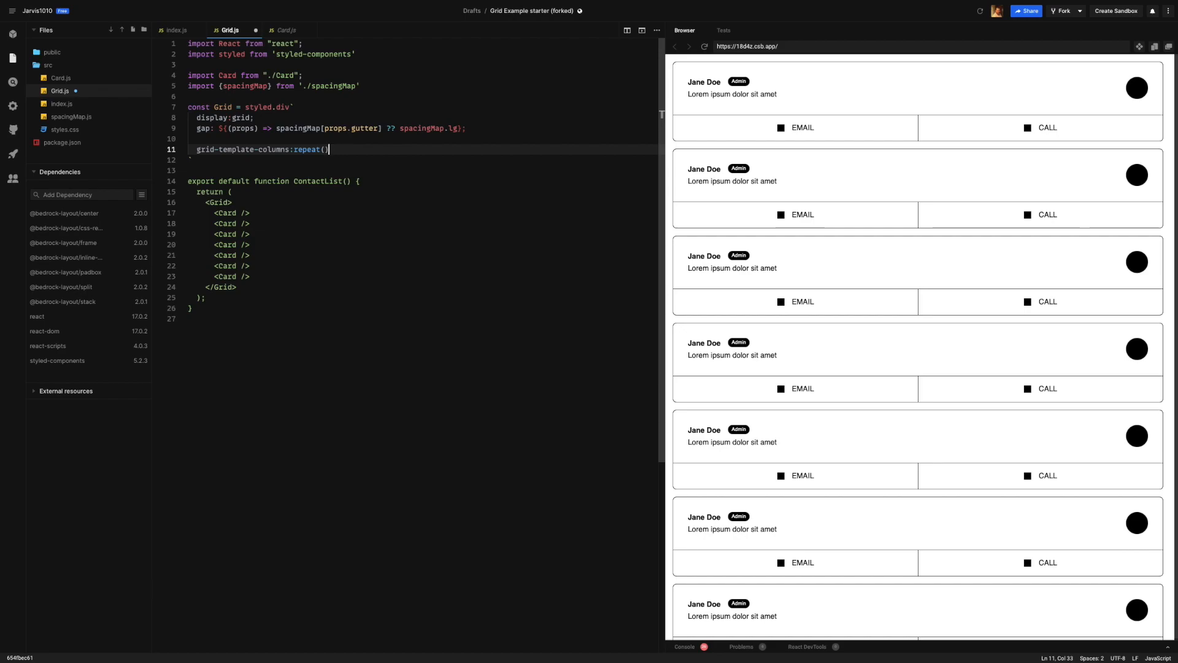
text(()
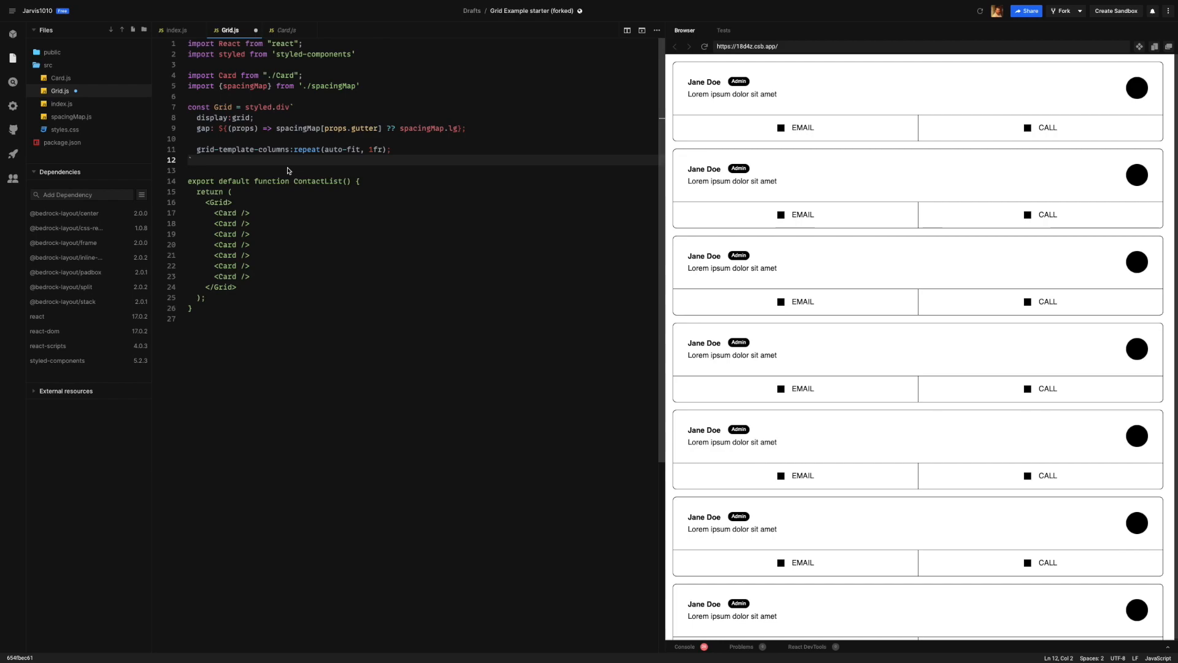
Replace 1fr with minmax(24rem, 1fr) so the preview shows two cards per row.
double_click(374, 149)
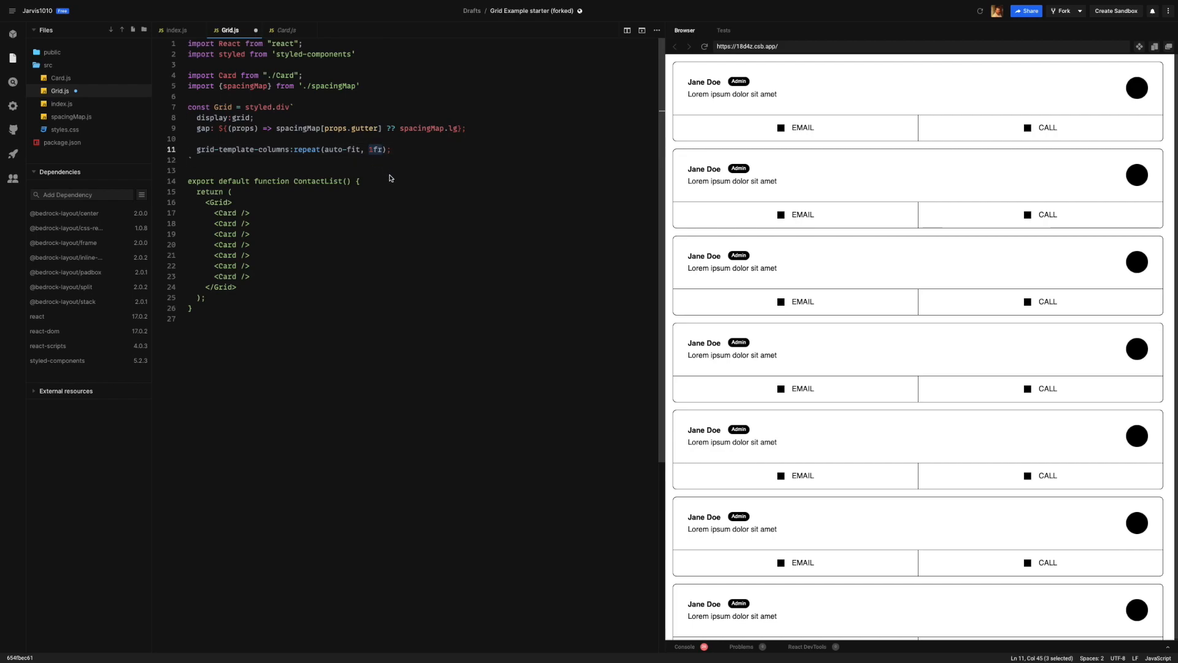
mouse_move(478, 159)
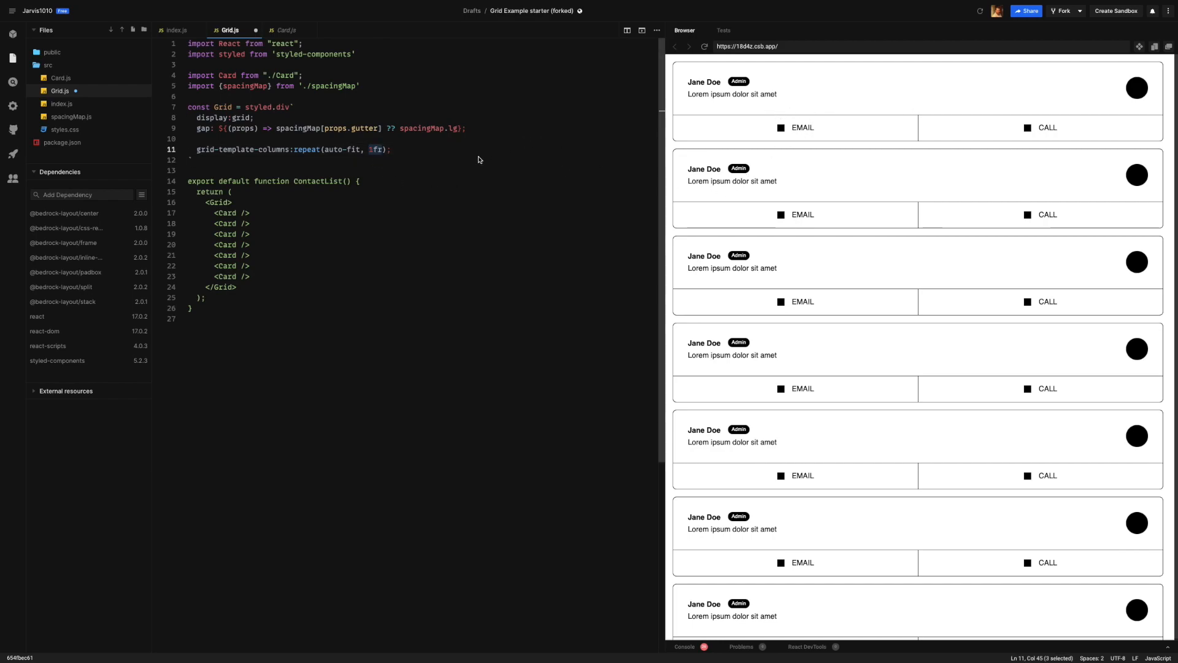
mouse_move(346, 160)
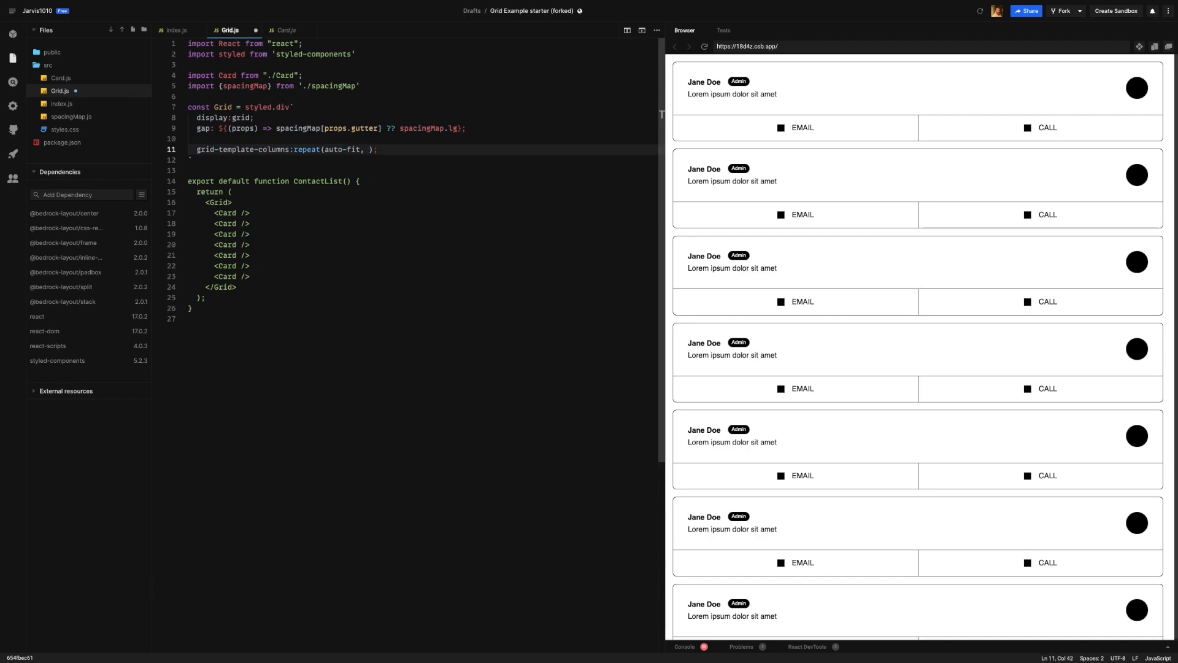
text(minm)
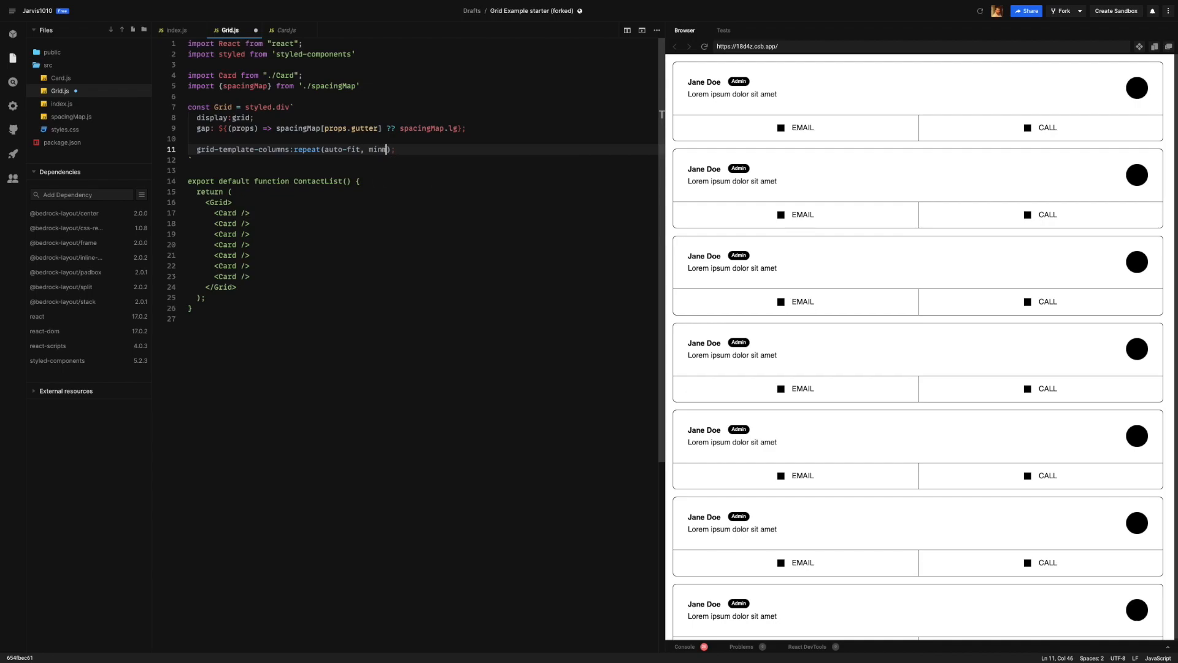
text(max()))
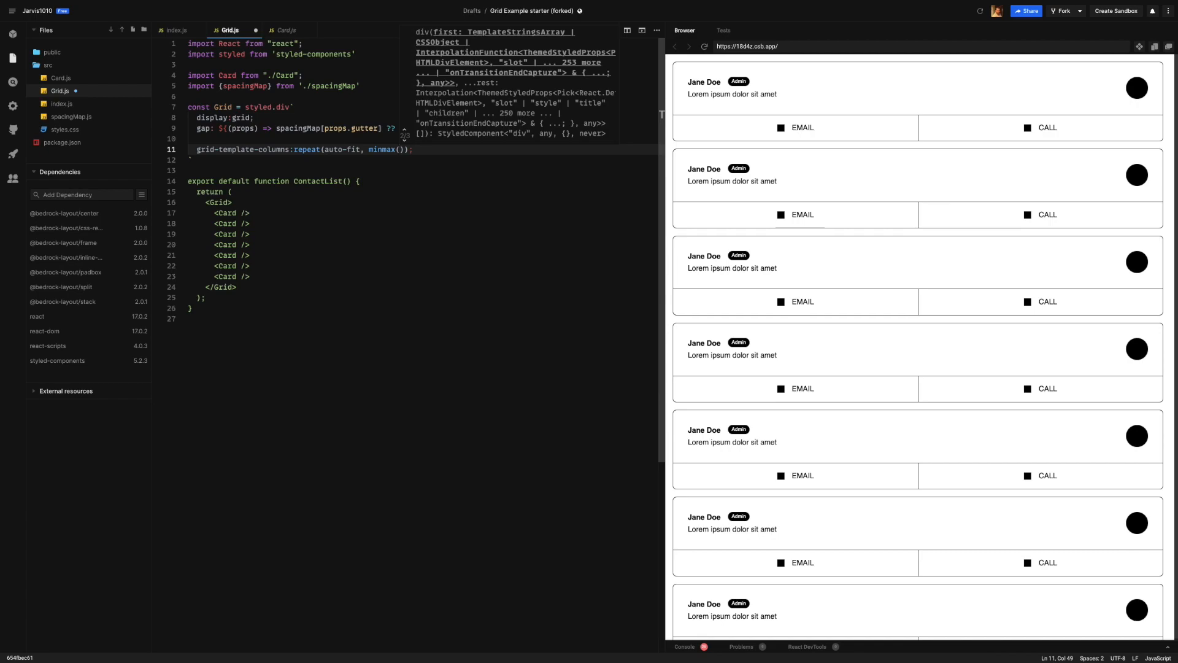
text(24re)
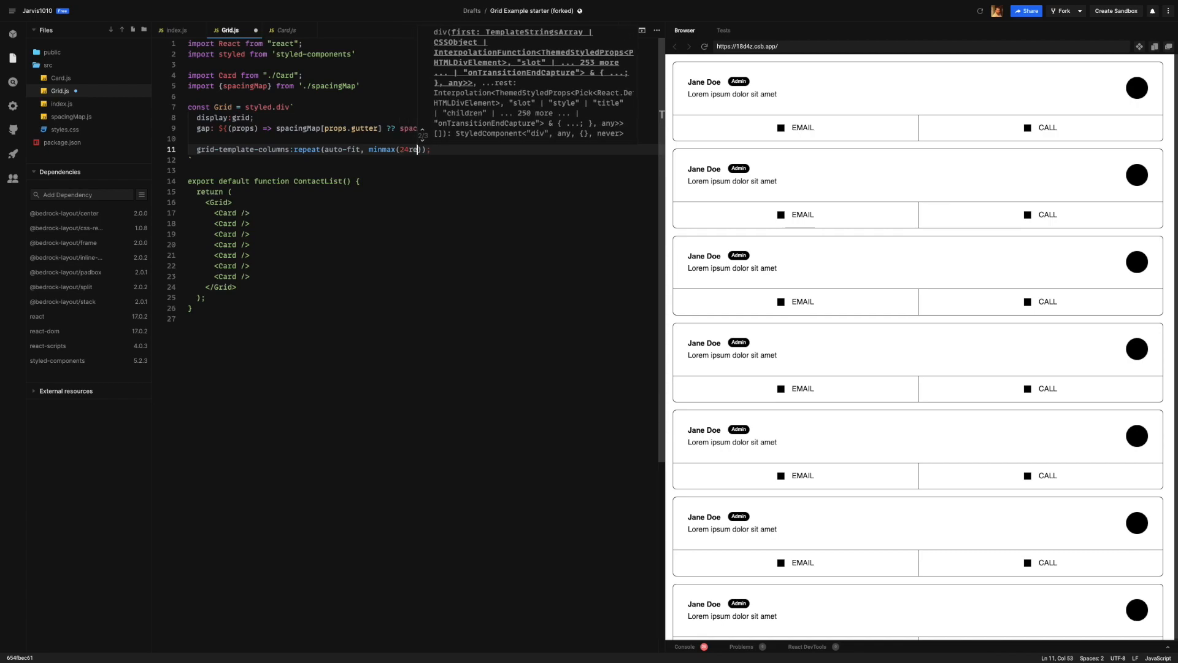
text(, 1)
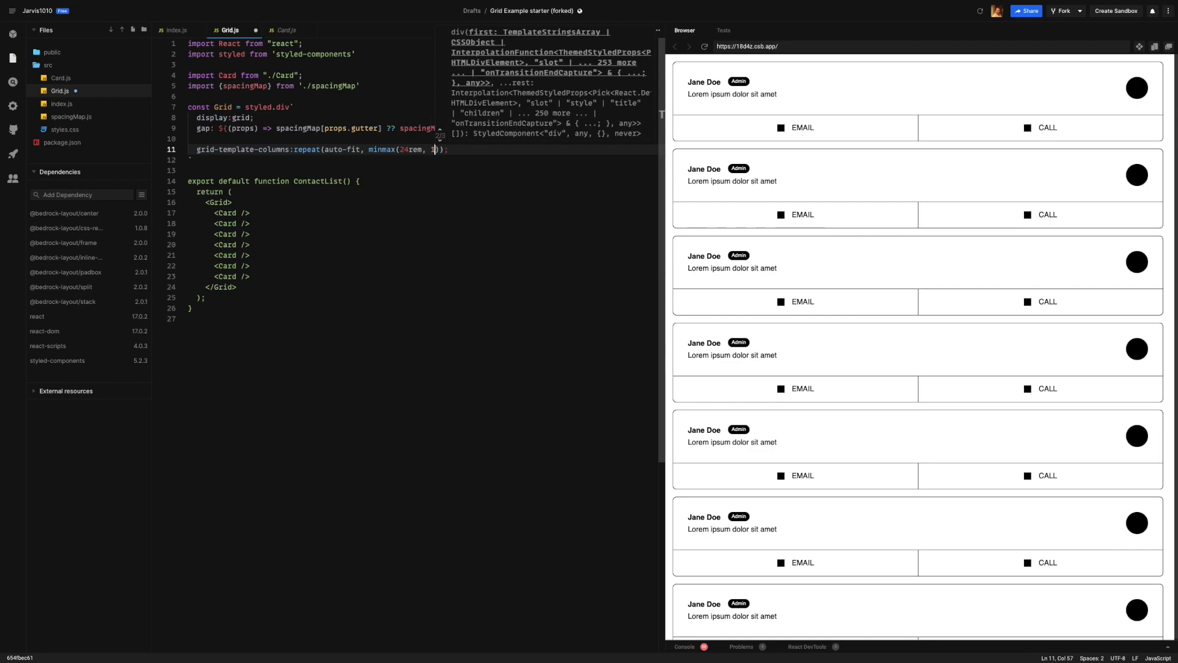
text(fr)
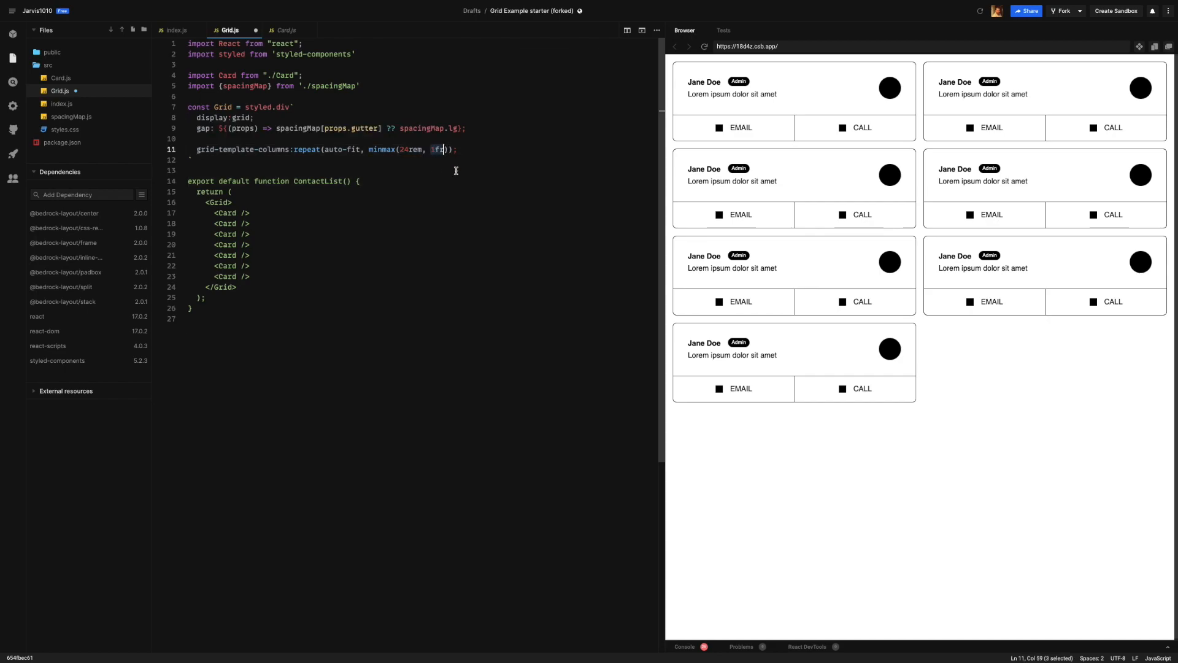
mouse_move(462, 190)
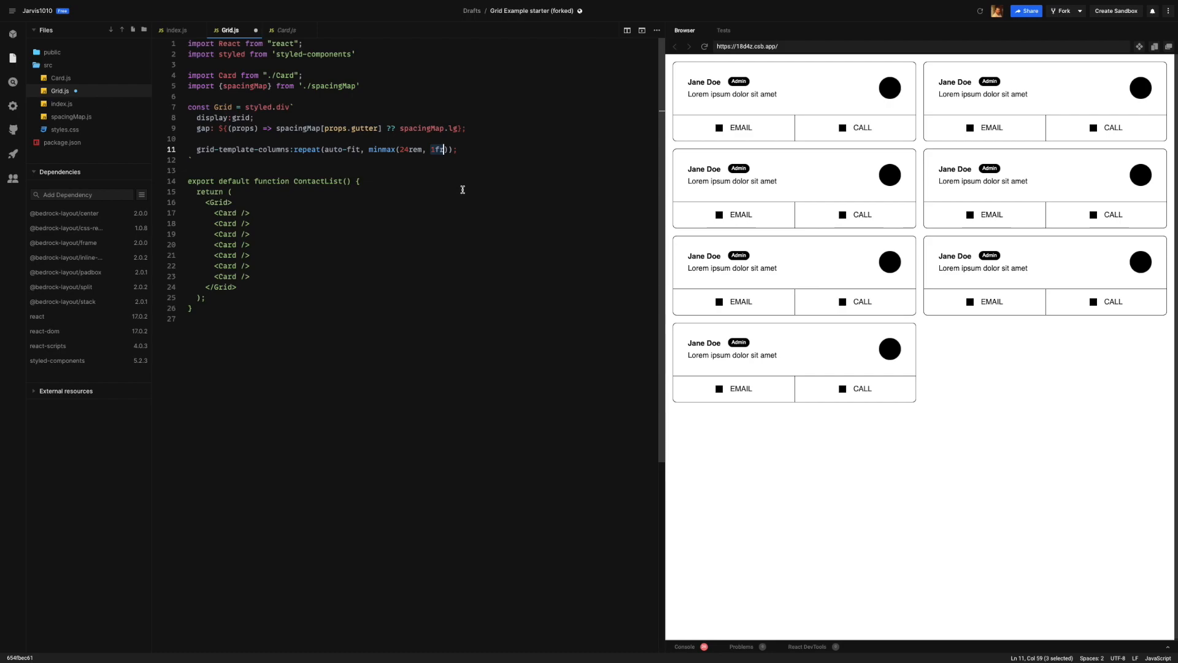
mouse_move(192, 150)
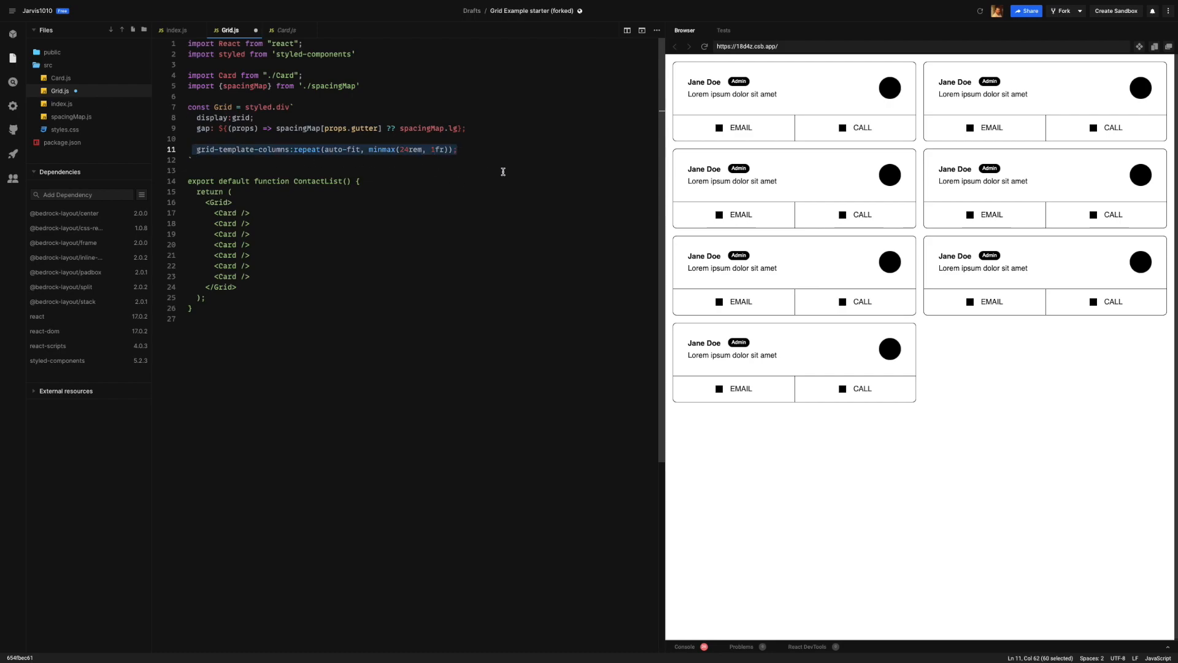
click(494, 171)
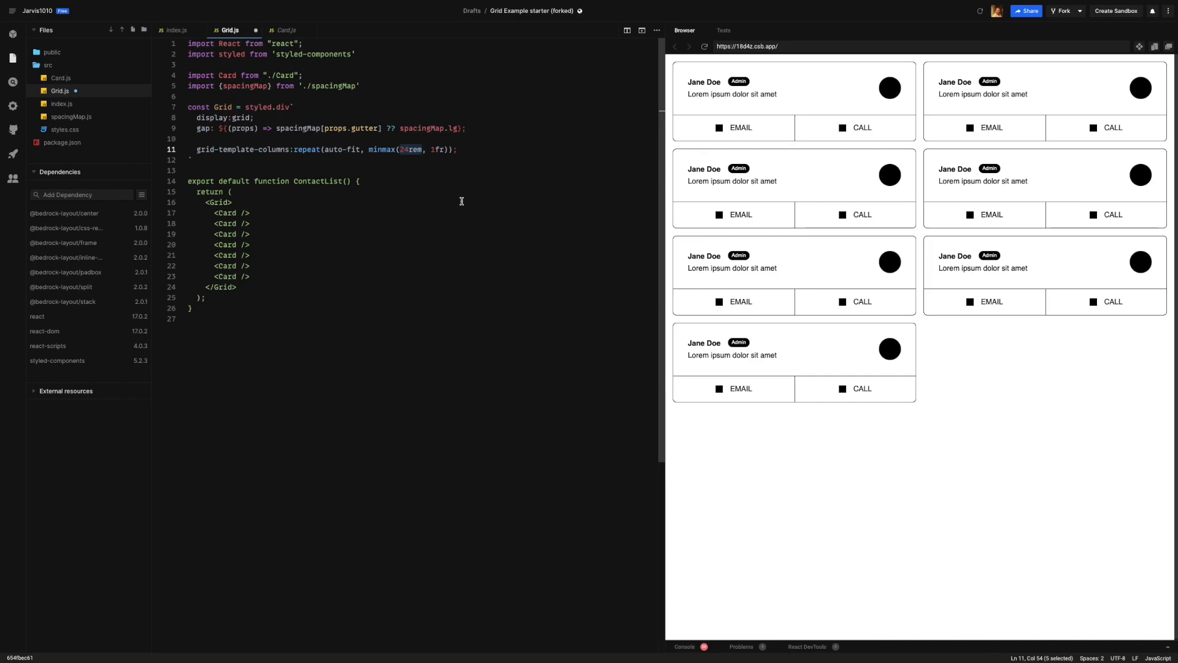
mouse_move(434, 148)
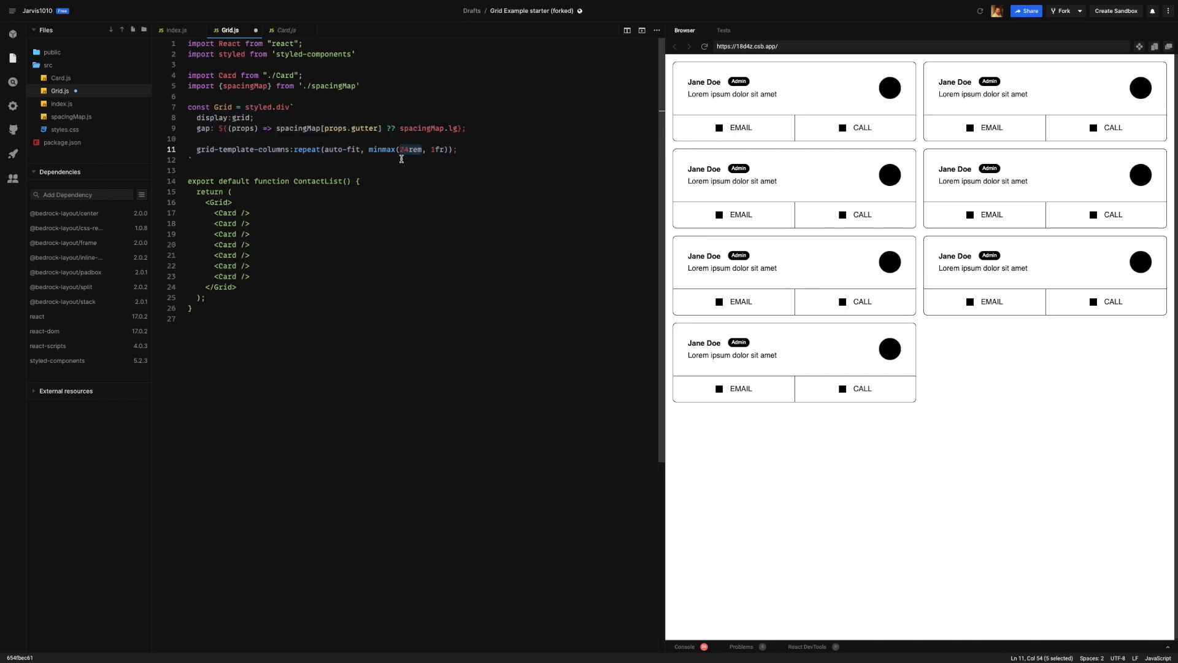
mouse_move(427, 148)
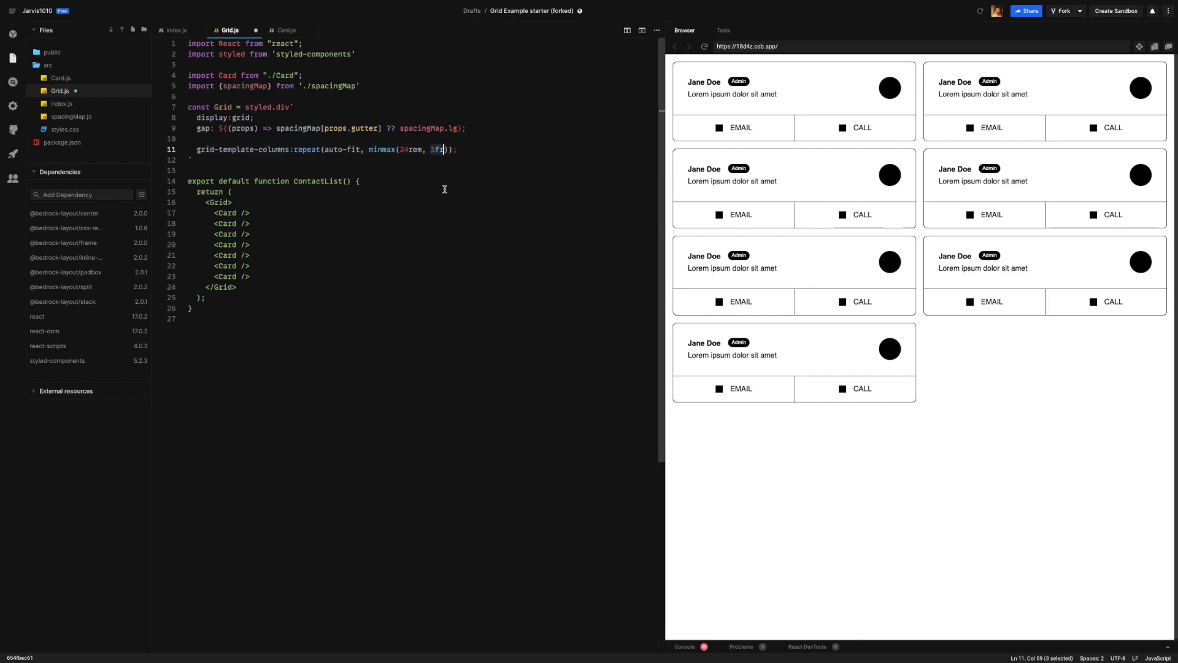
mouse_move(459, 240)
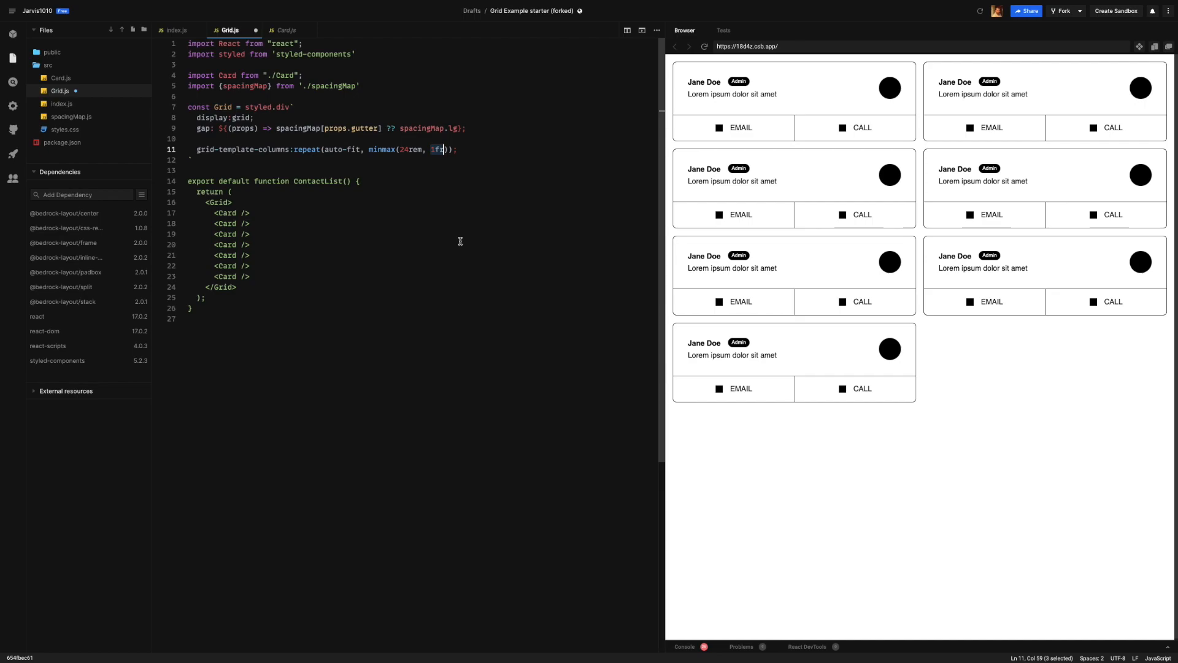
text(45%)
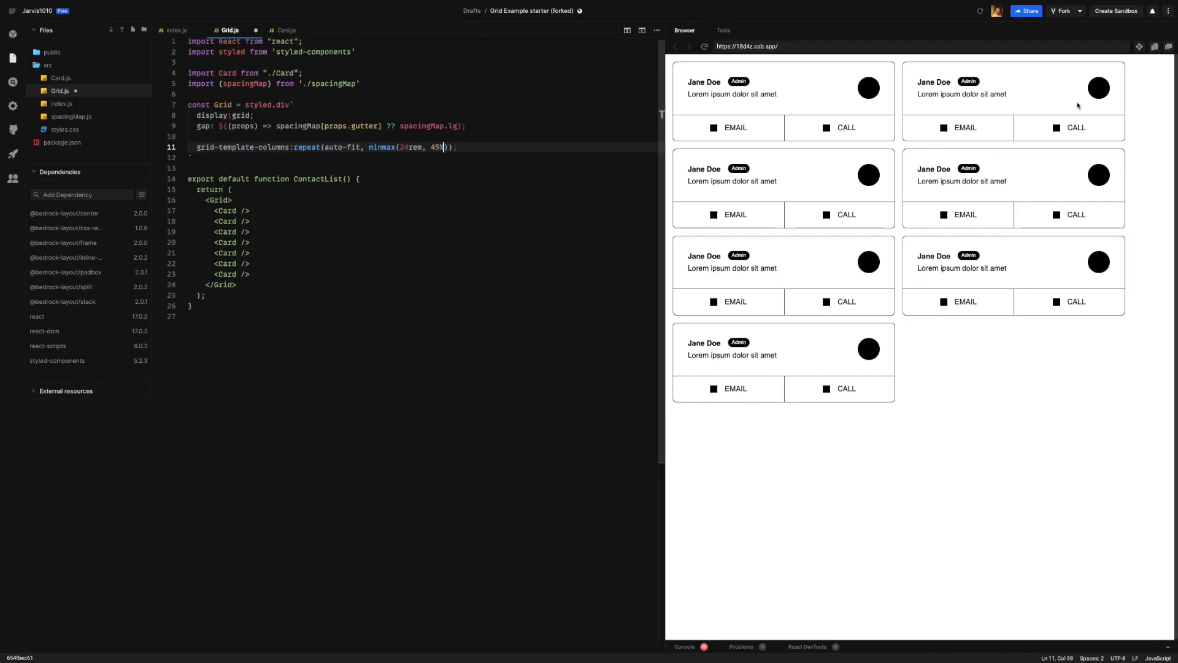
mouse_move(914, 110)
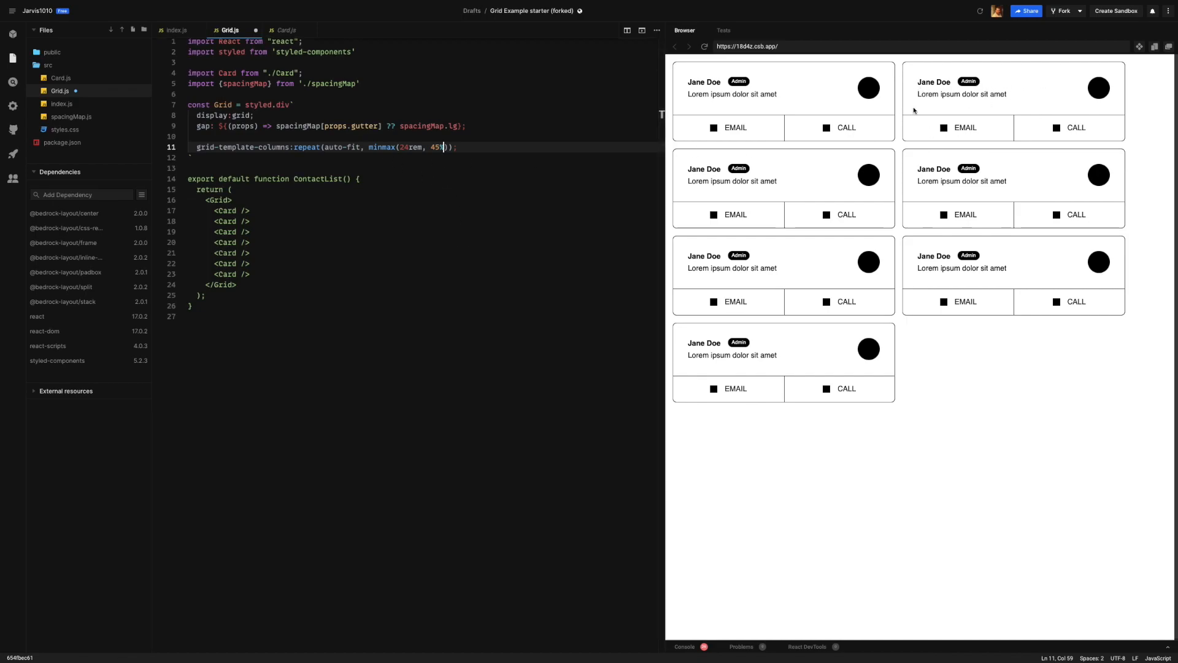
mouse_move(743, 123)
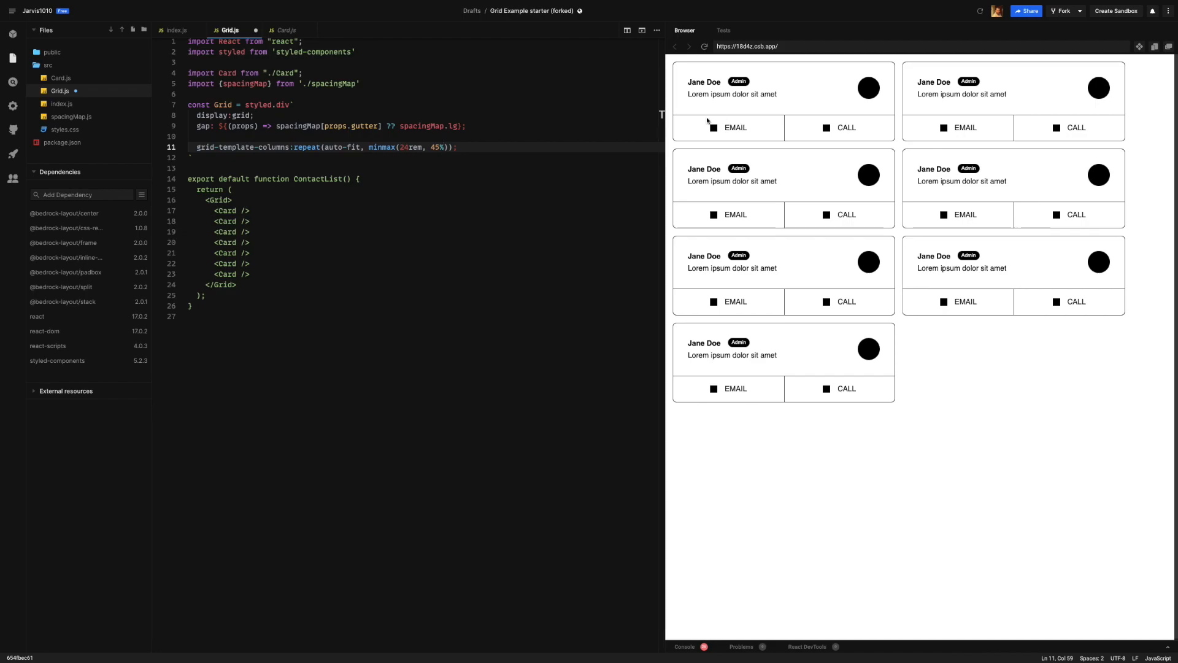
text(1fr)
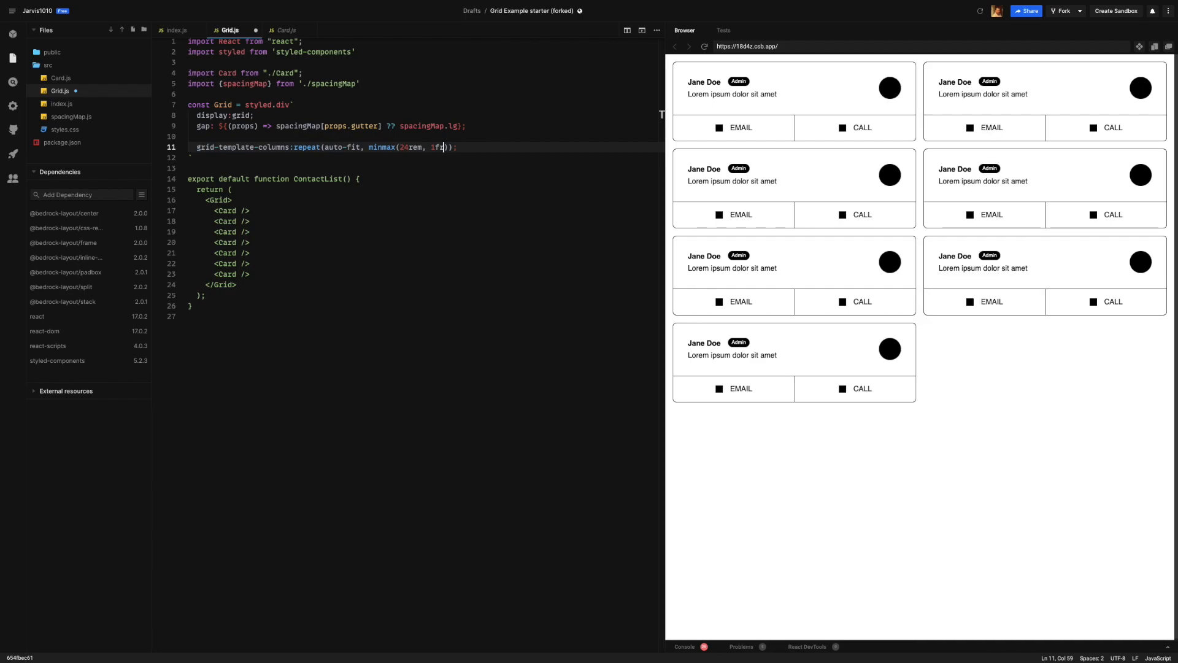
mouse_move(713, 120)
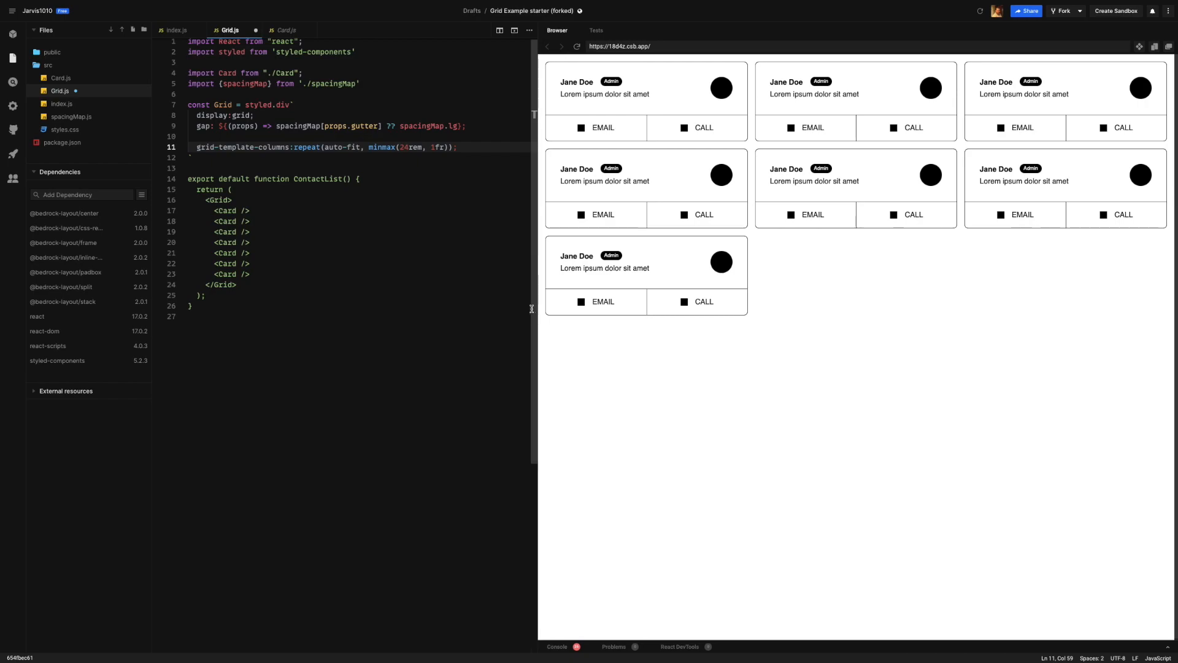
Drag the editor/preview divider left so the cards reflow three per row.
drag(535, 308, 640, 308)
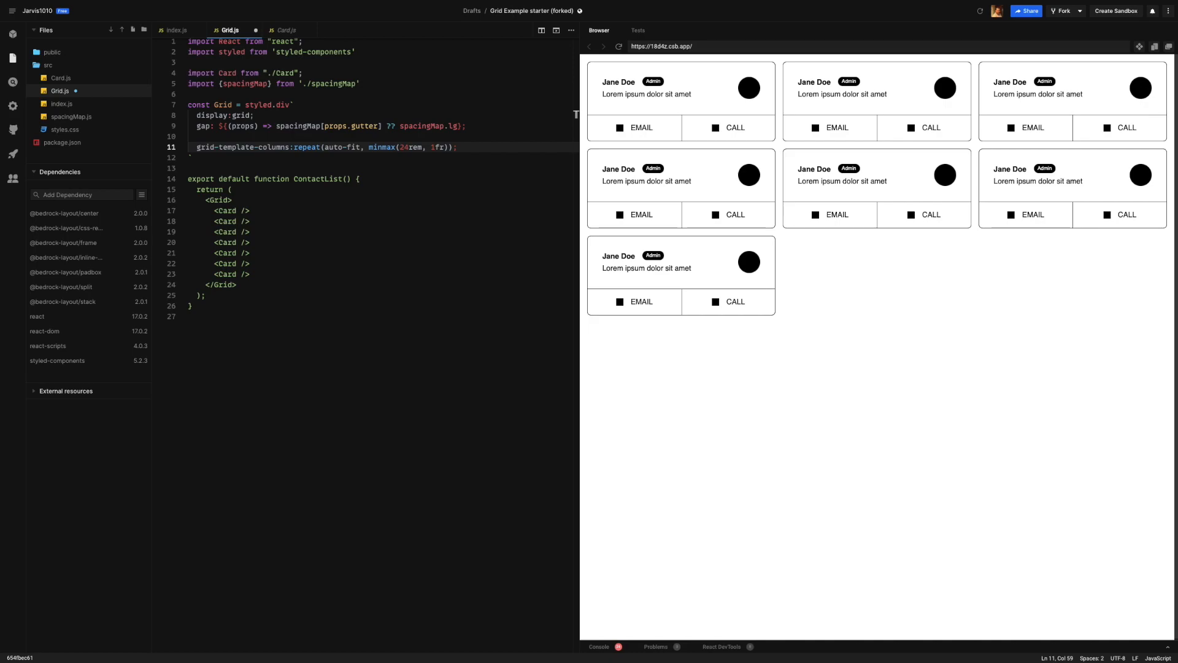
Replace the 24rem column minimum with a minItemWidth prop defaulting to "320px".
double_click(412, 146)
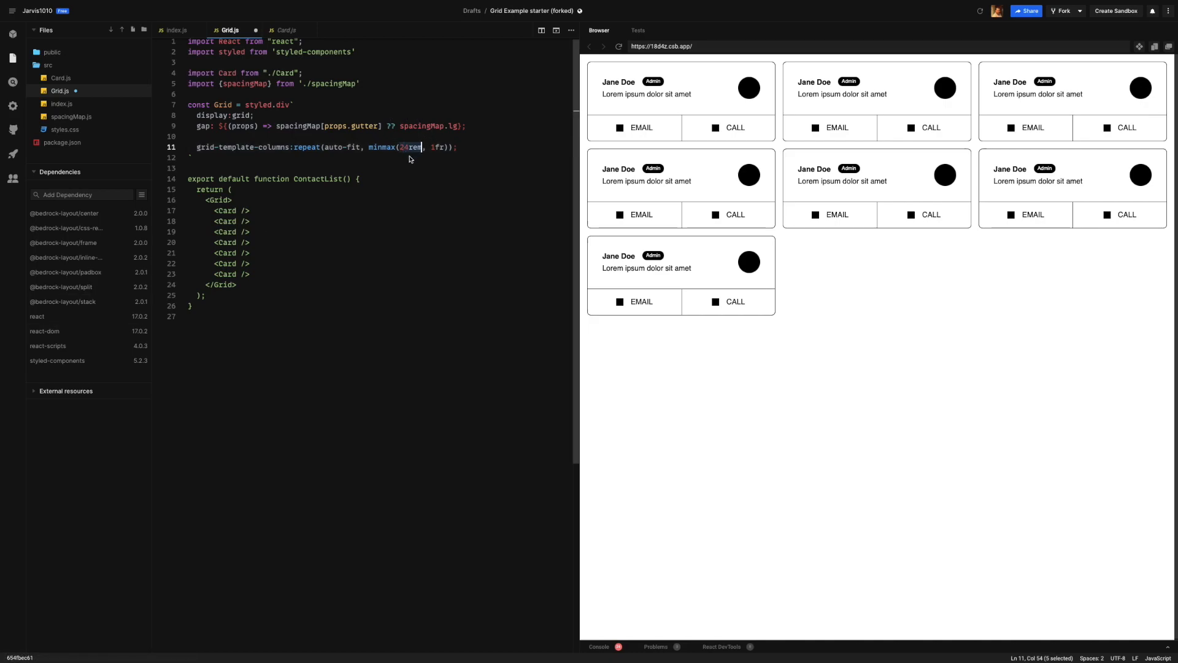
mouse_move(411, 229)
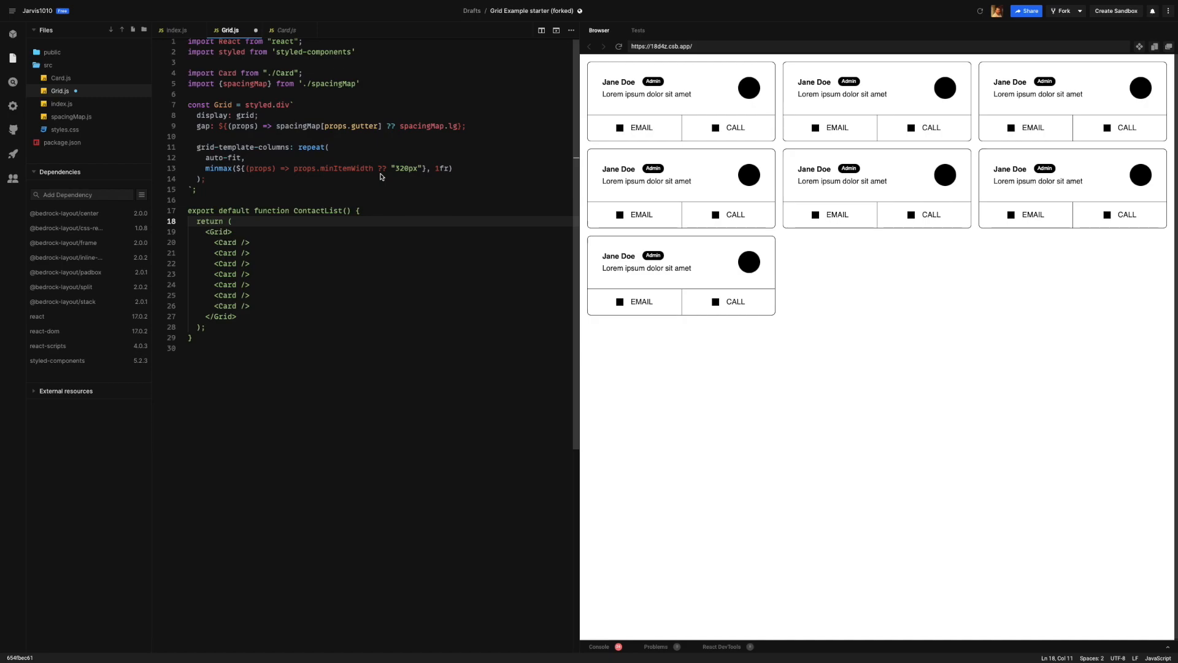
mouse_move(296, 178)
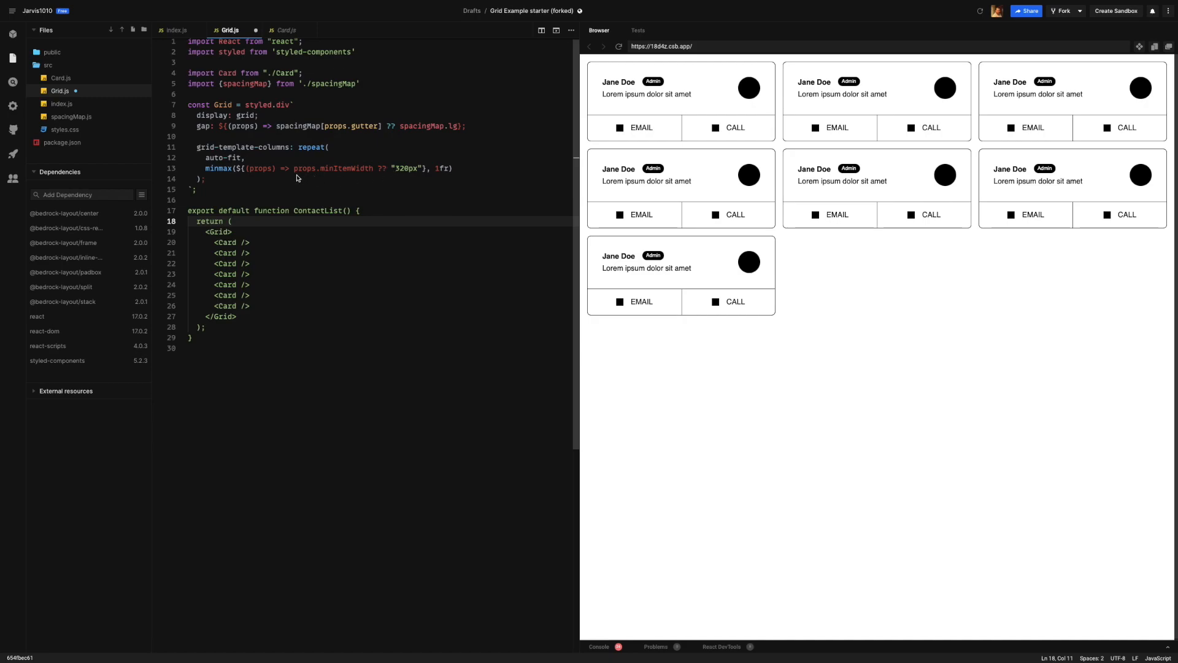
mouse_move(258, 173)
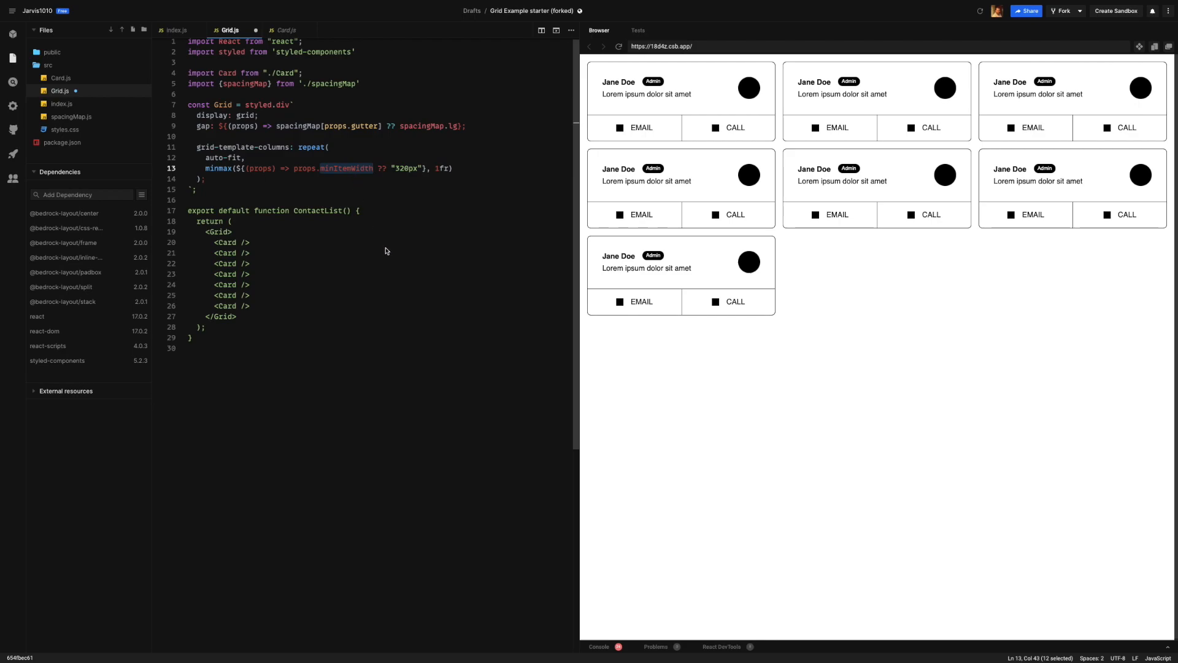
mouse_move(342, 182)
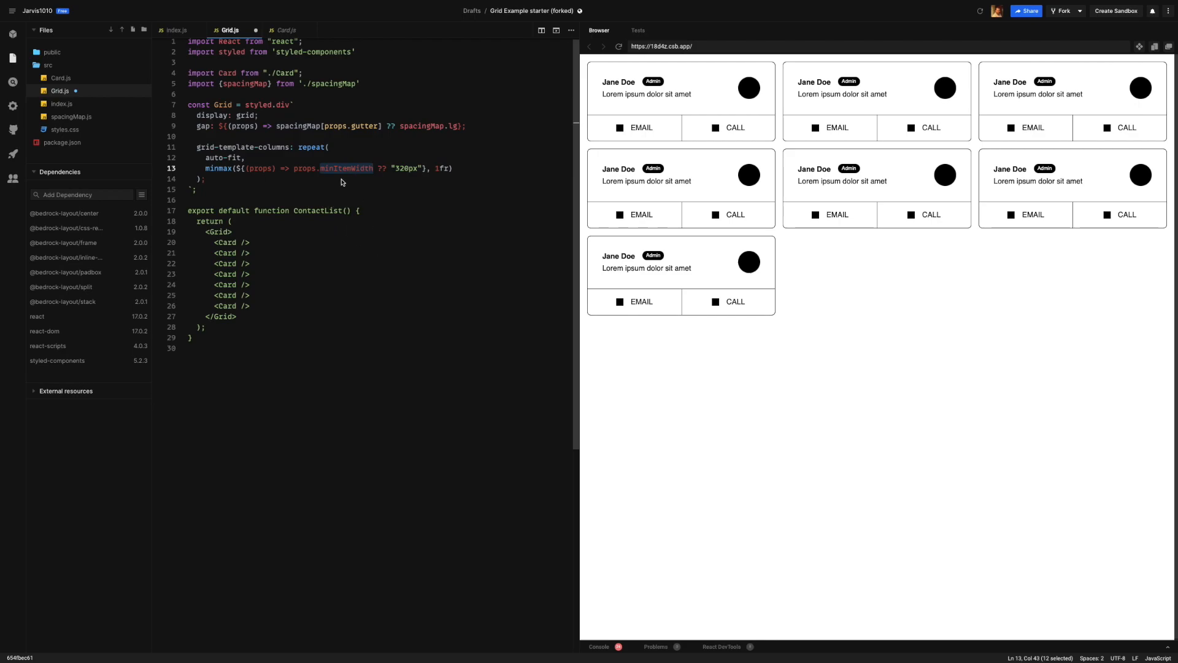
mouse_move(279, 178)
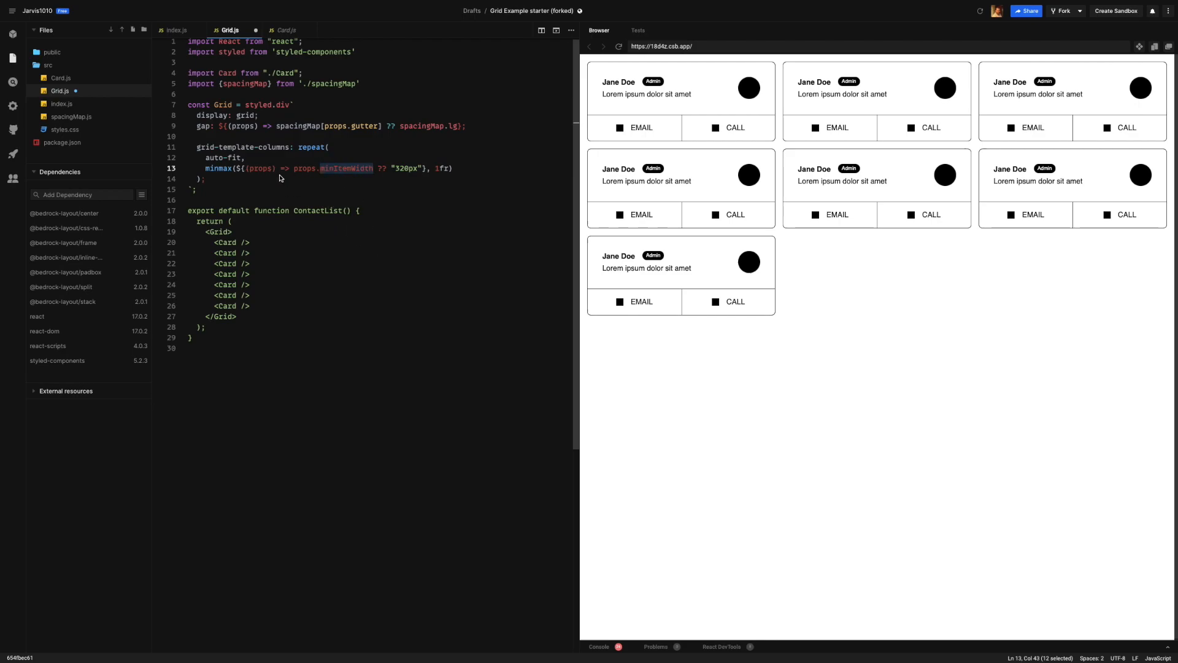
mouse_move(359, 181)
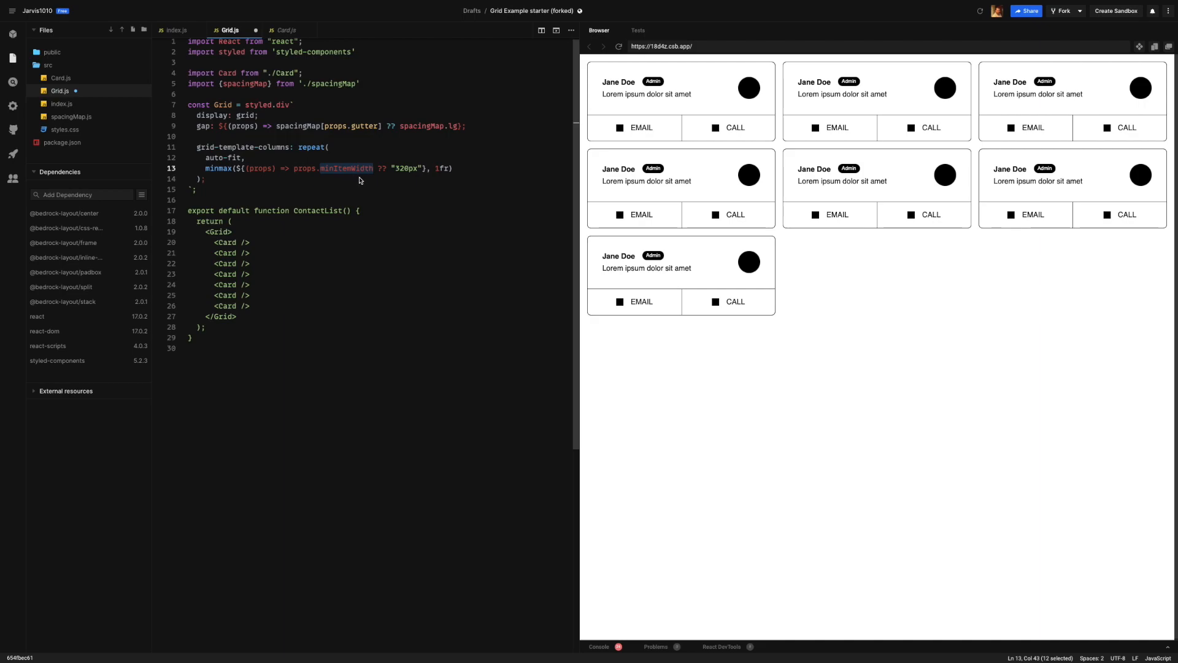
mouse_move(409, 173)
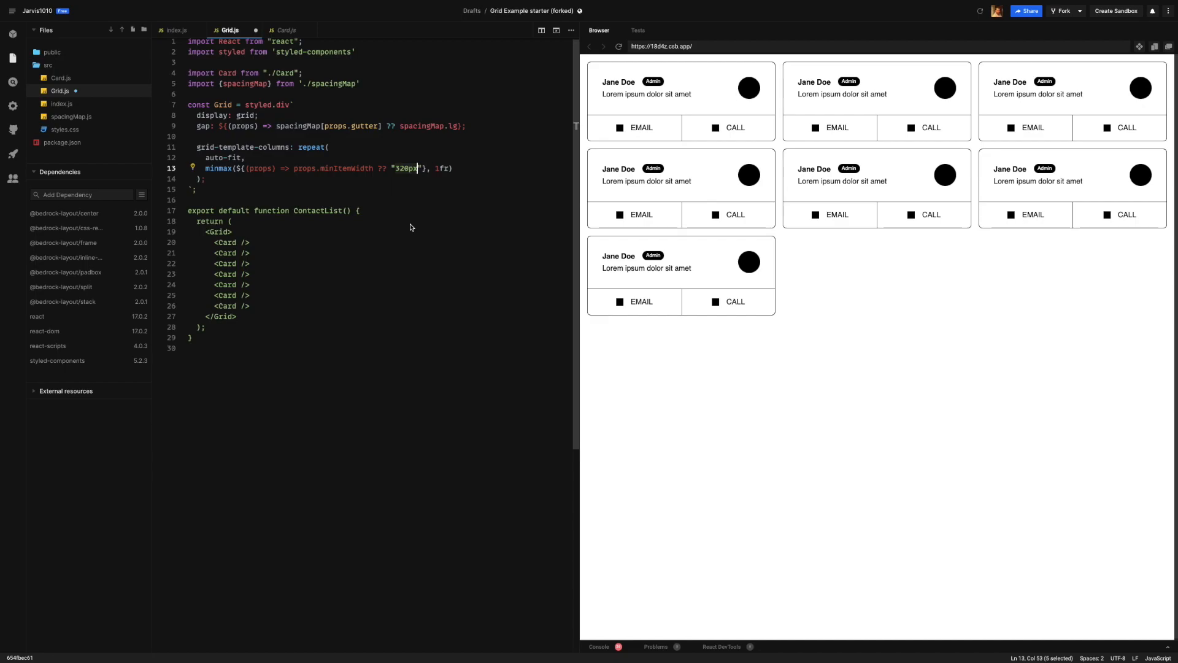
click(195, 189)
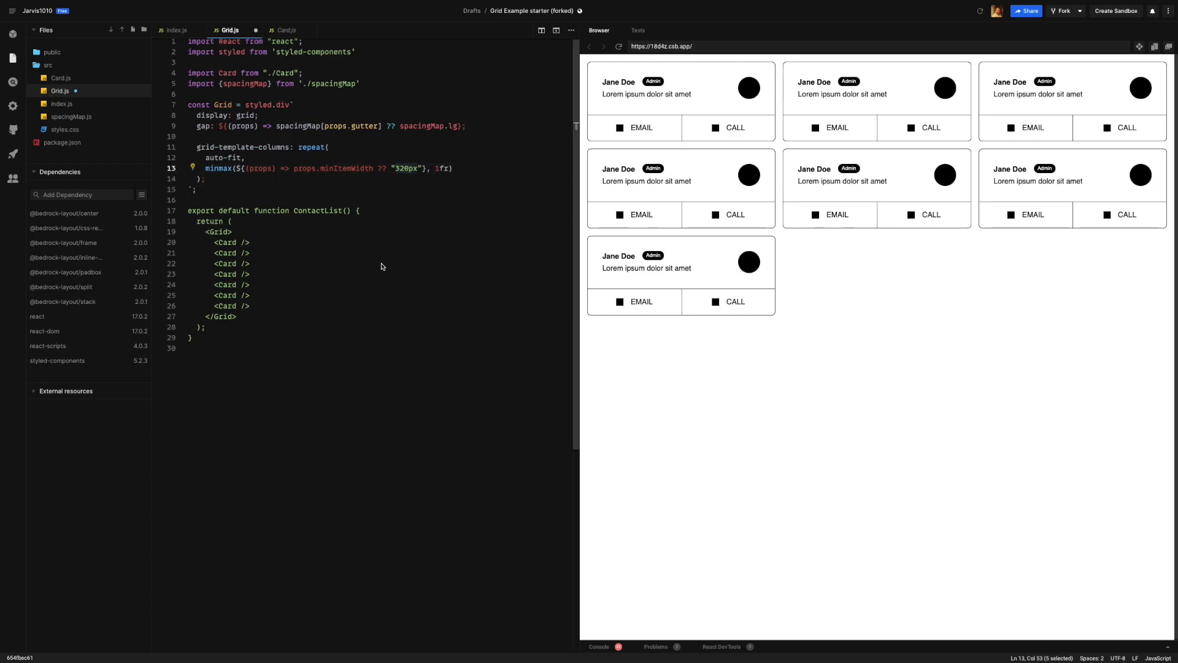
mouse_move(453, 218)
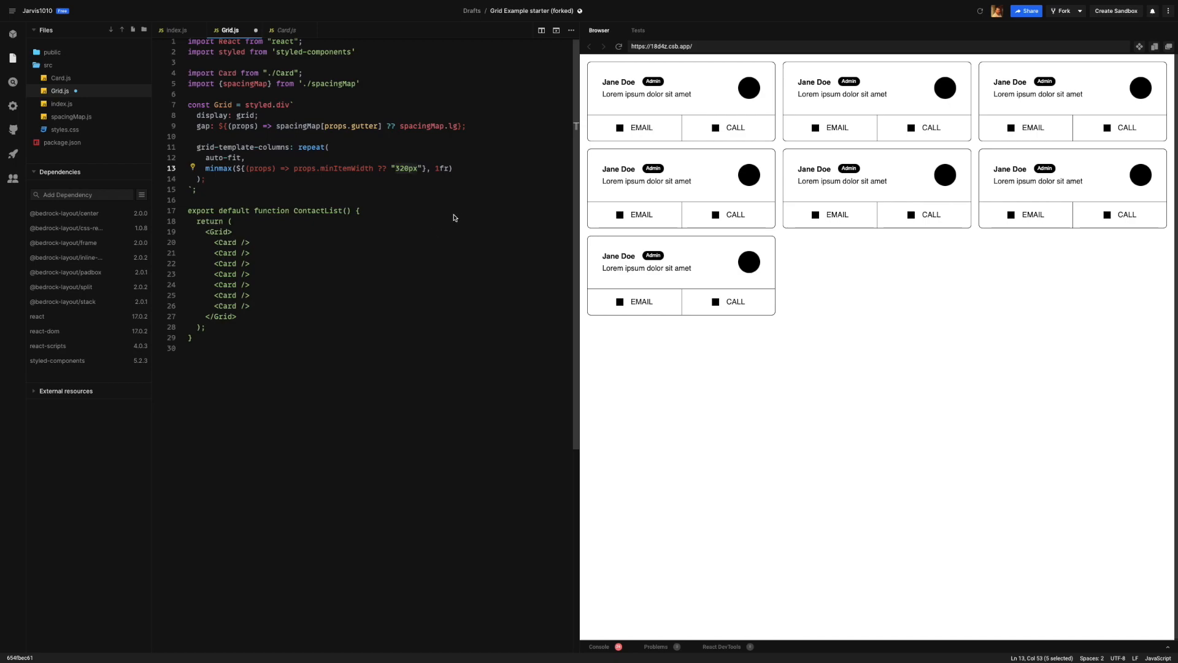
mouse_move(548, 222)
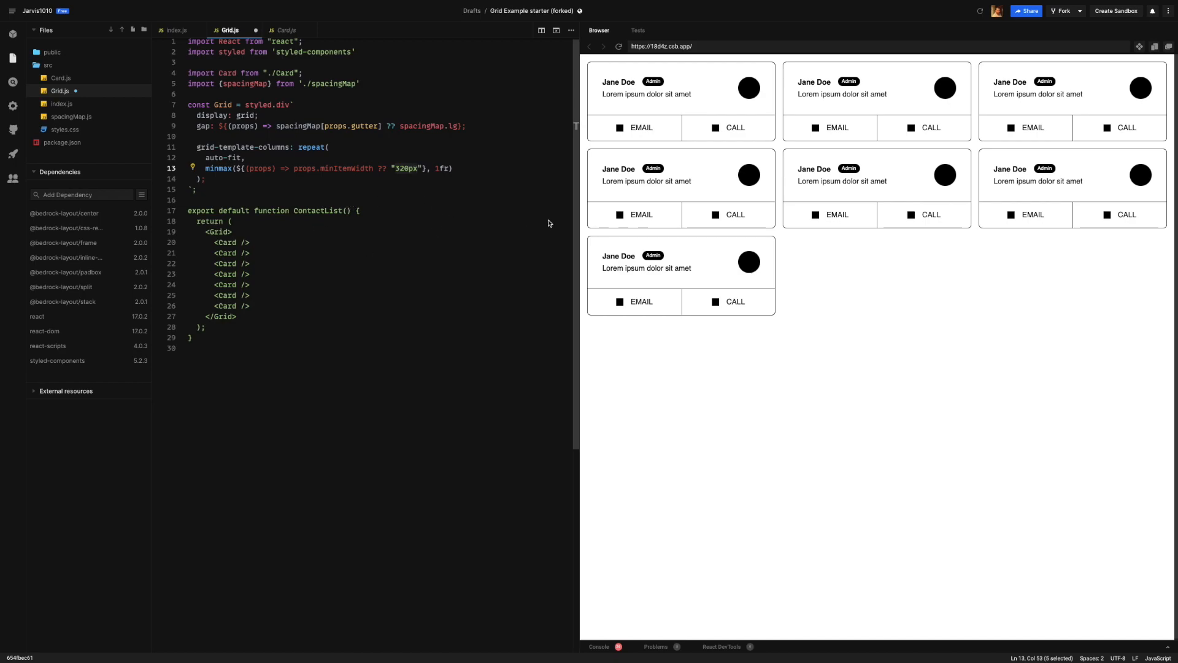
click(217, 221)
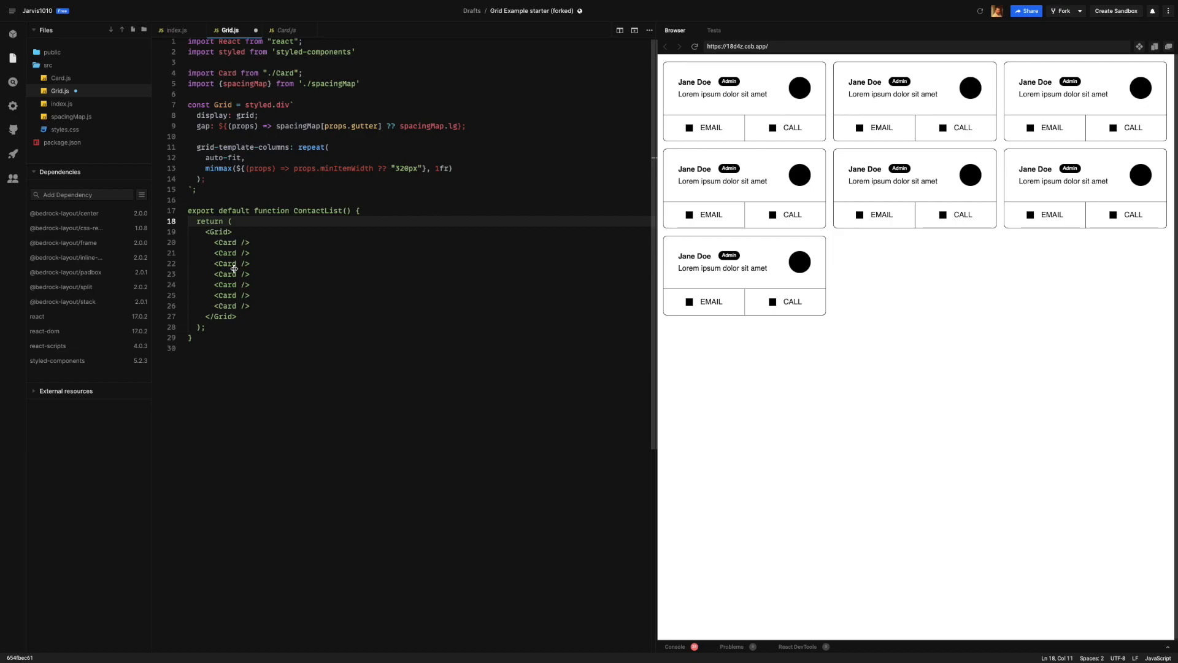
Add gutter='xl' and minItemWidth='24rem' props to the Grid tag on line 19.
click(225, 231)
text( gutter=")
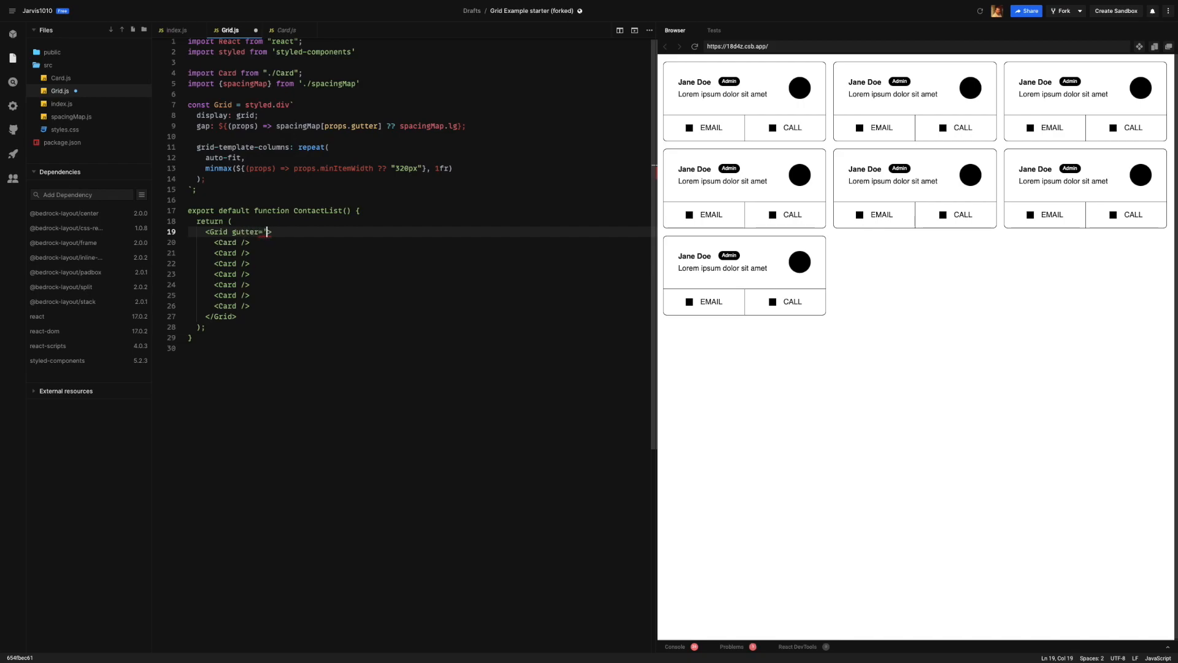
text('x;)
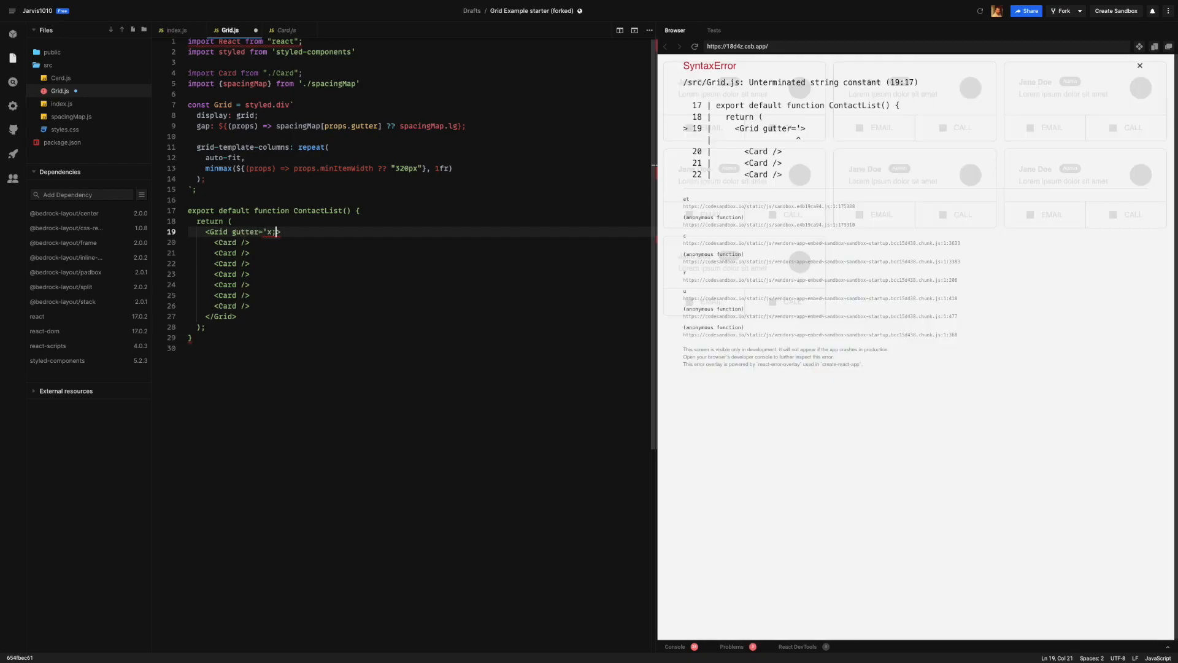
text(l)
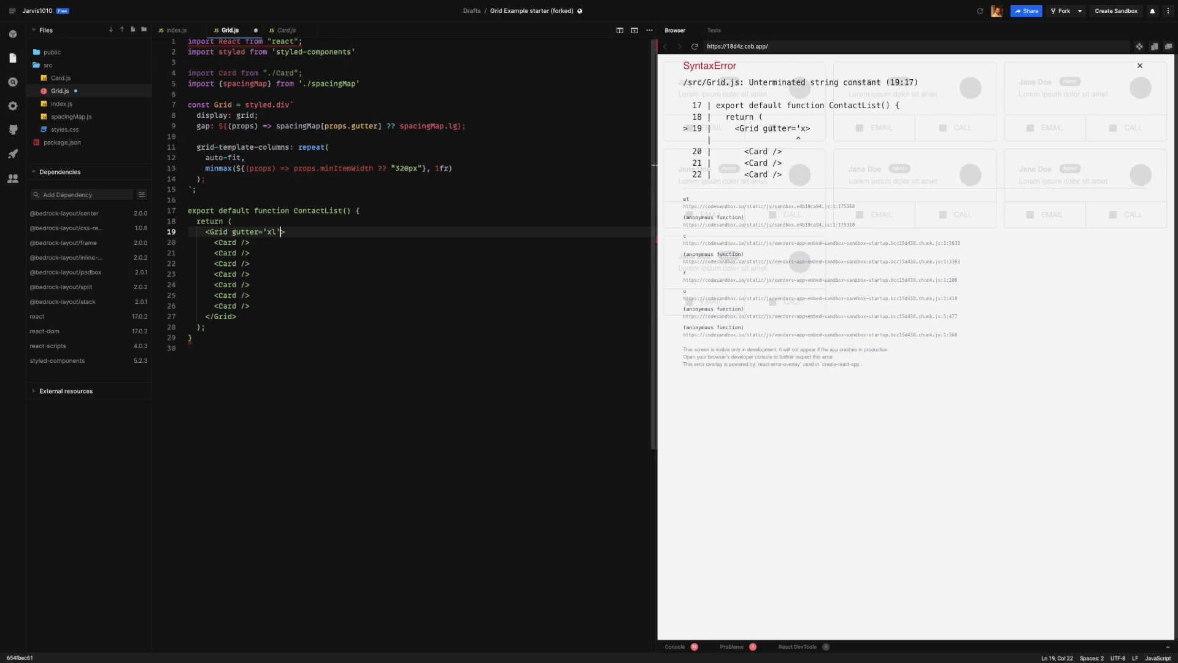
text(l)
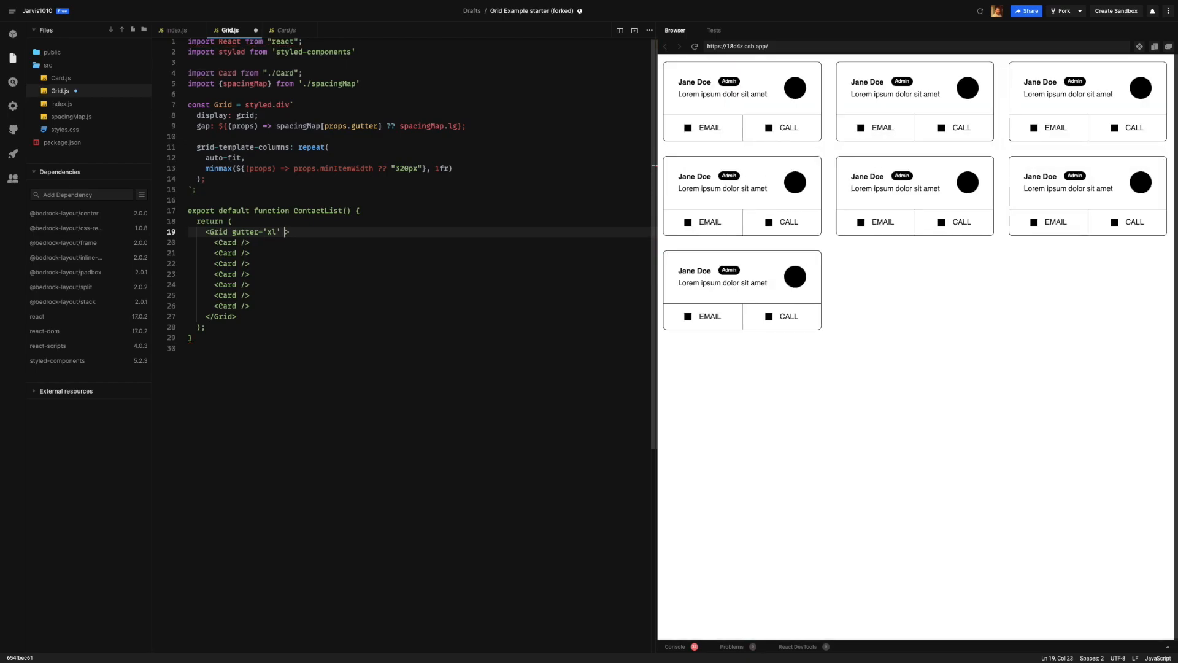
text(minIte)
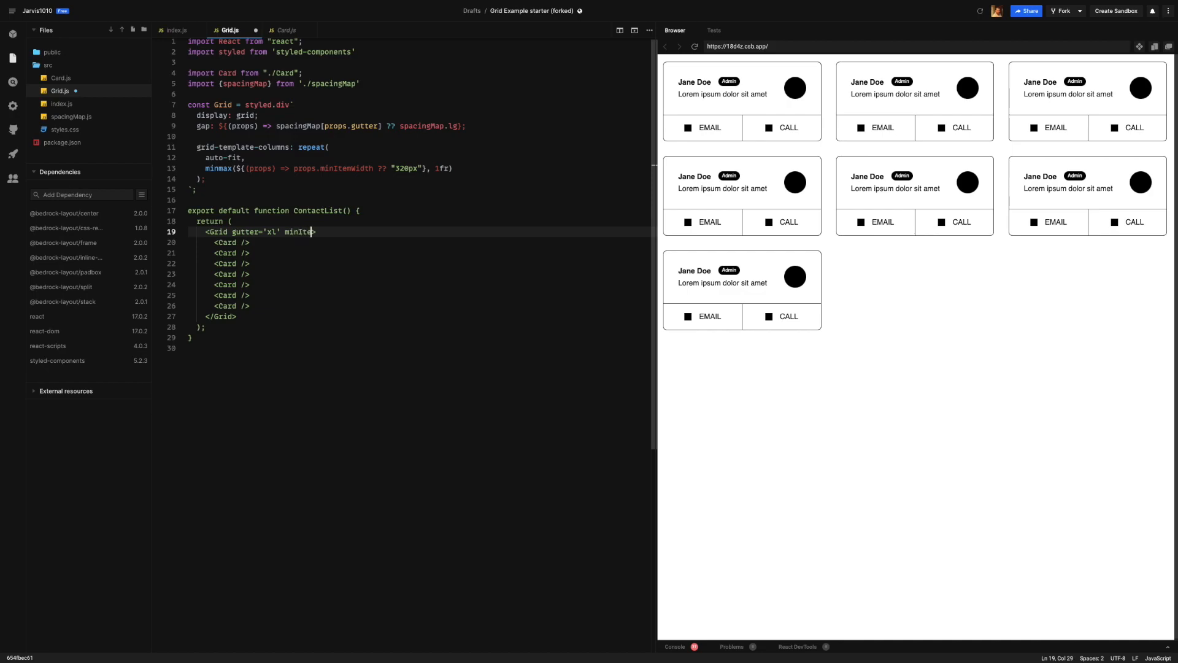
text(mWidth=)
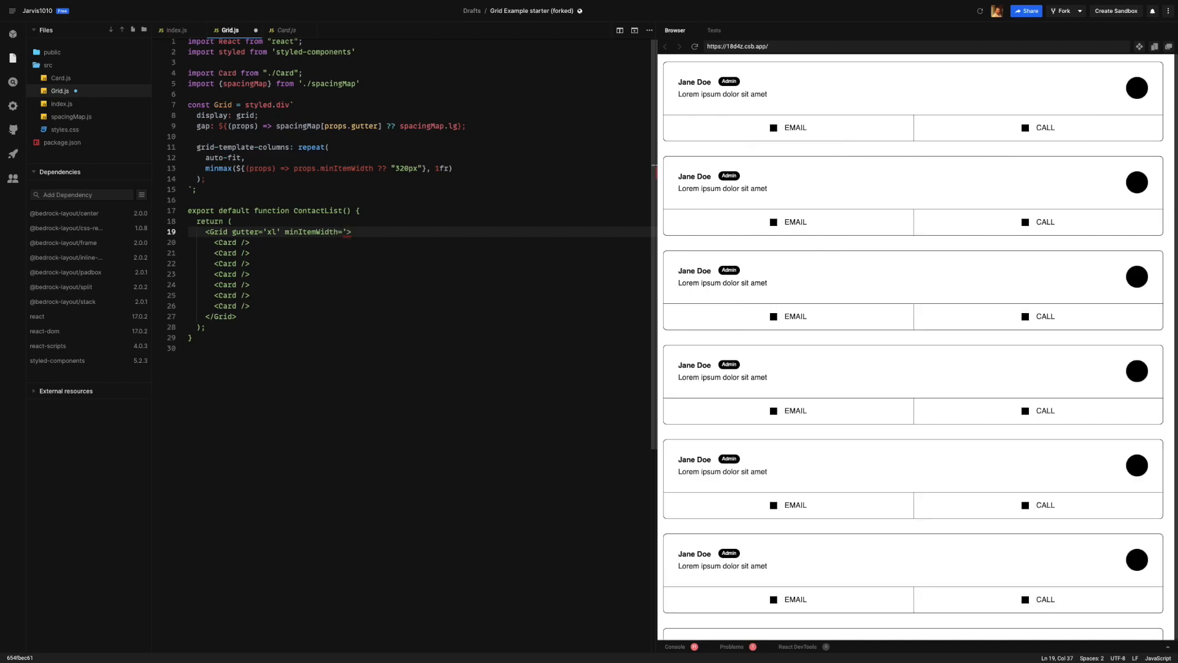
text(24re)
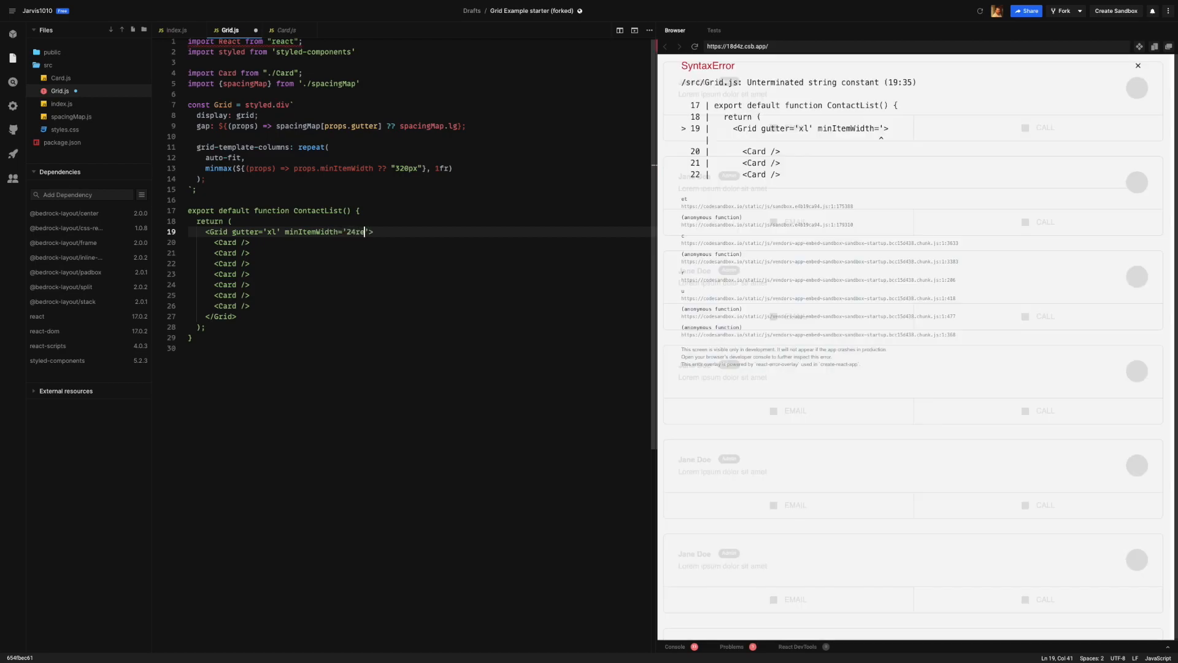
text(m)
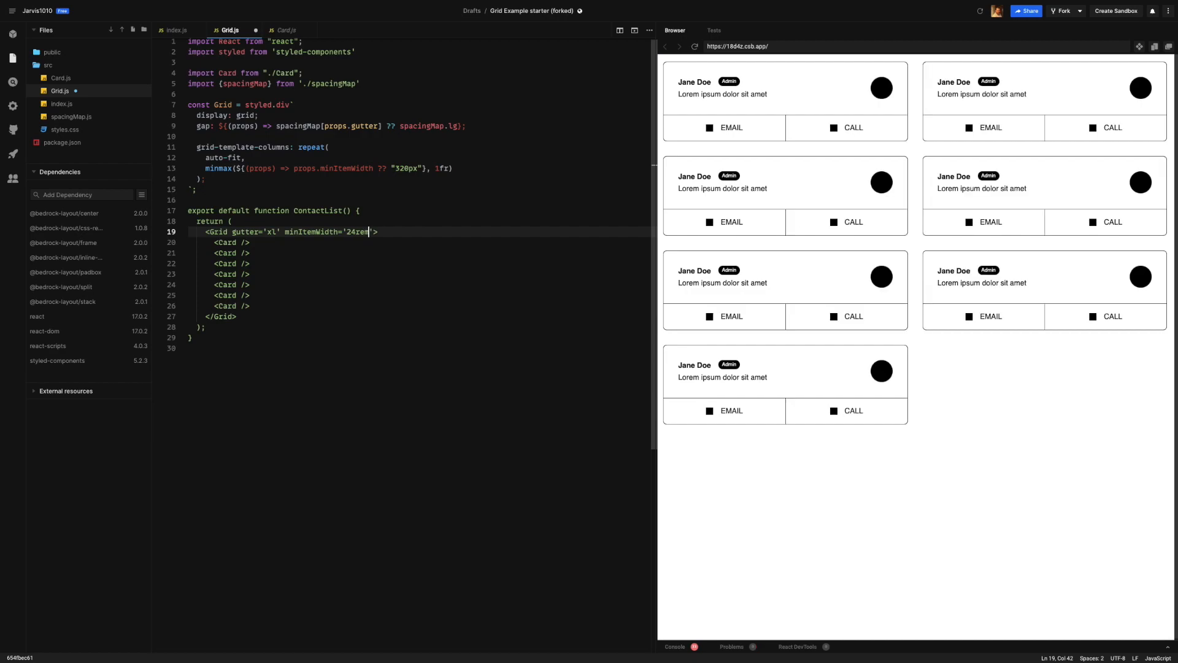
mouse_move(667, 238)
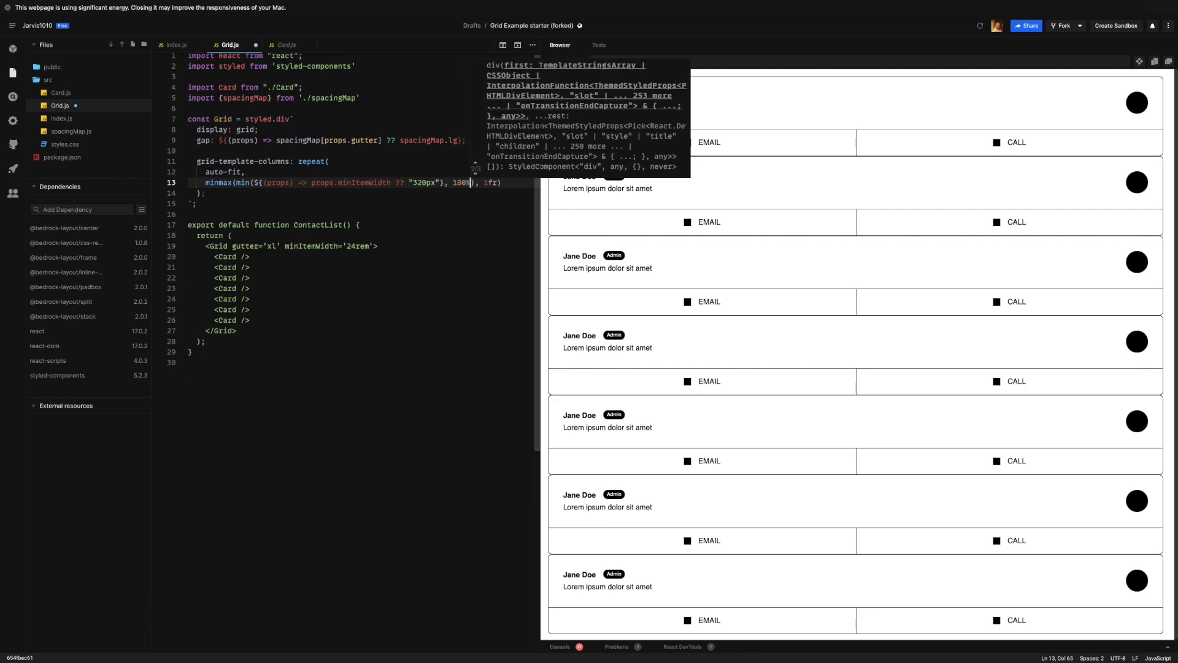
mouse_move(254, 187)
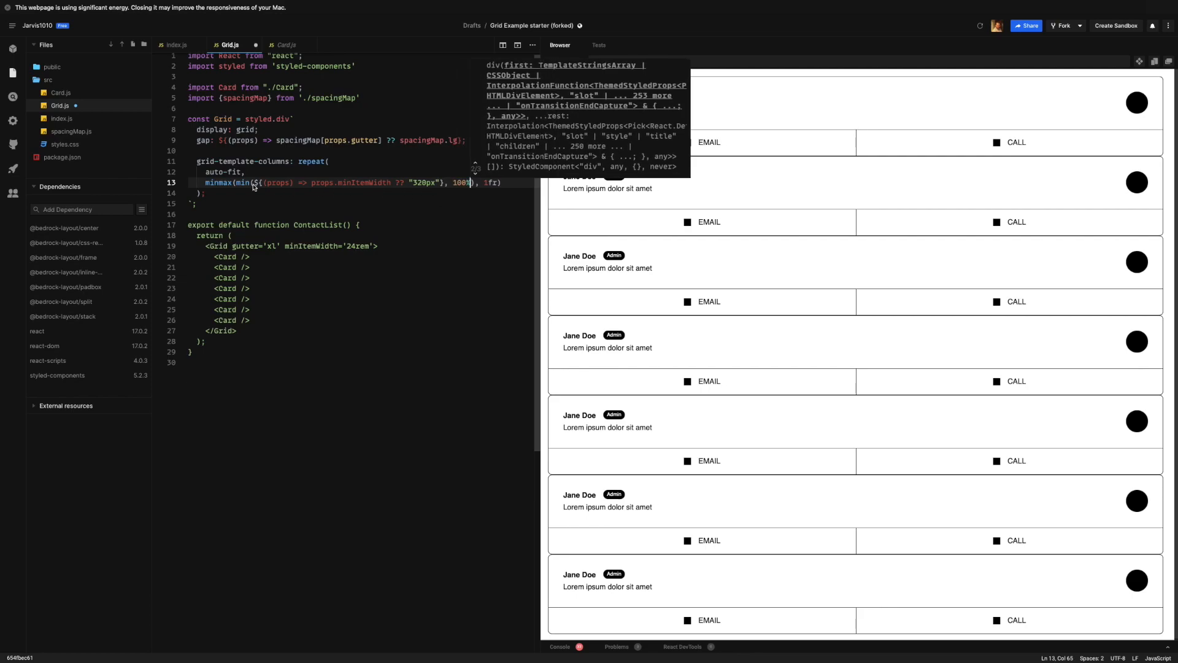
mouse_move(459, 187)
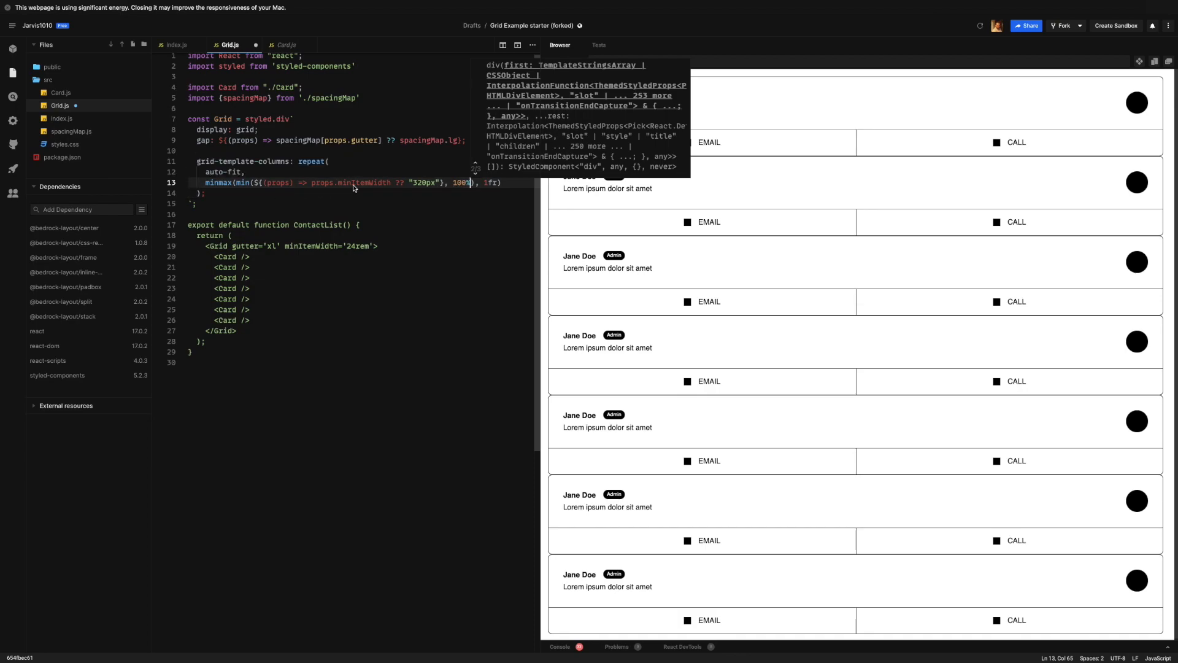
mouse_move(443, 188)
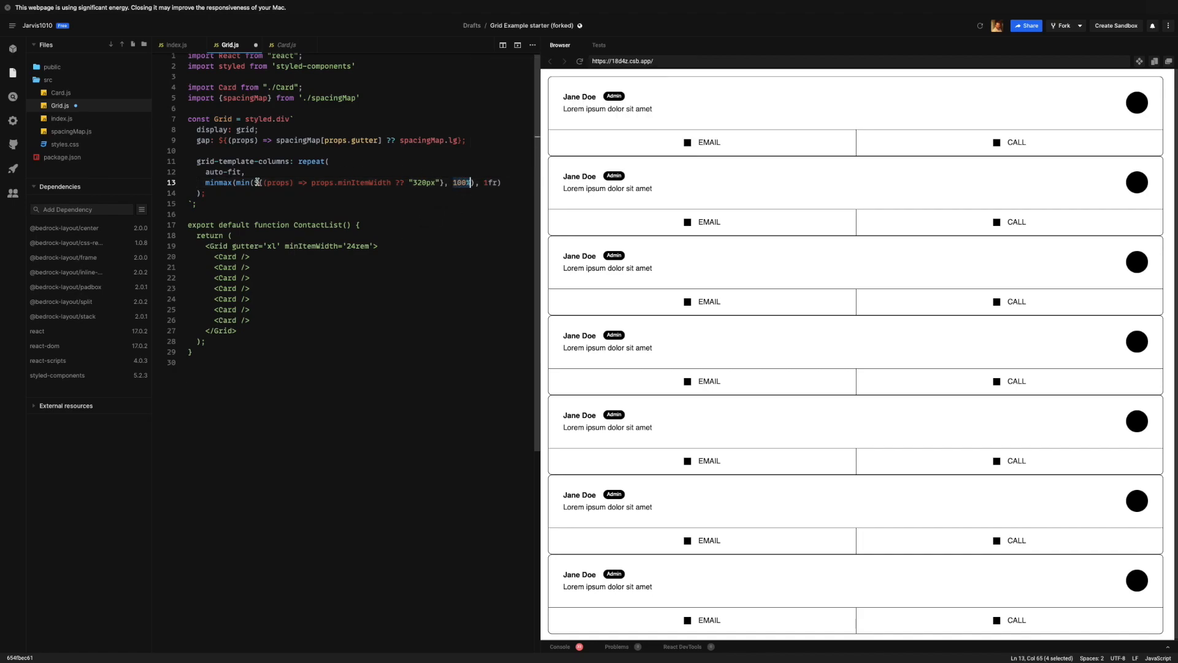
Reload the Browser preview, then select the 100% value inside min() on line 13.
click(375, 245)
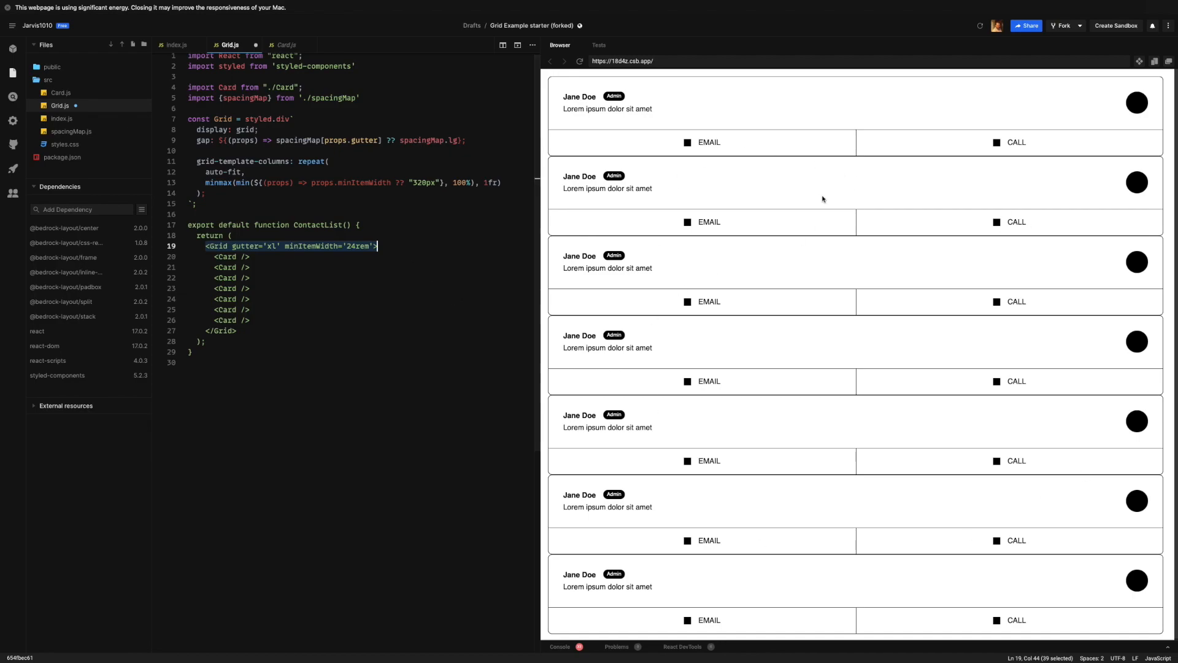
mouse_move(455, 246)
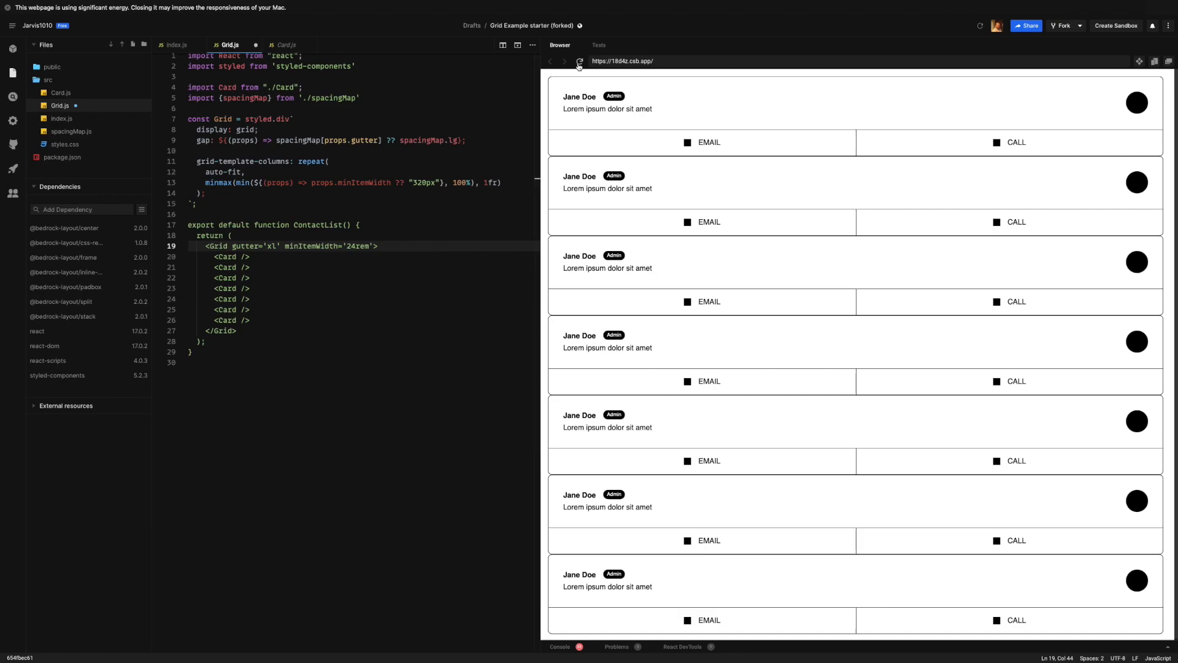
click(580, 60)
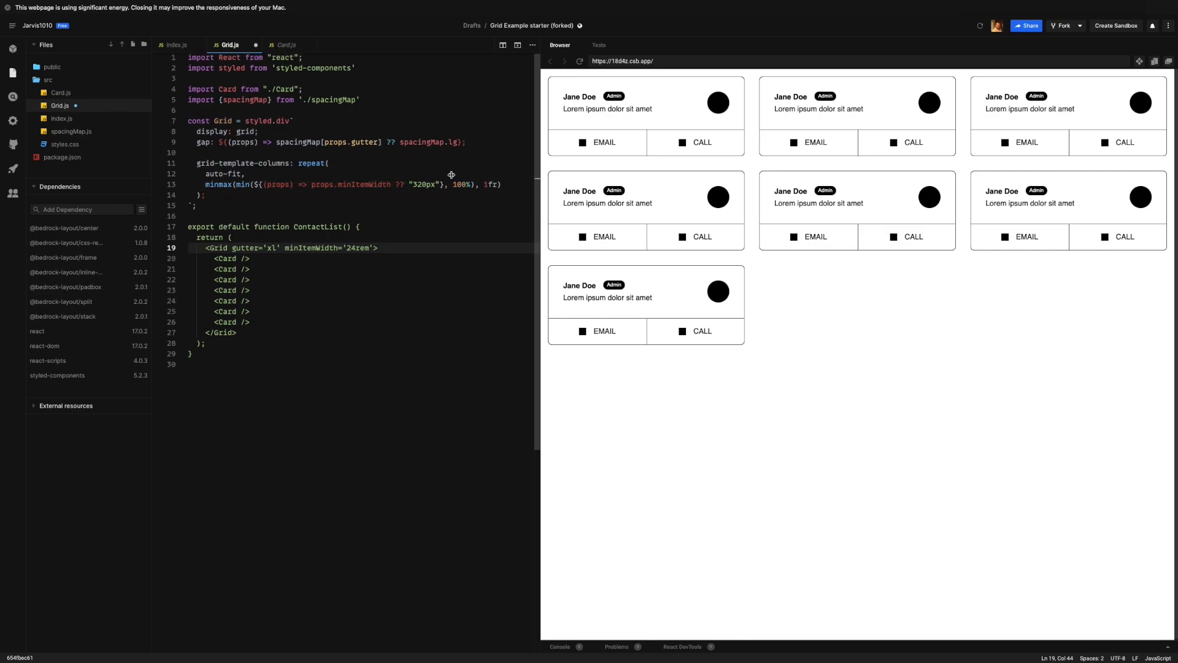
mouse_move(446, 191)
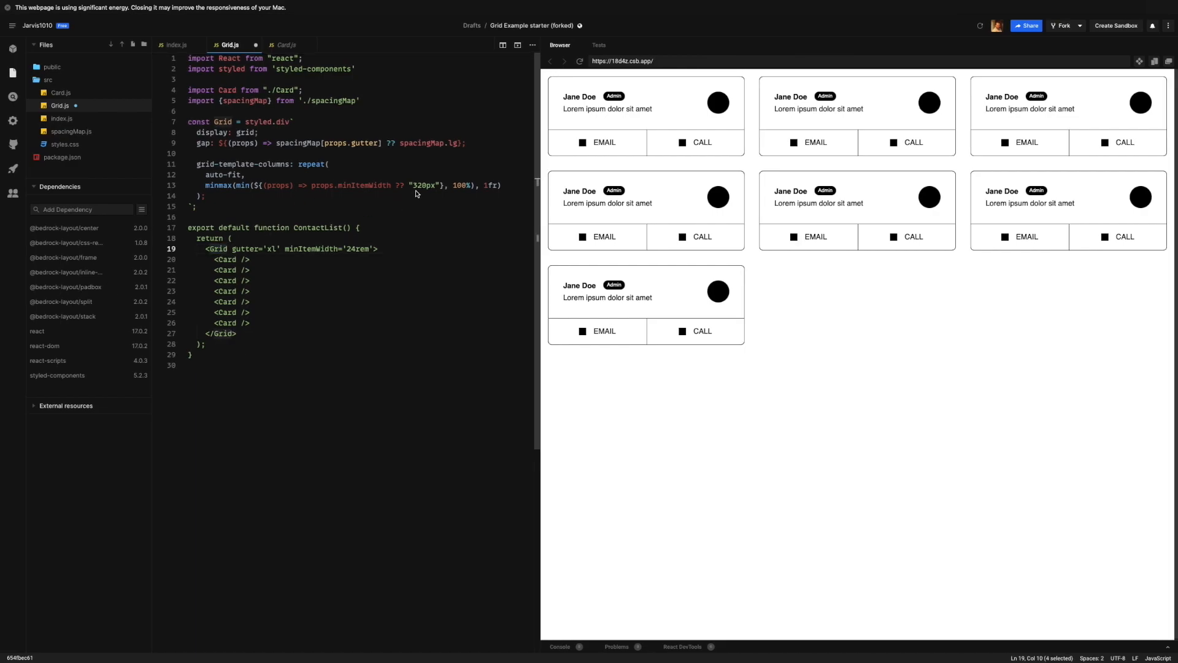
mouse_move(412, 206)
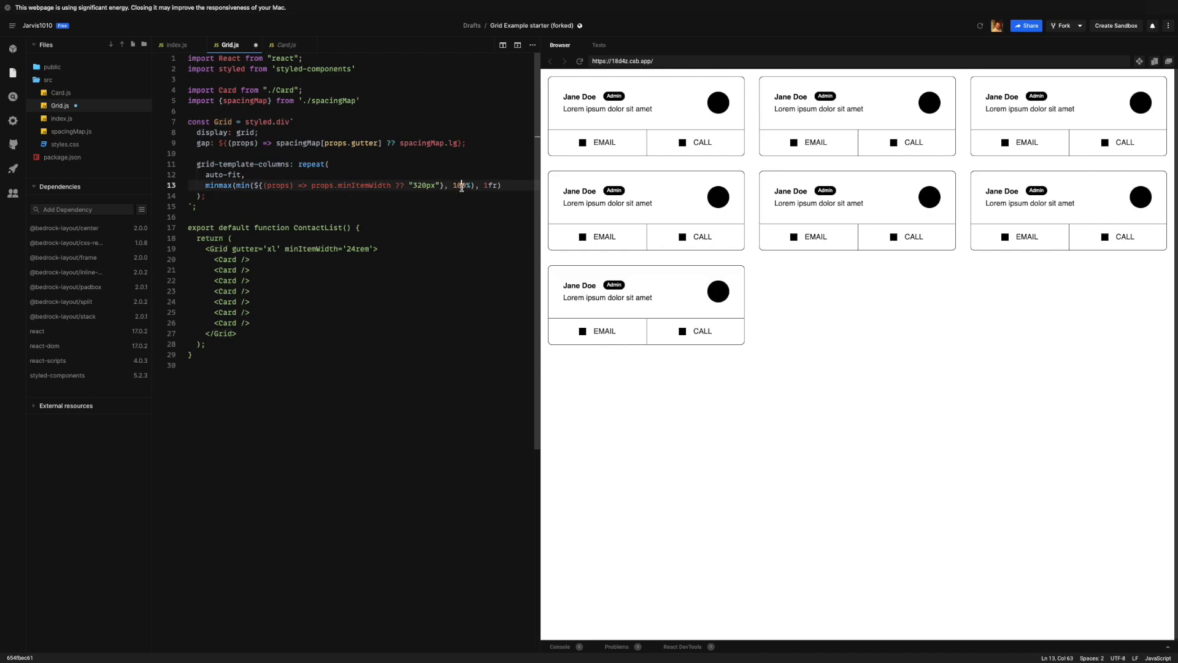
double_click(462, 185)
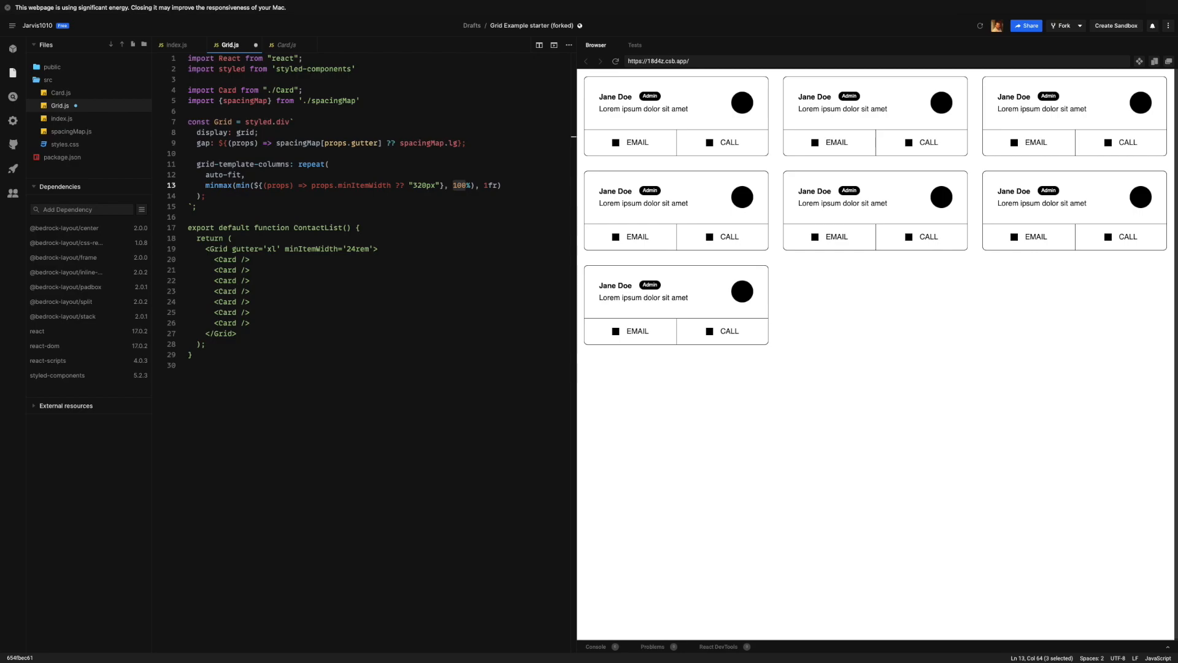
click(228, 217)
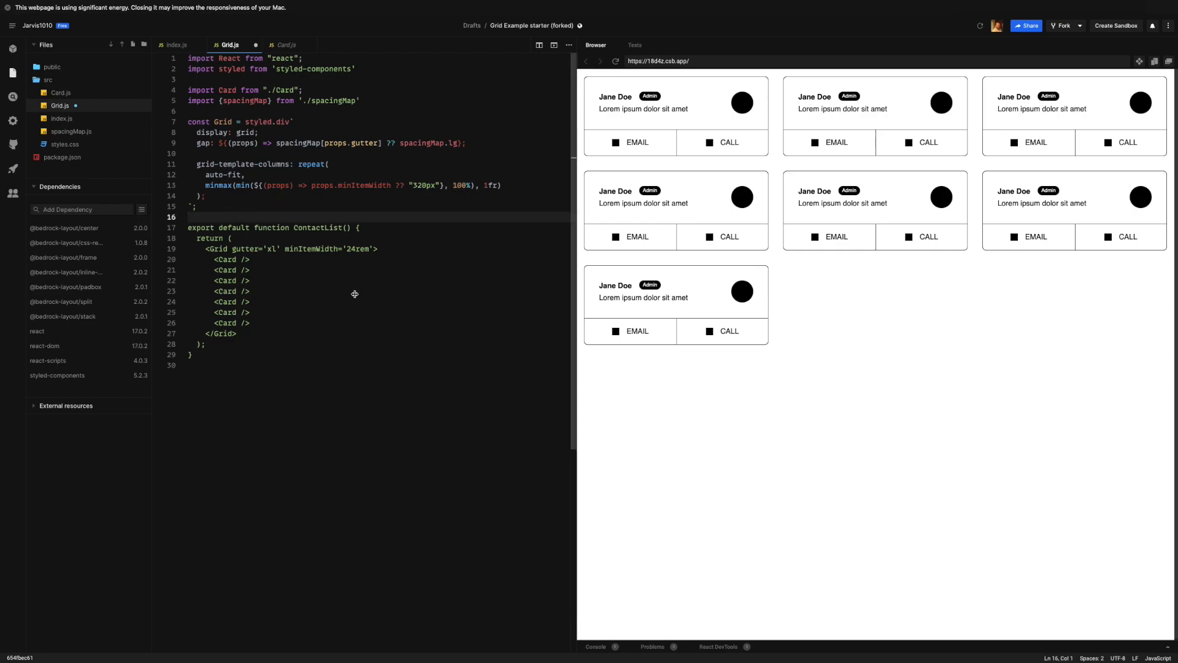
mouse_move(569, 197)
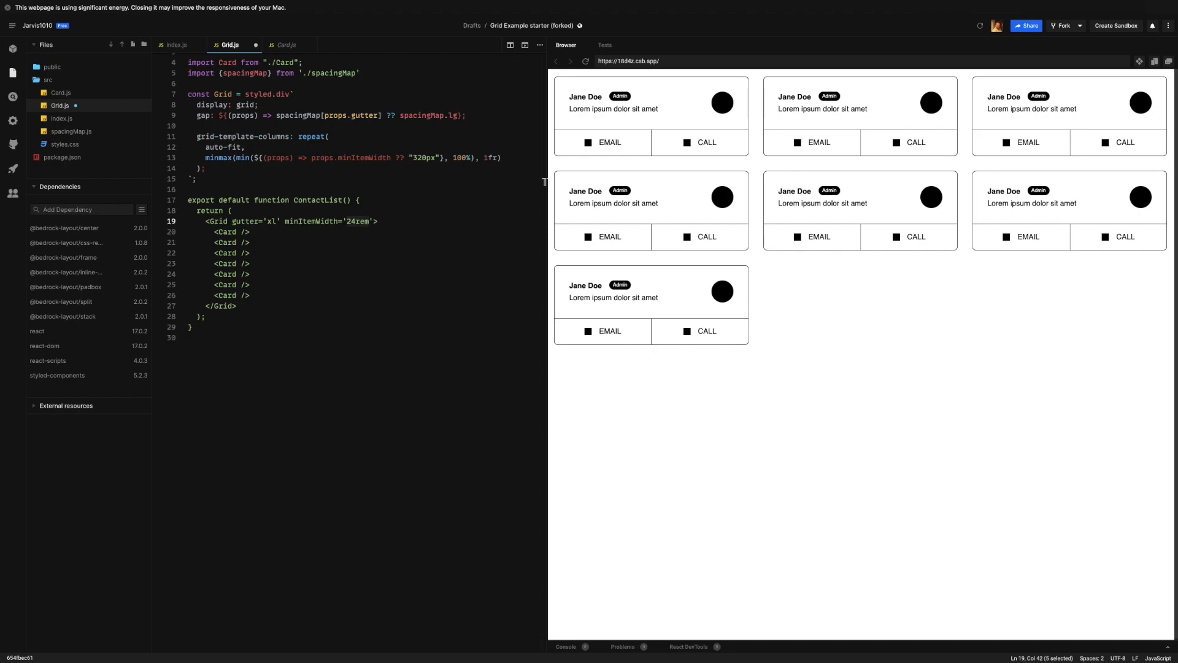
click(266, 189)
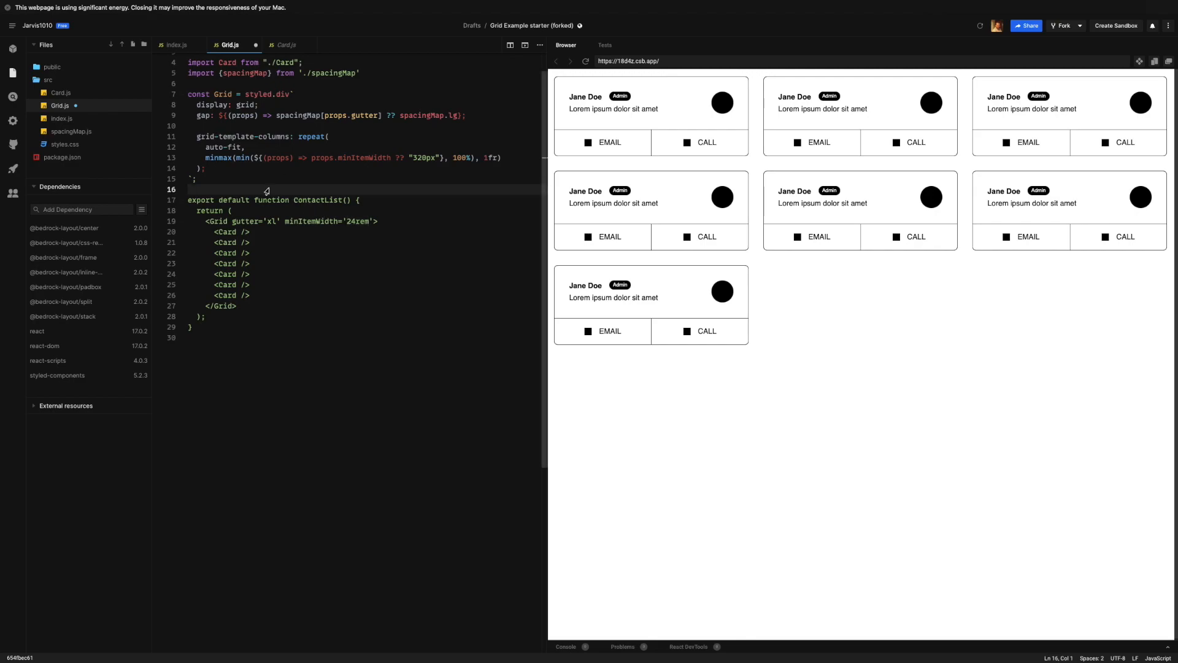